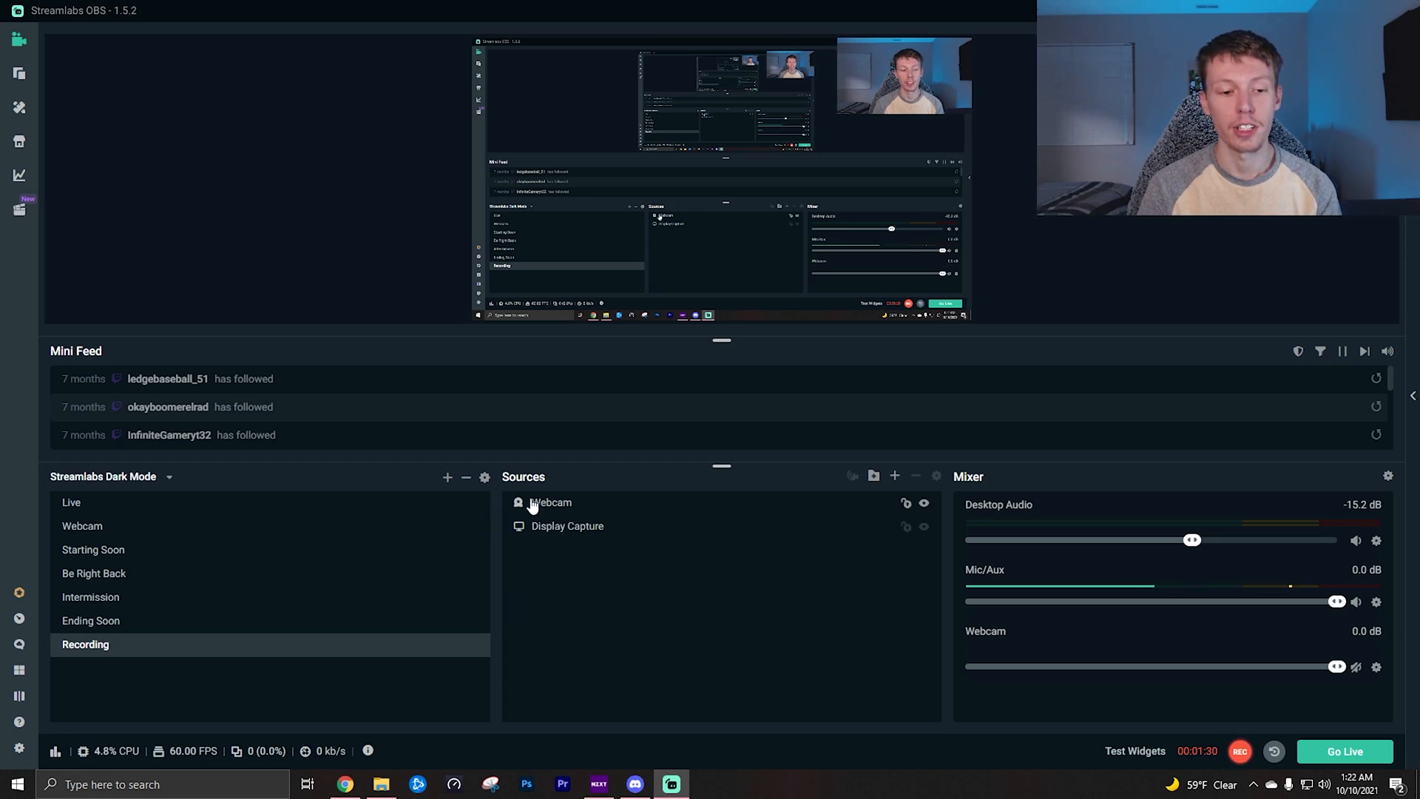
{"action": "mouse_move", "coordinate": [580, 524]}
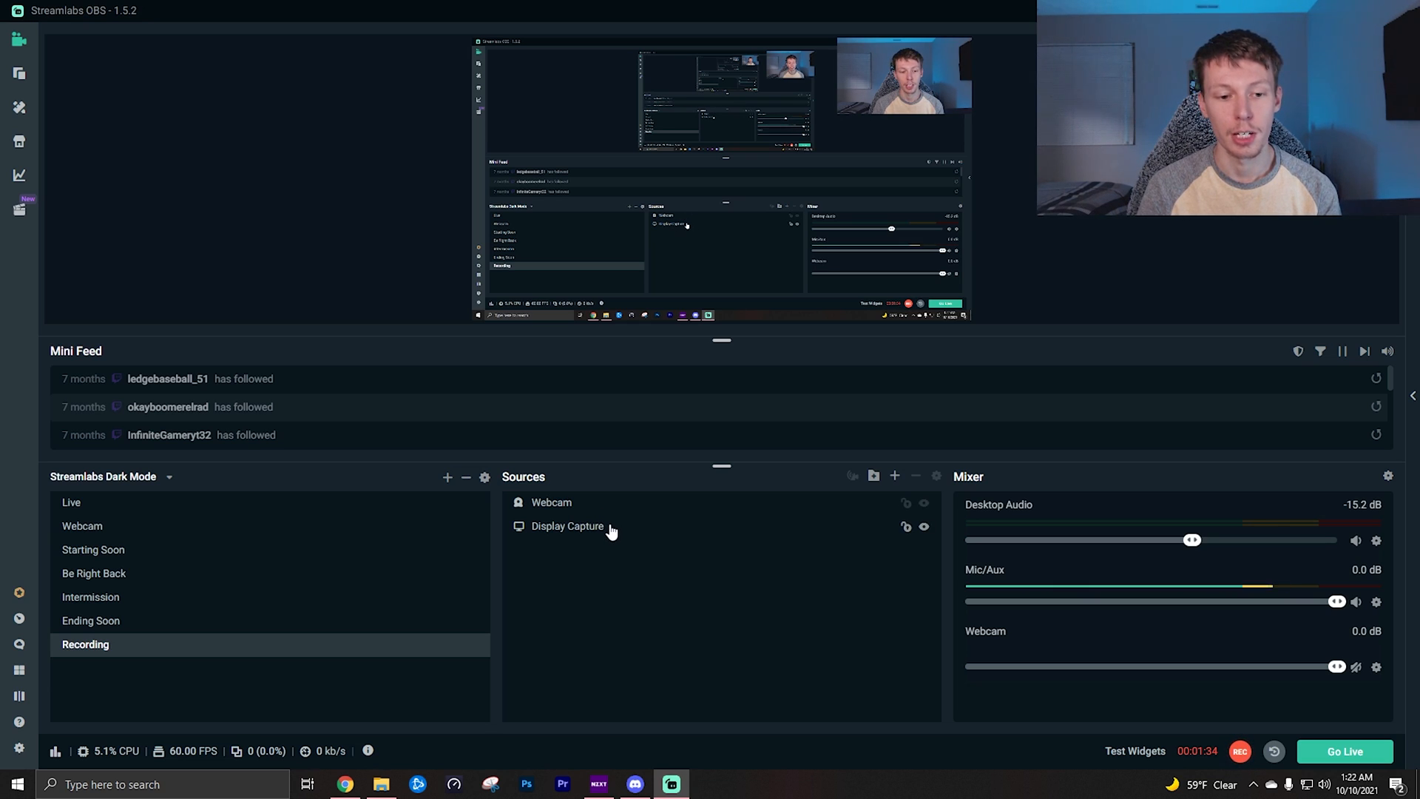
{"action": "mouse_move", "coordinate": [566, 534]}
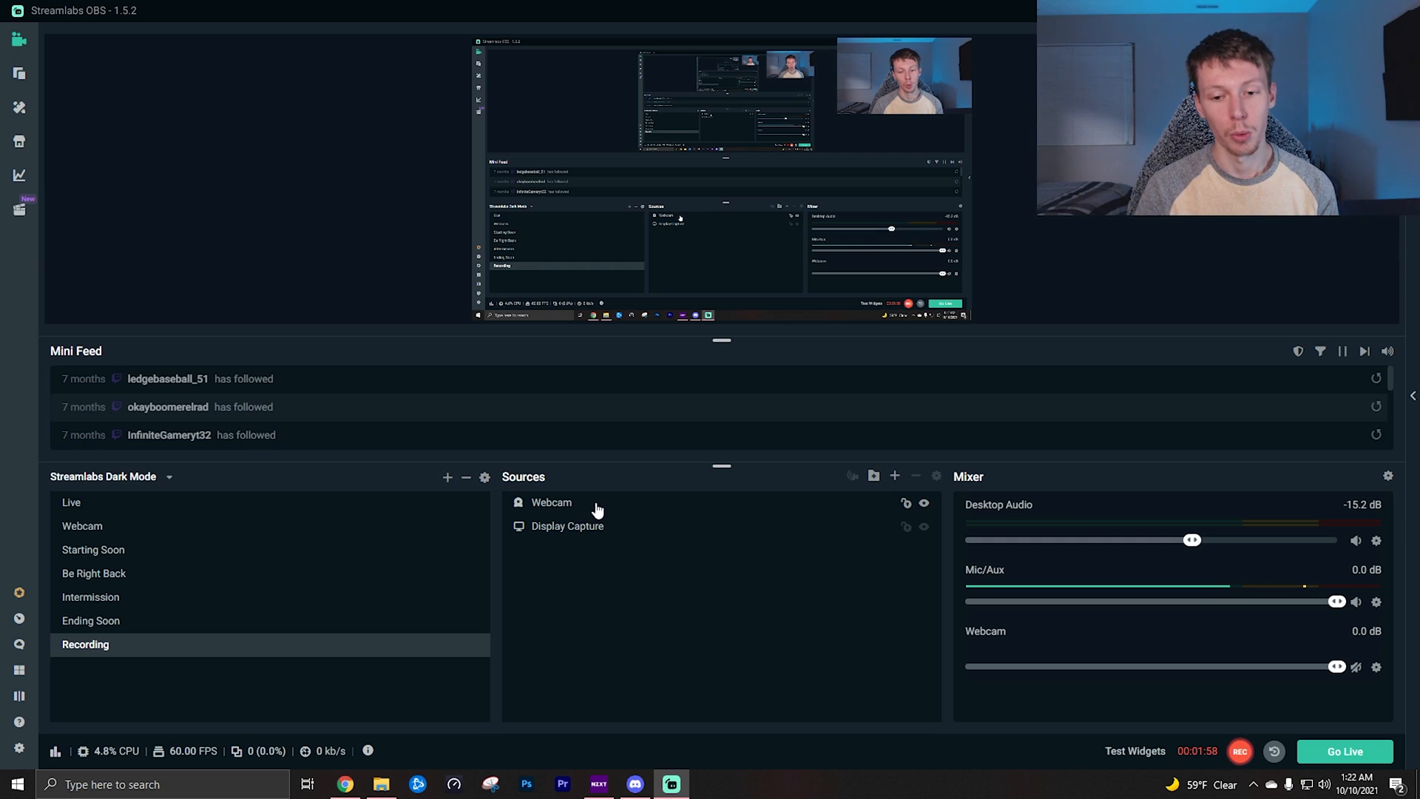
{"action": "mouse_move", "coordinate": [852, 475]}
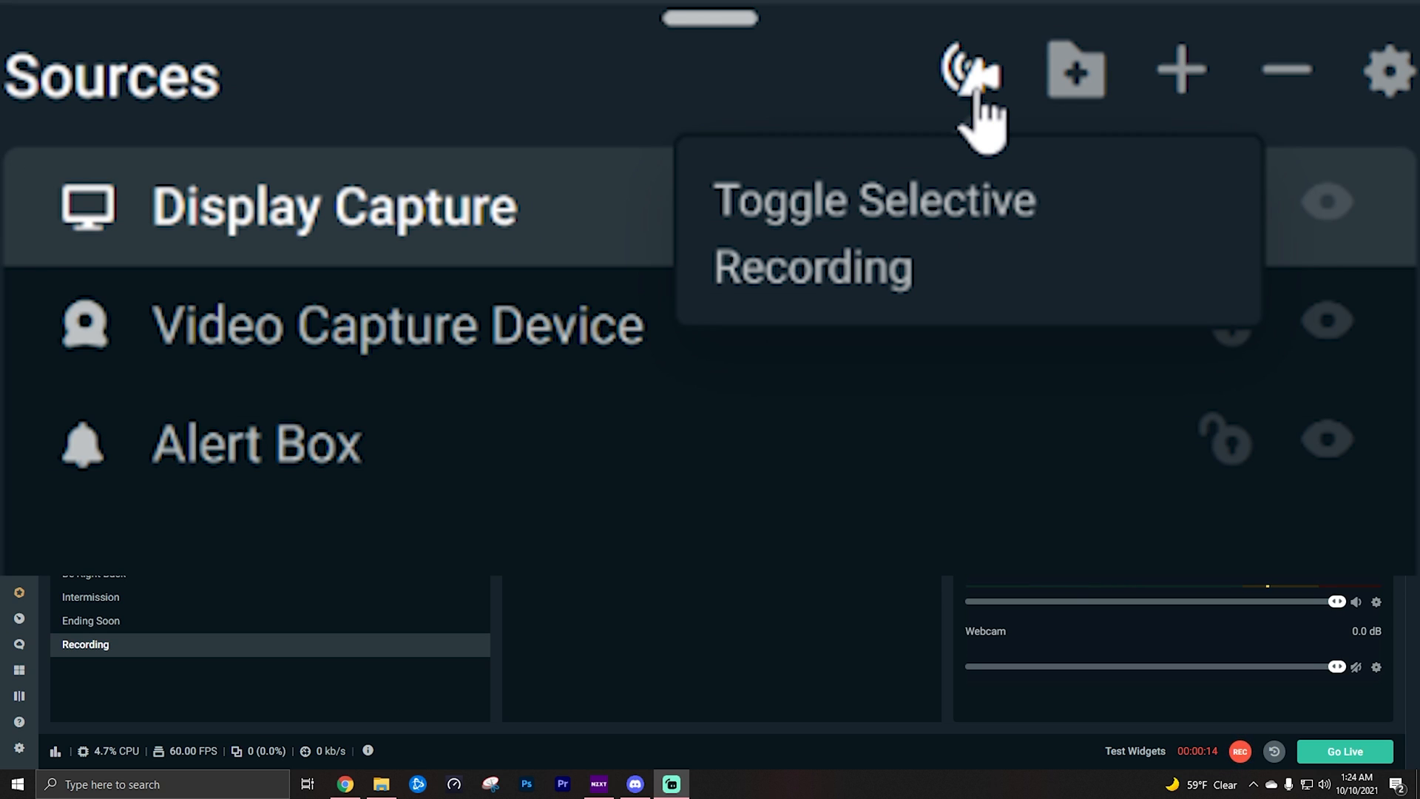
Turn on selective recording for the sources in the Recording scene.
{"action": "left_click", "coordinate": [967, 68]}
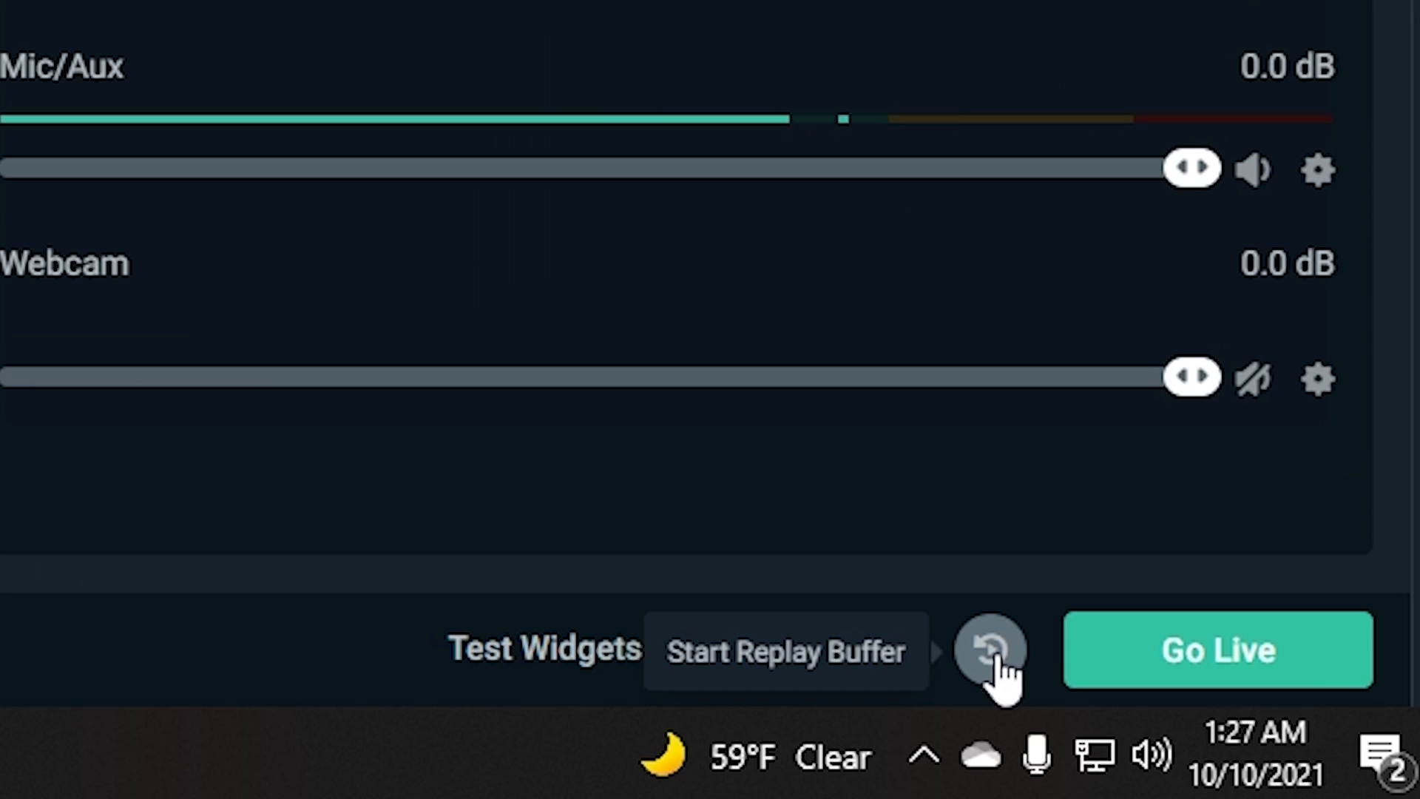
Start the replay buffer and save a replay clip of the last moments.
{"action": "left_click", "coordinate": [988, 649]}
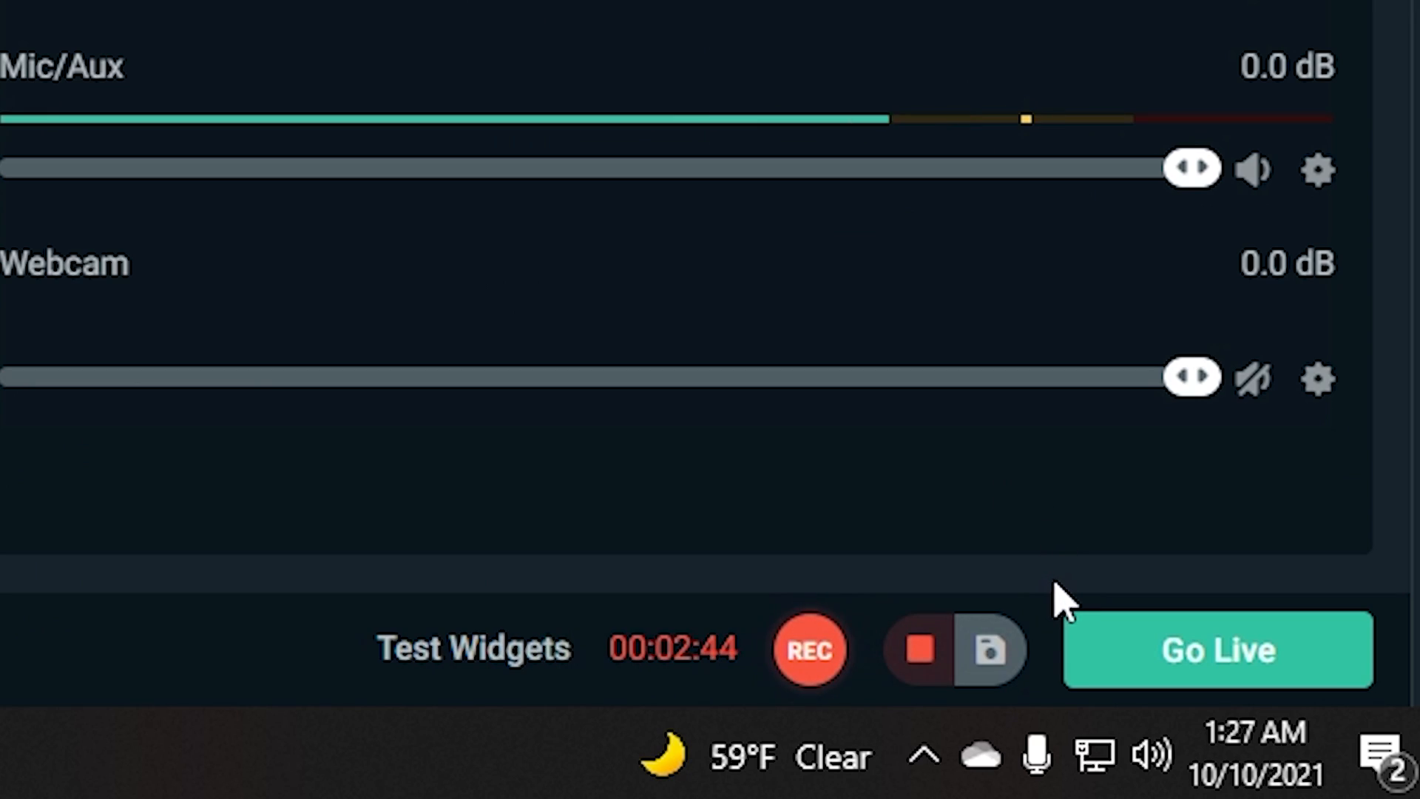
{"action": "mouse_move", "coordinate": [995, 653]}
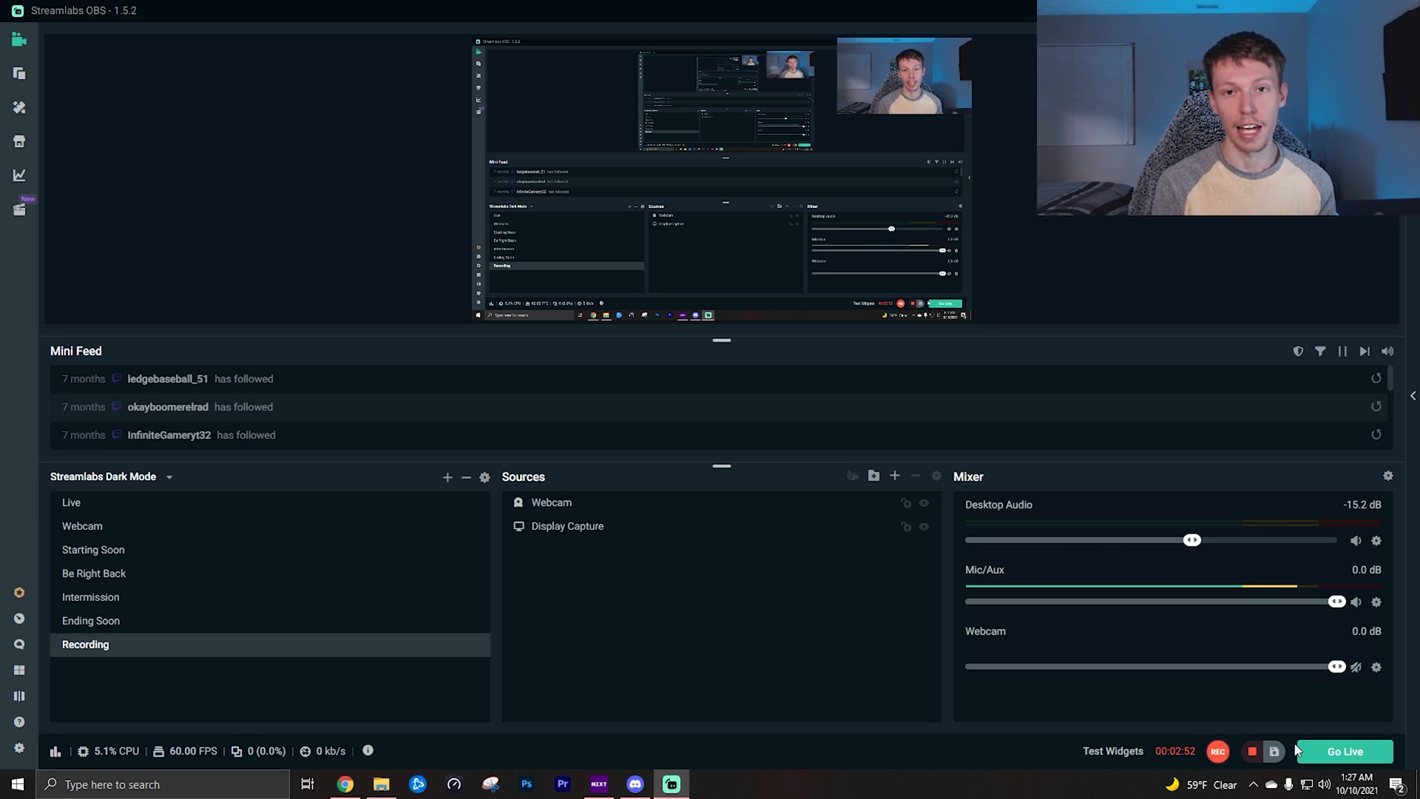
{"action": "left_click", "coordinate": [1275, 751]}
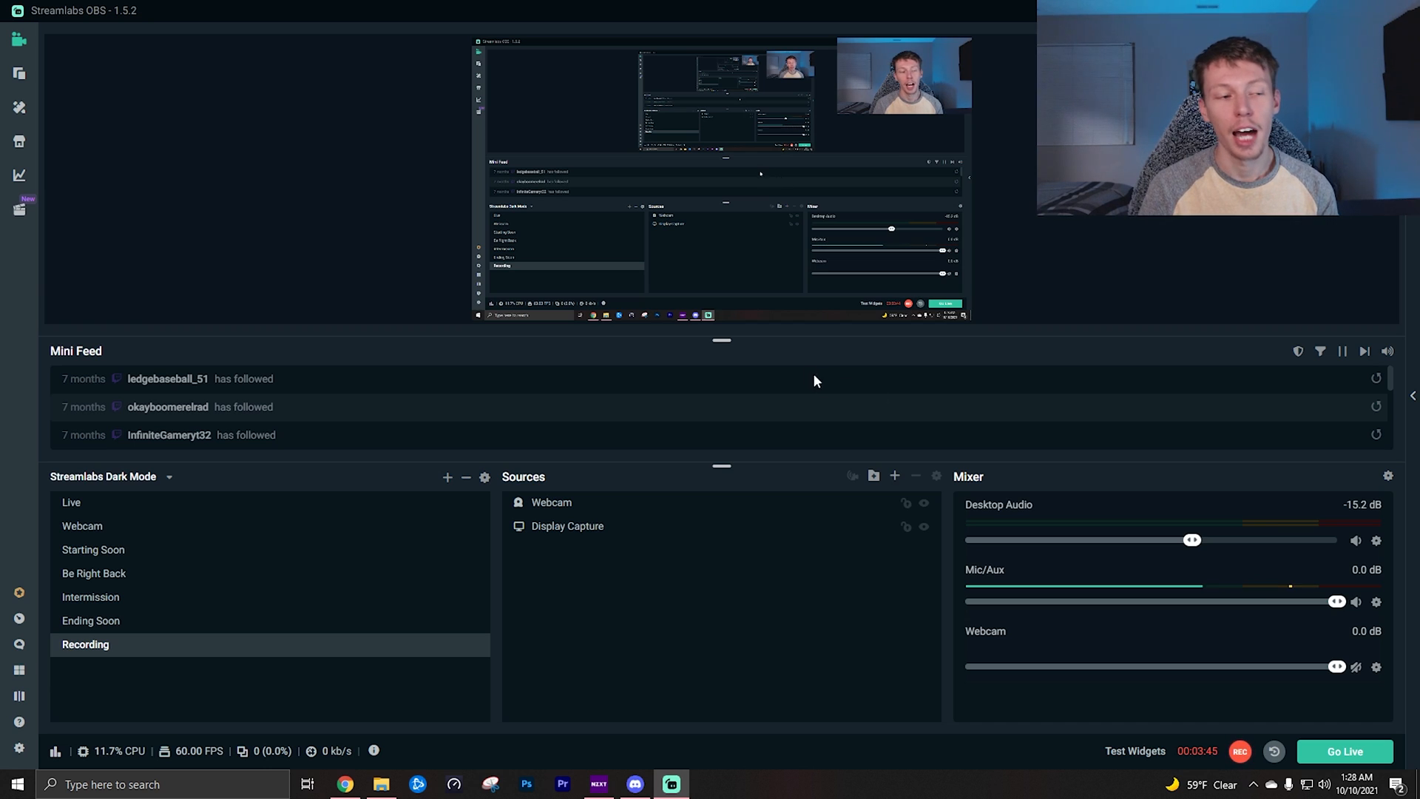
{"action": "mouse_move", "coordinate": [19, 208]}
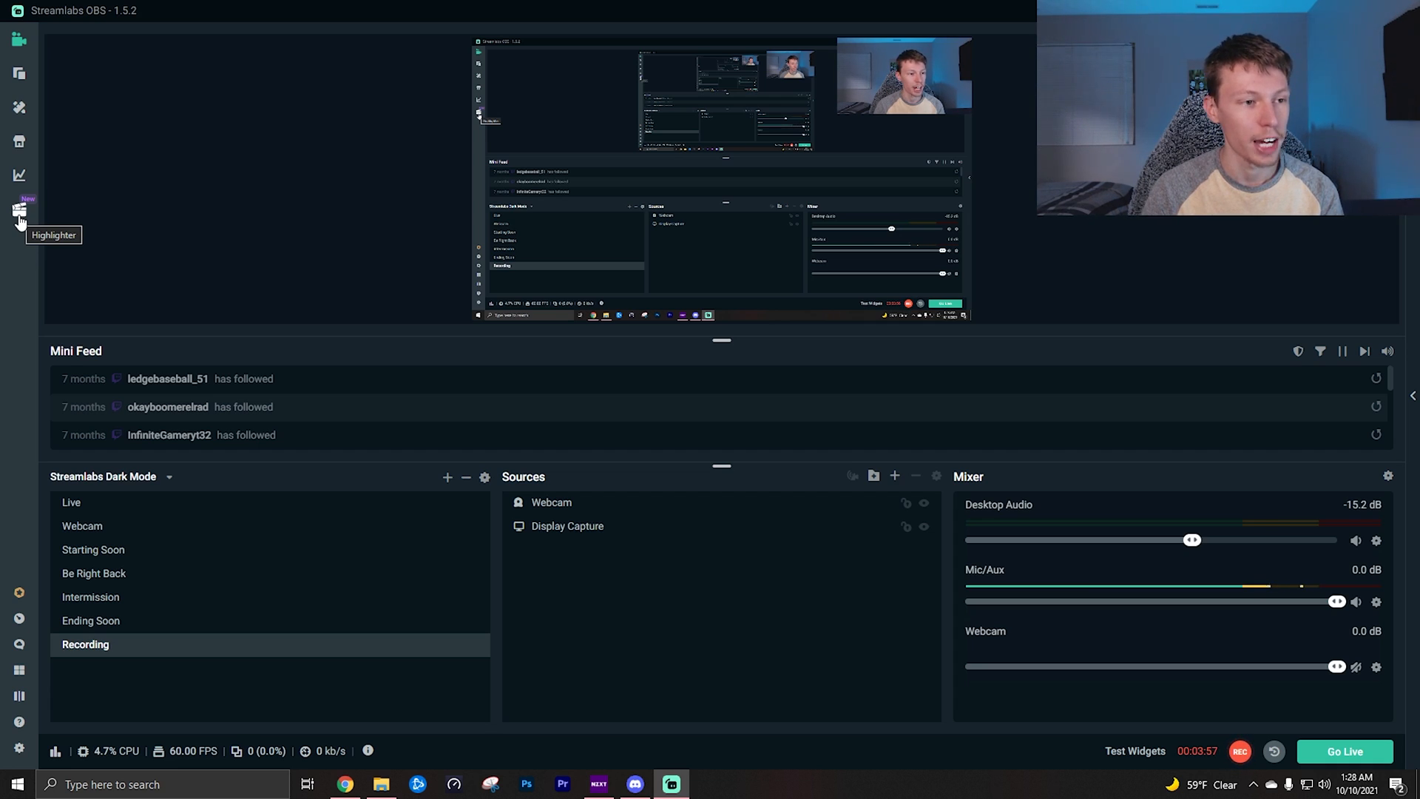
Bring up the saved replay clip in the Highlighter's Trim Clip view.
{"action": "left_click", "coordinate": [19, 208]}
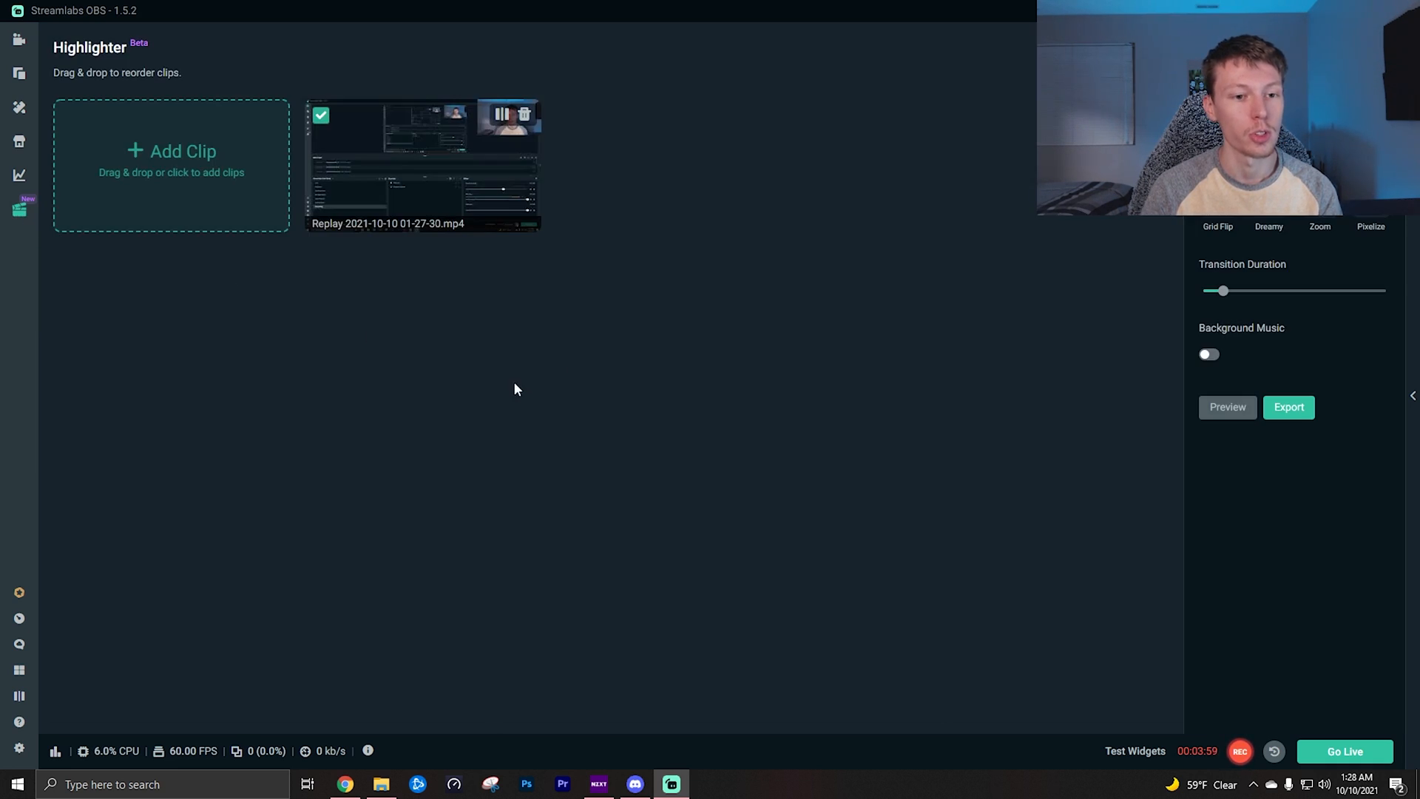
{"action": "mouse_move", "coordinate": [534, 222]}
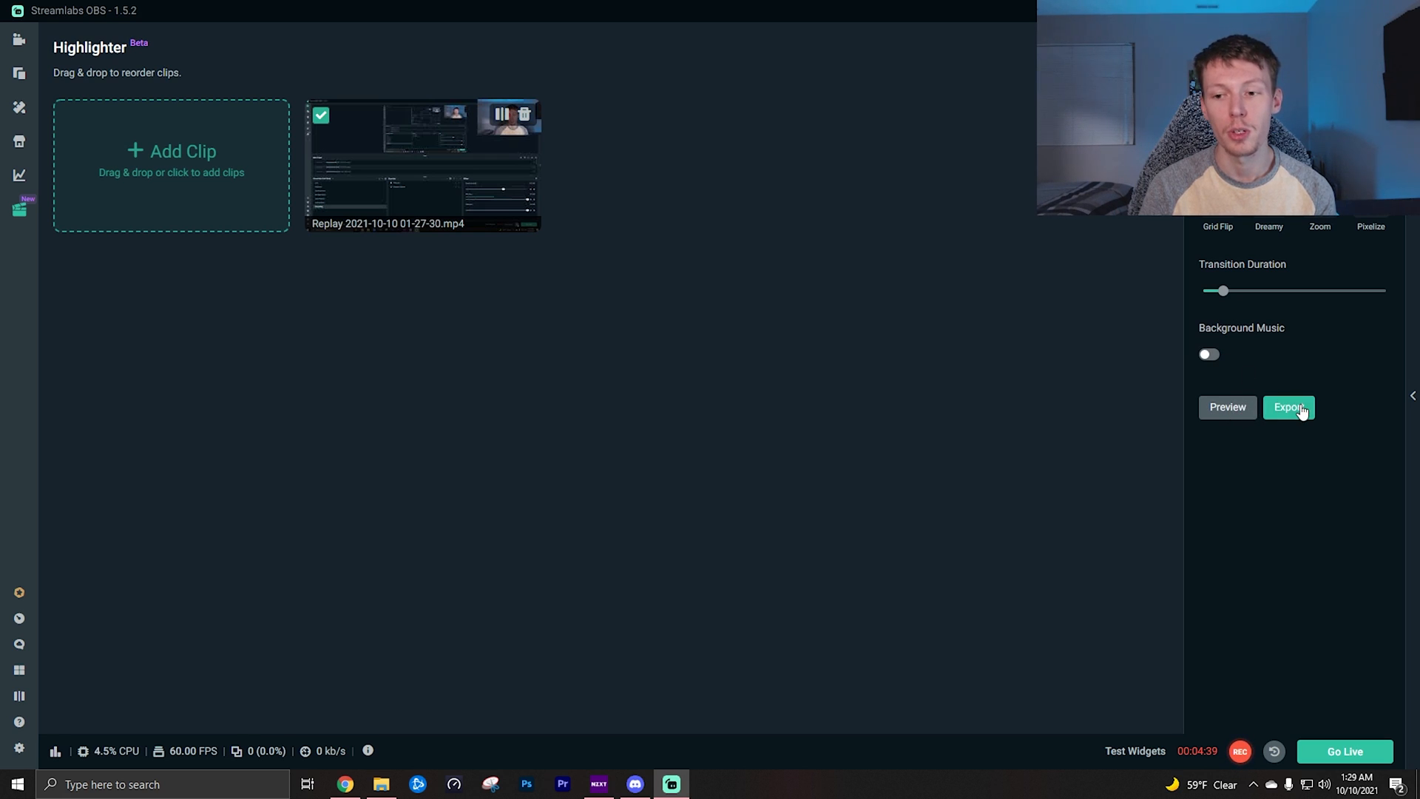
{"action": "left_click", "coordinate": [423, 164]}
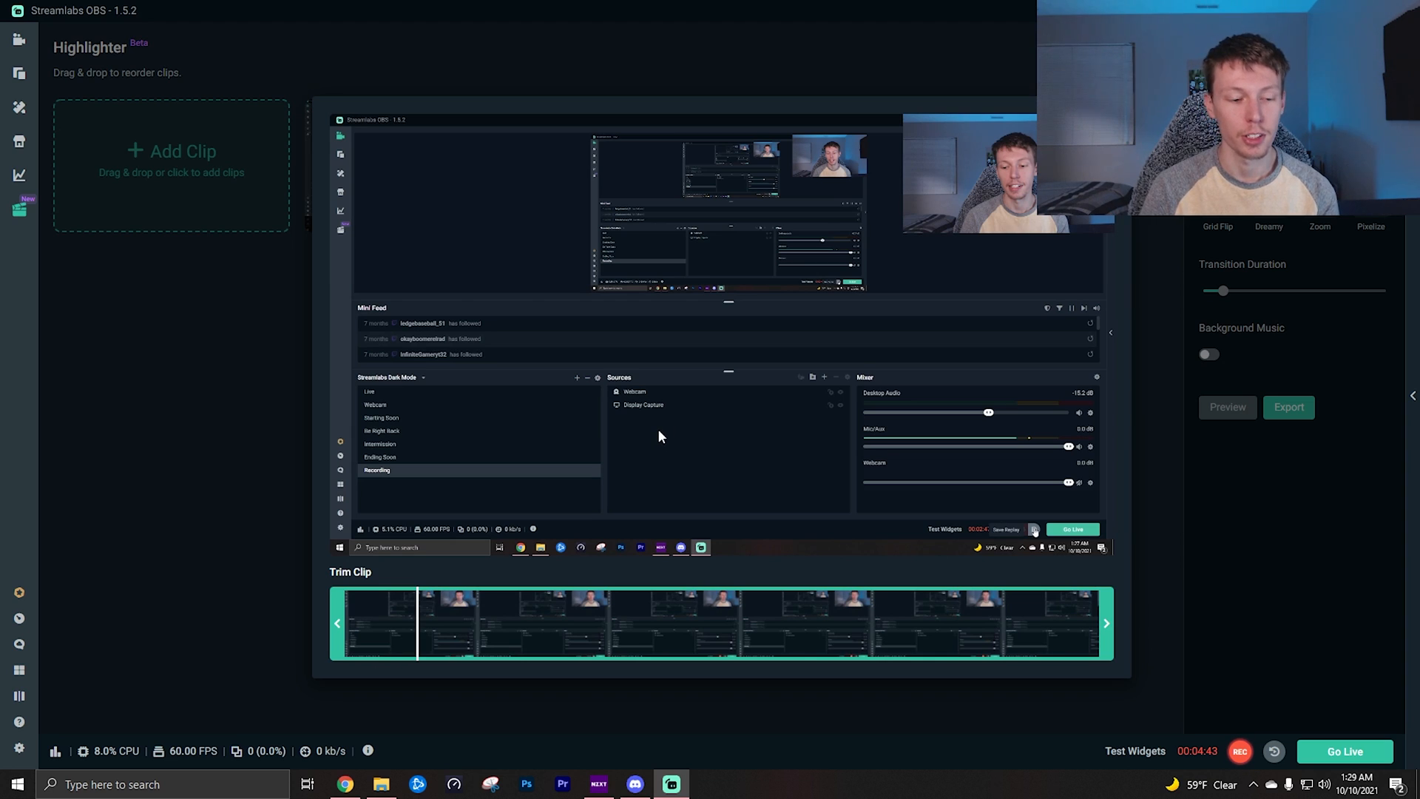
{"action": "mouse_move", "coordinate": [337, 613]}
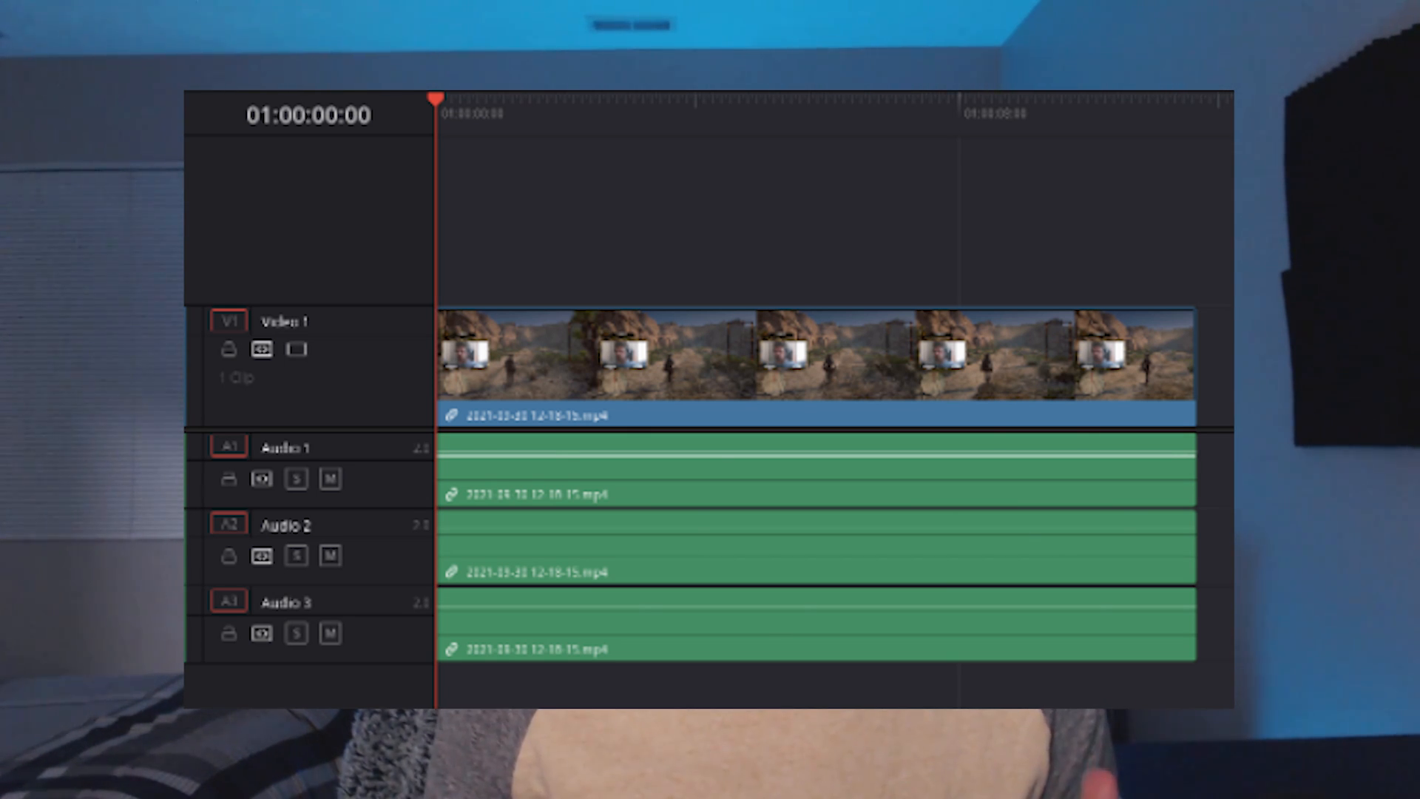
Return from the Highlighter to the main editor with the Recording scene.
{"action": "left_click", "coordinate": [671, 784]}
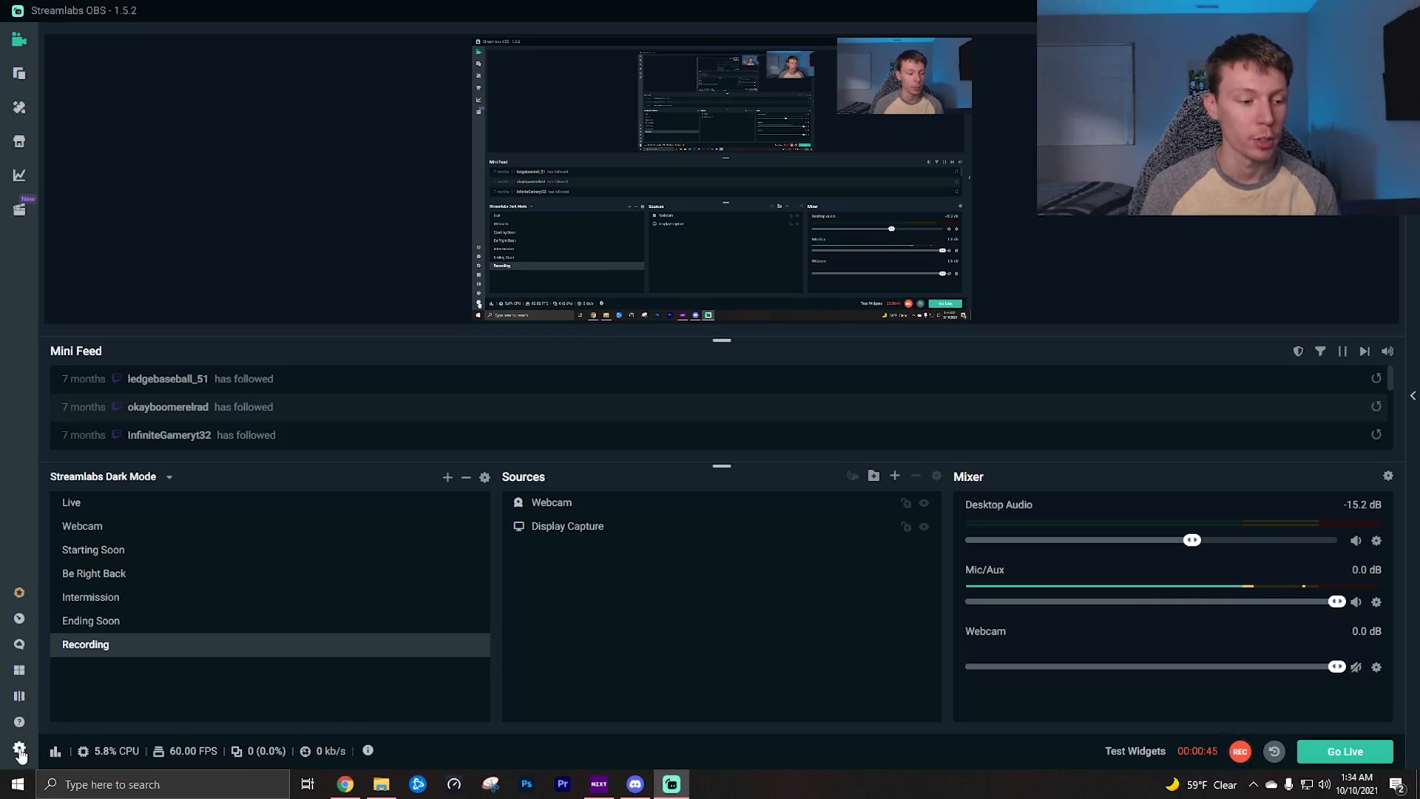
{"action": "left_click", "coordinate": [19, 746]}
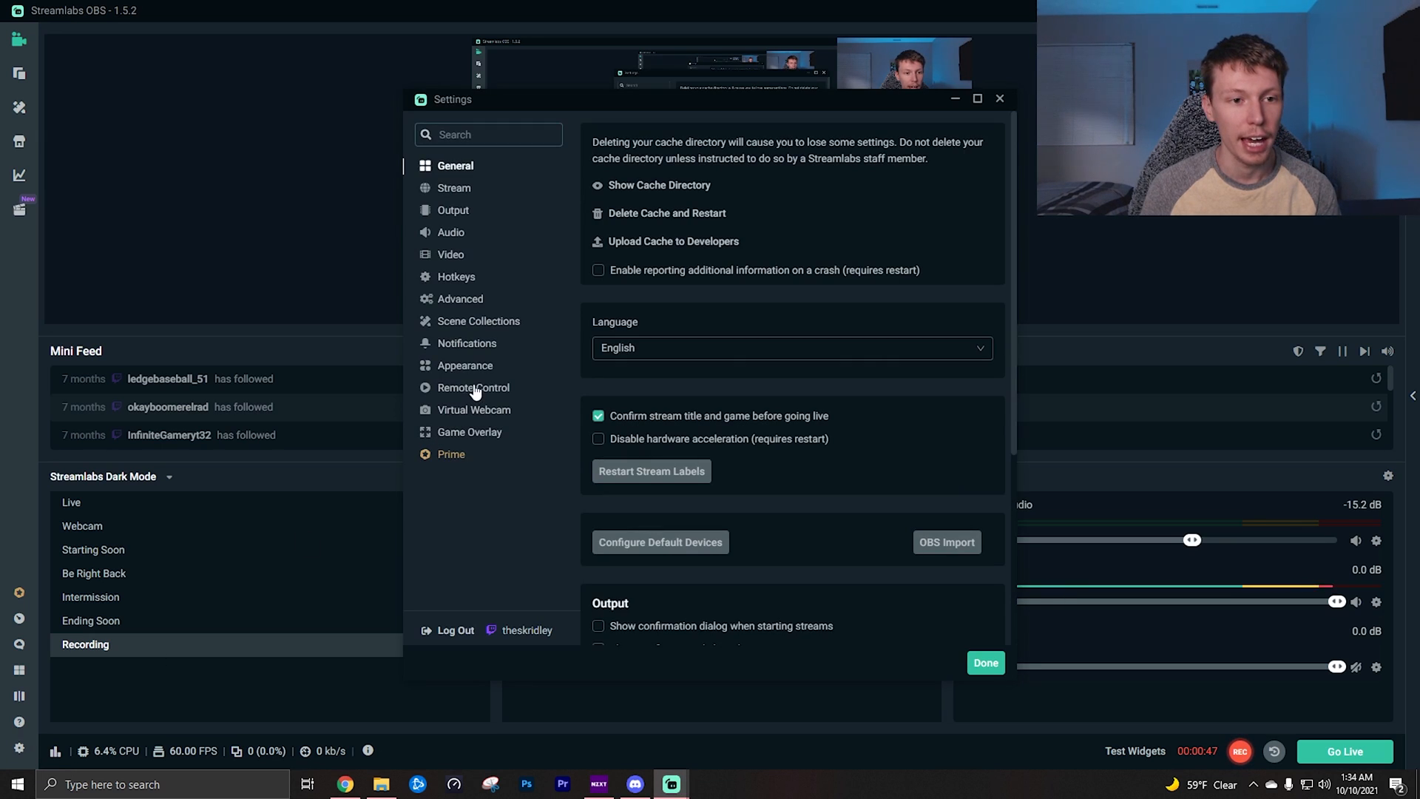
{"action": "mouse_move", "coordinate": [464, 220]}
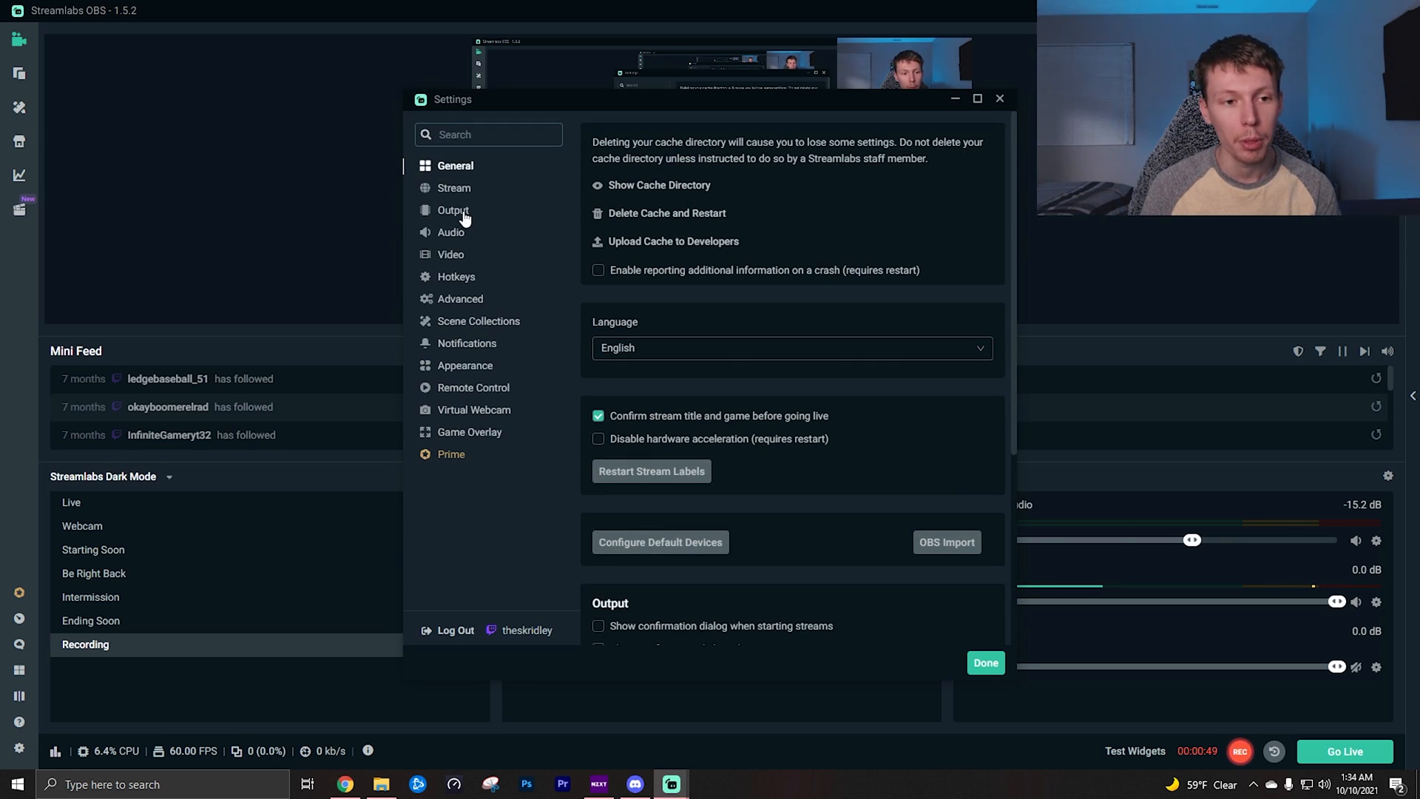
{"action": "left_click", "coordinate": [453, 210]}
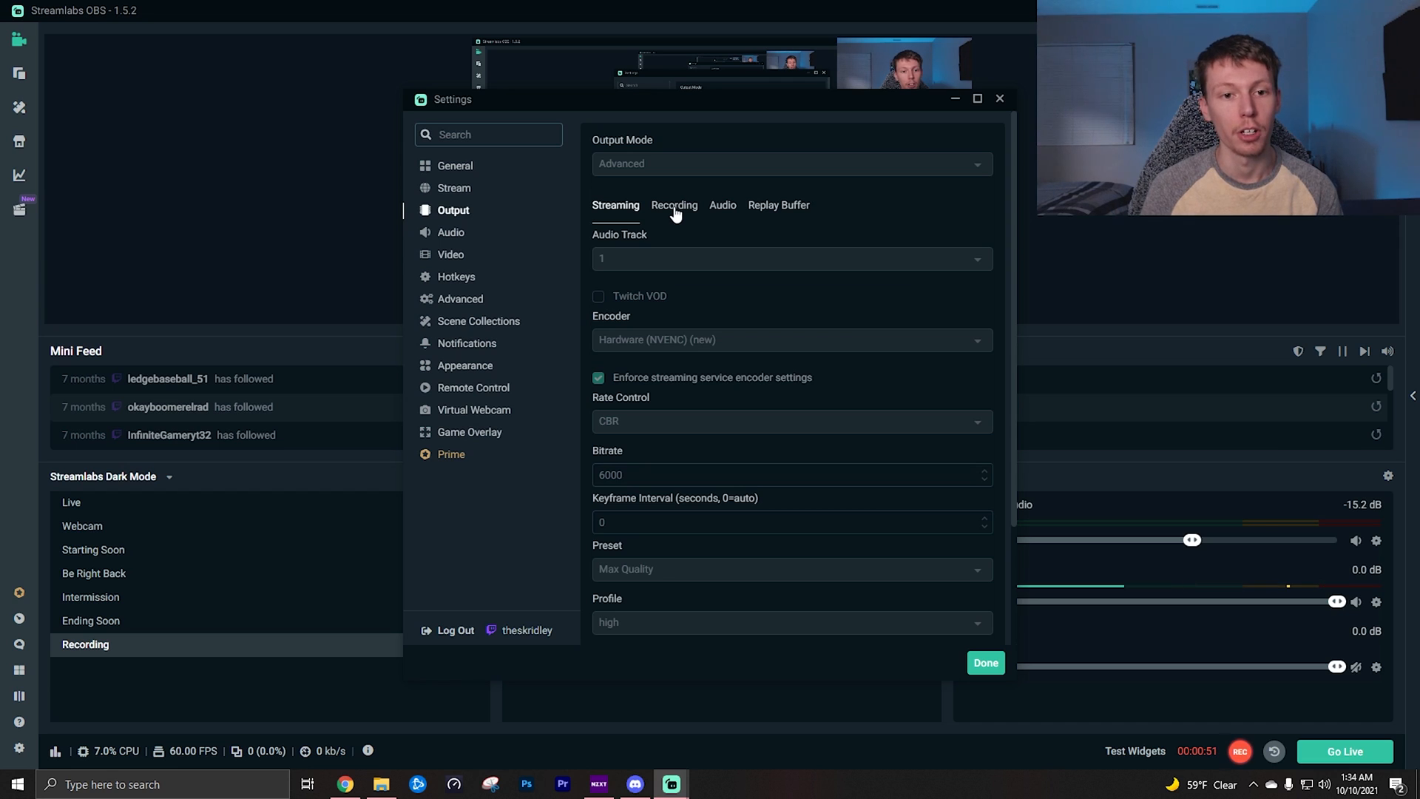
{"action": "left_click", "coordinate": [674, 205]}
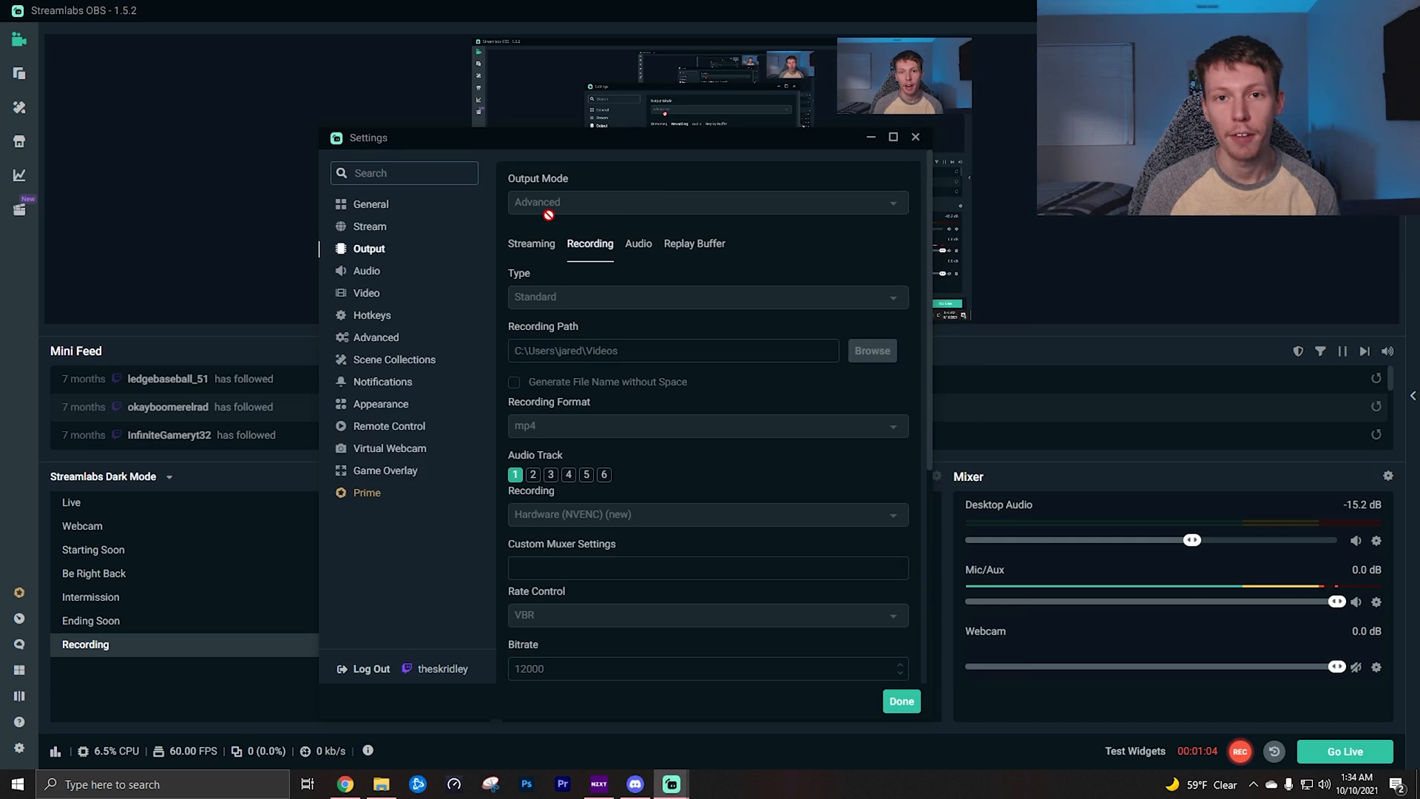
{"action": "mouse_move", "coordinate": [541, 459]}
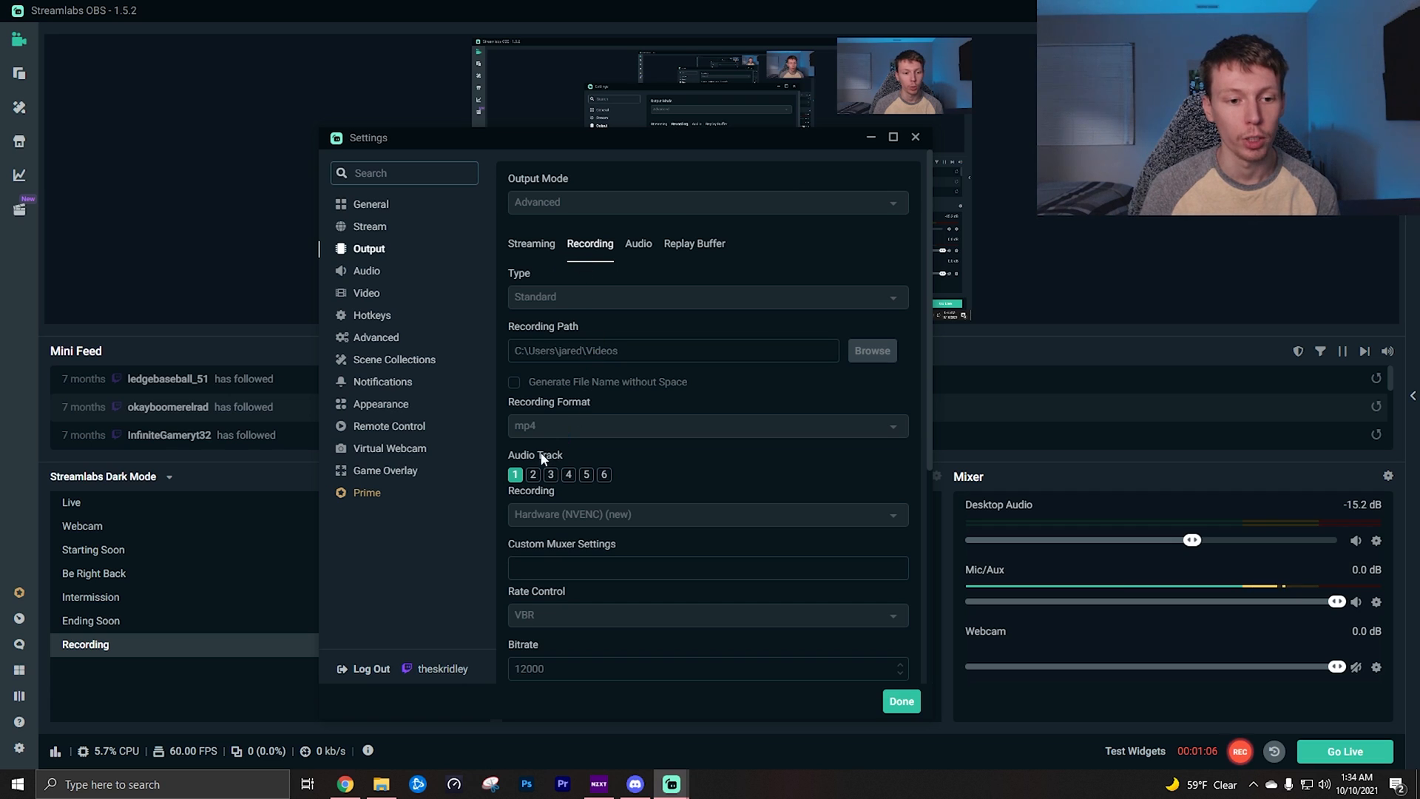
{"action": "scroll", "scroll_direction": "down", "scroll_amount": 3}
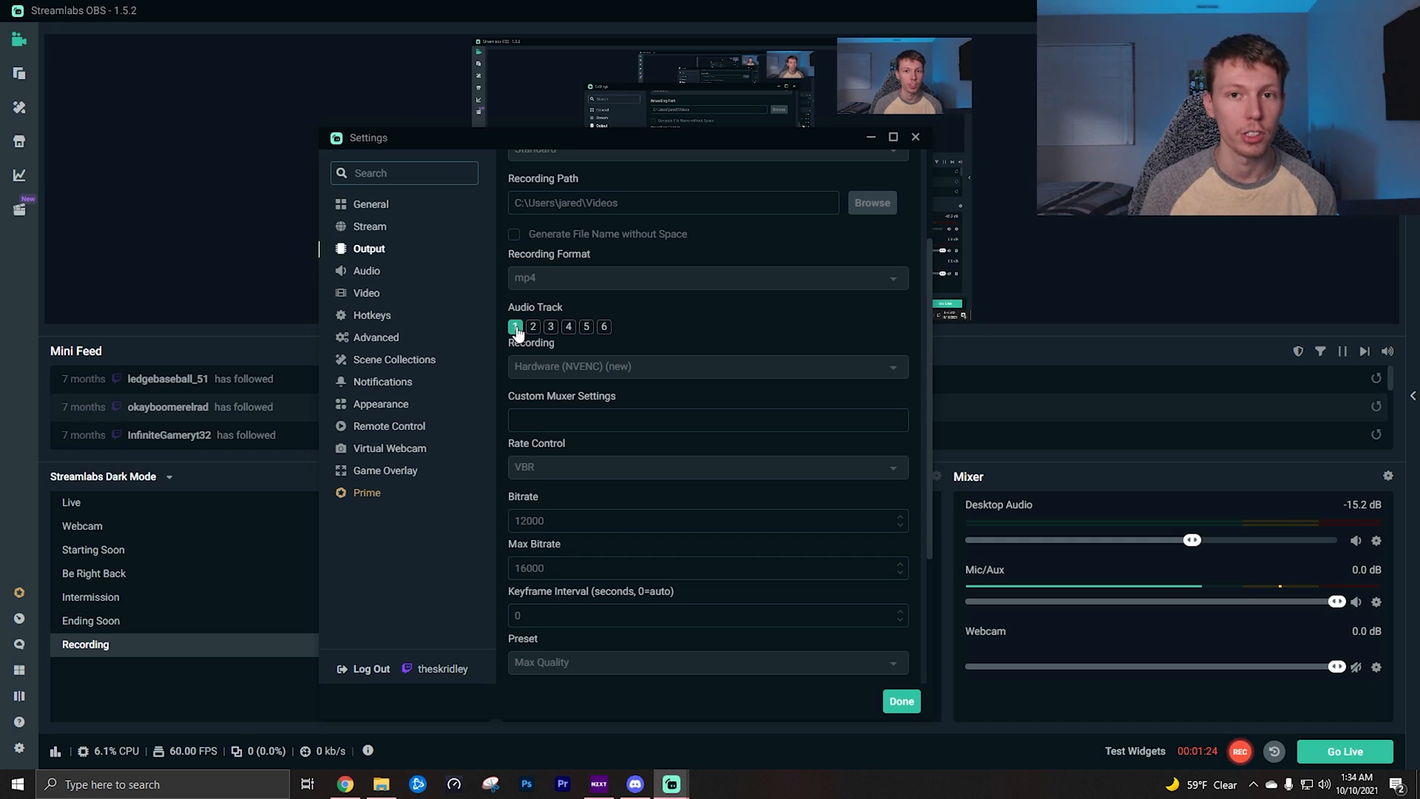
{"action": "left_click", "coordinate": [901, 700]}
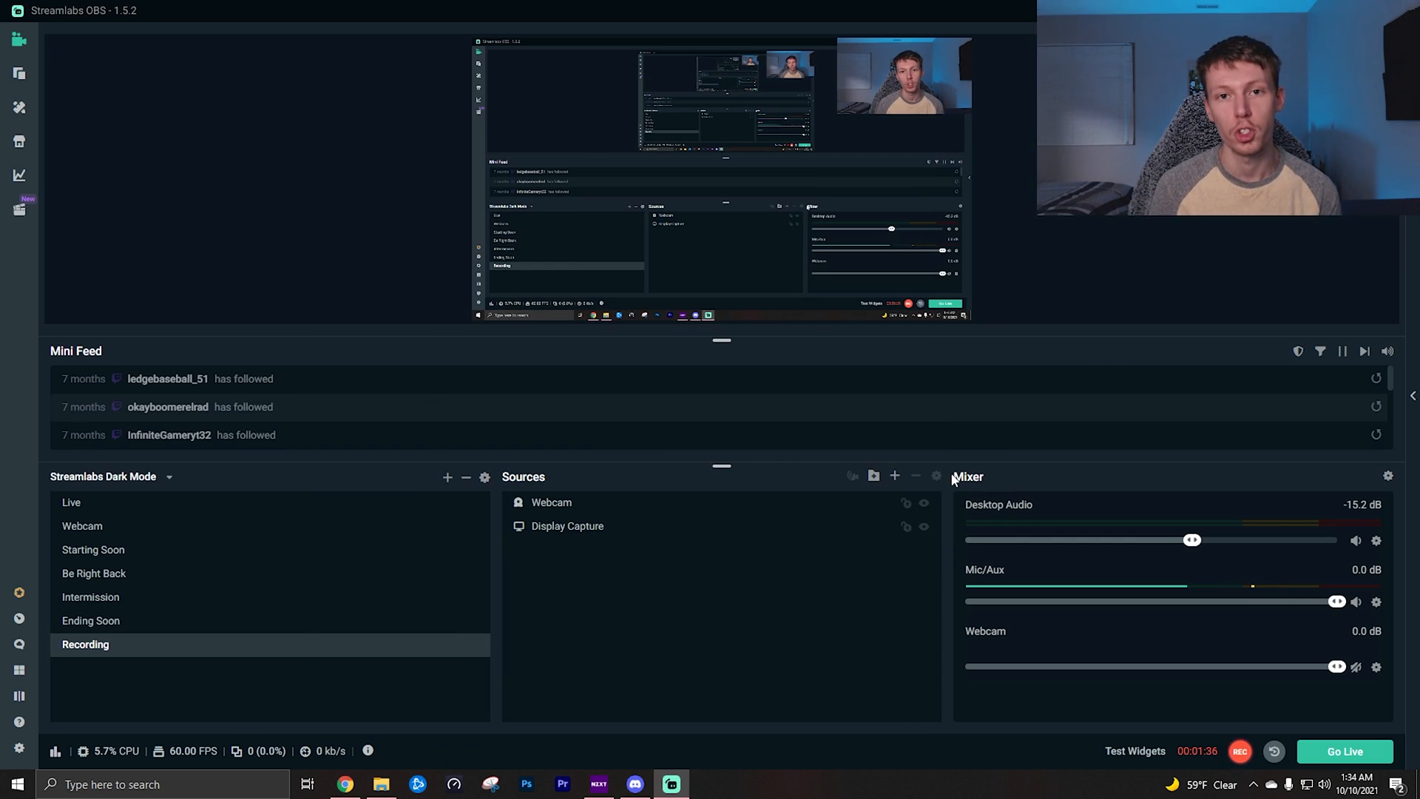
{"action": "mouse_move", "coordinate": [1030, 482]}
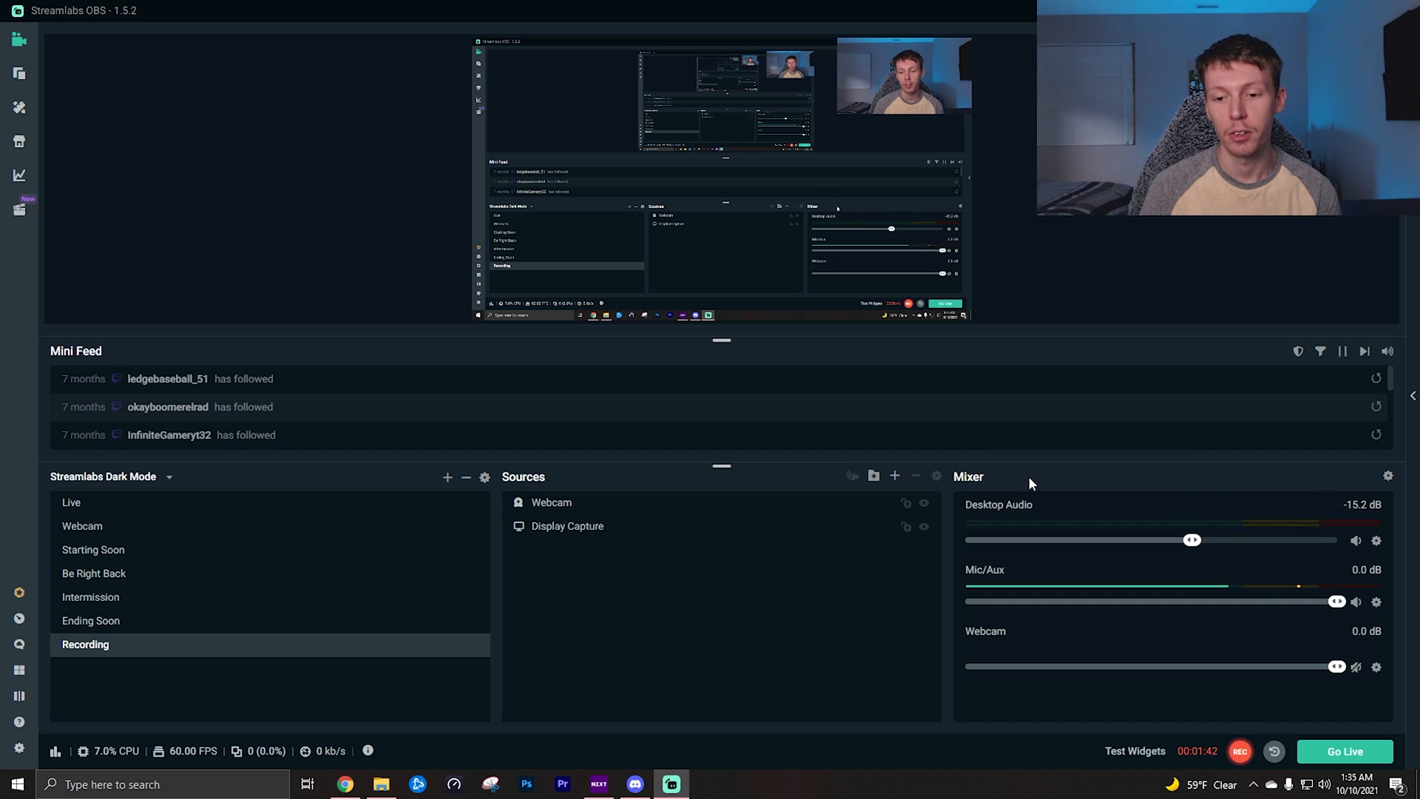
{"action": "mouse_move", "coordinate": [1131, 516]}
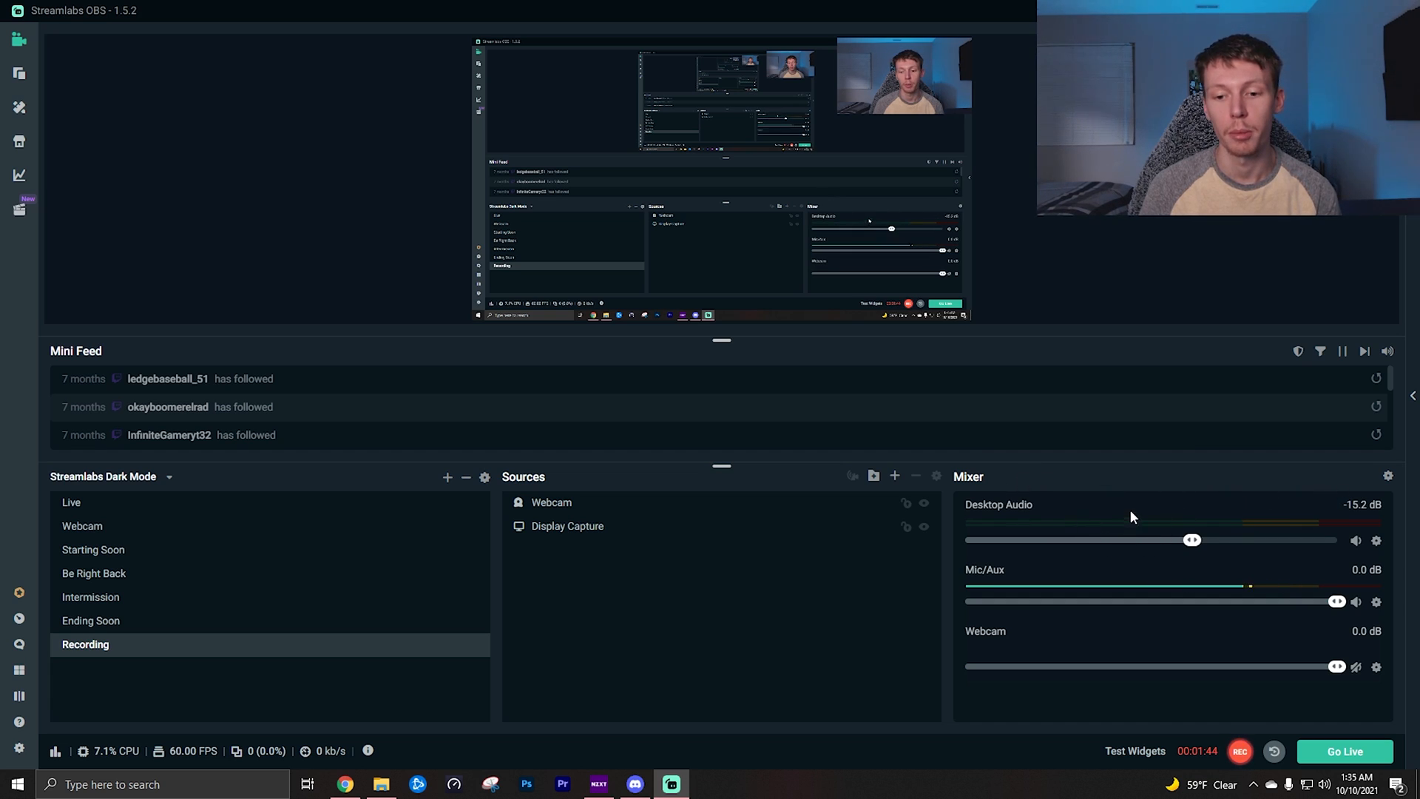
{"action": "mouse_move", "coordinate": [1120, 487]}
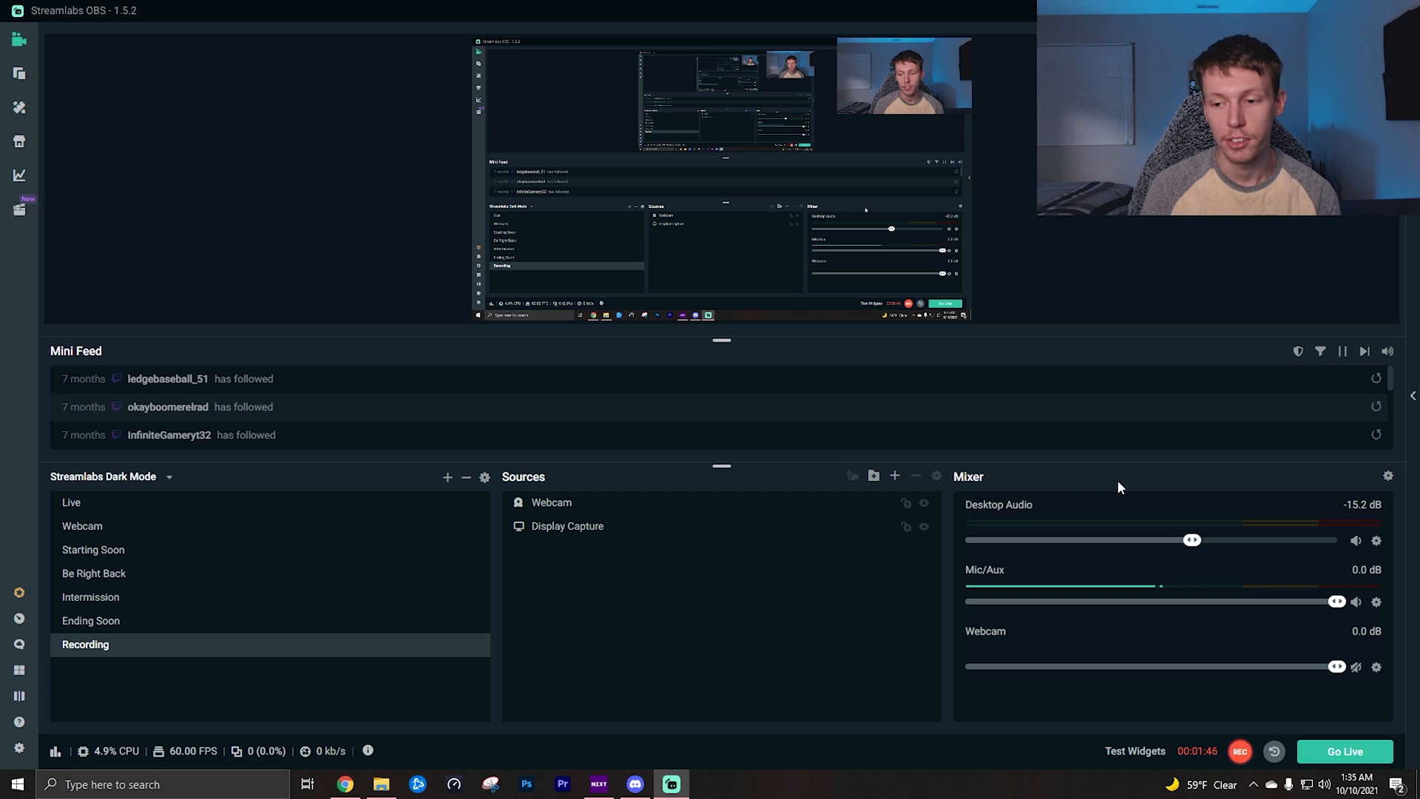
{"action": "mouse_move", "coordinate": [1385, 487]}
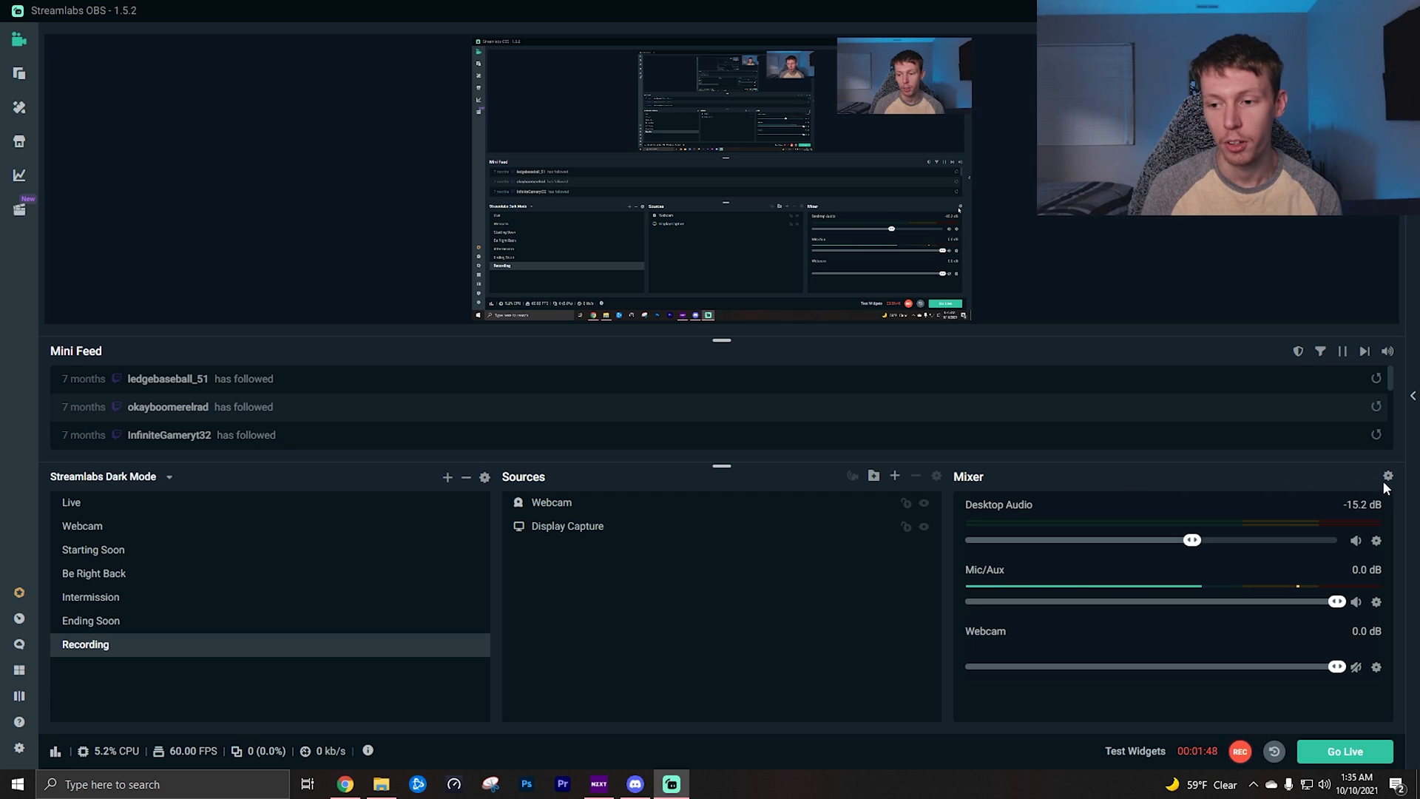
{"action": "mouse_move", "coordinate": [1388, 476]}
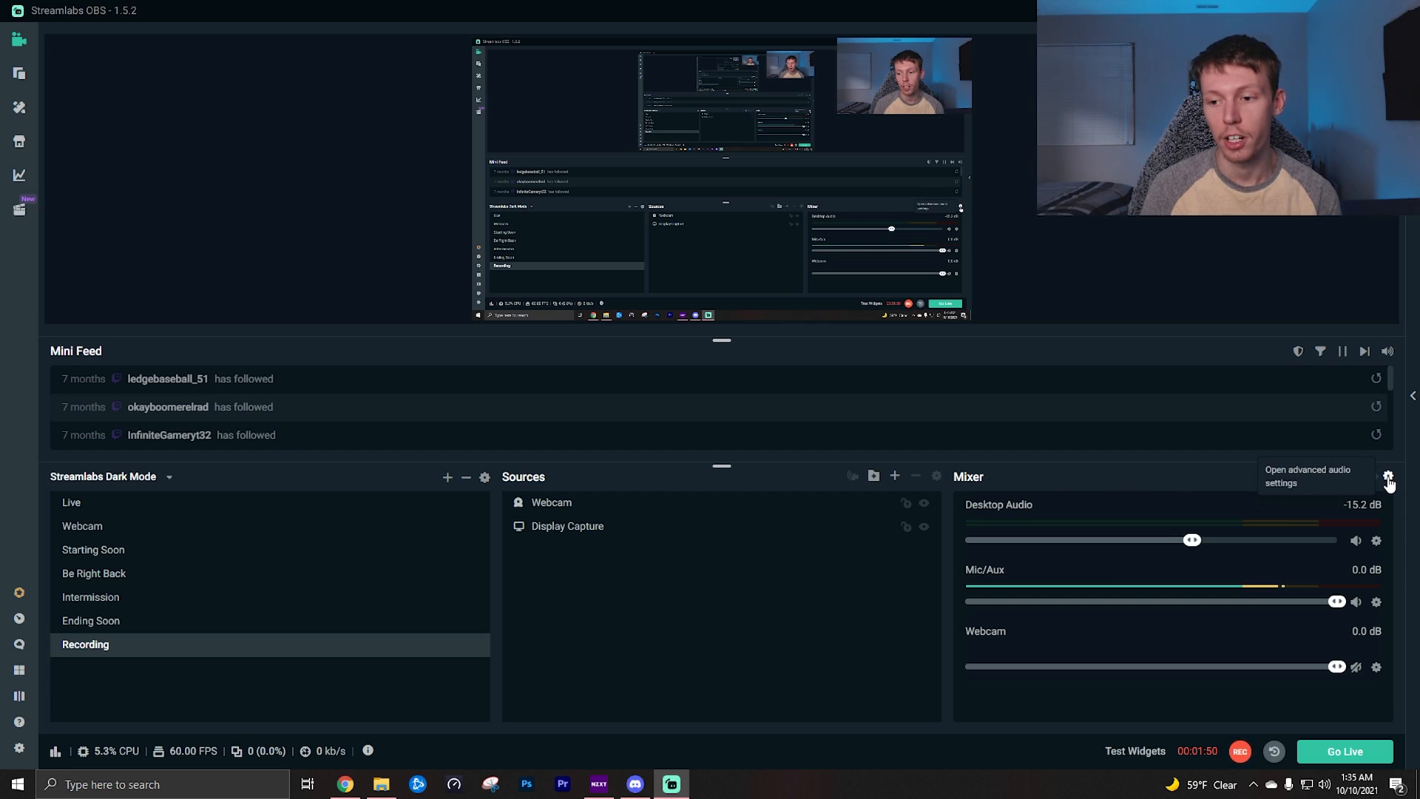
Route Desktop Audio to audio track 1 only in Advanced Audio Settings.
{"action": "left_click", "coordinate": [1389, 476]}
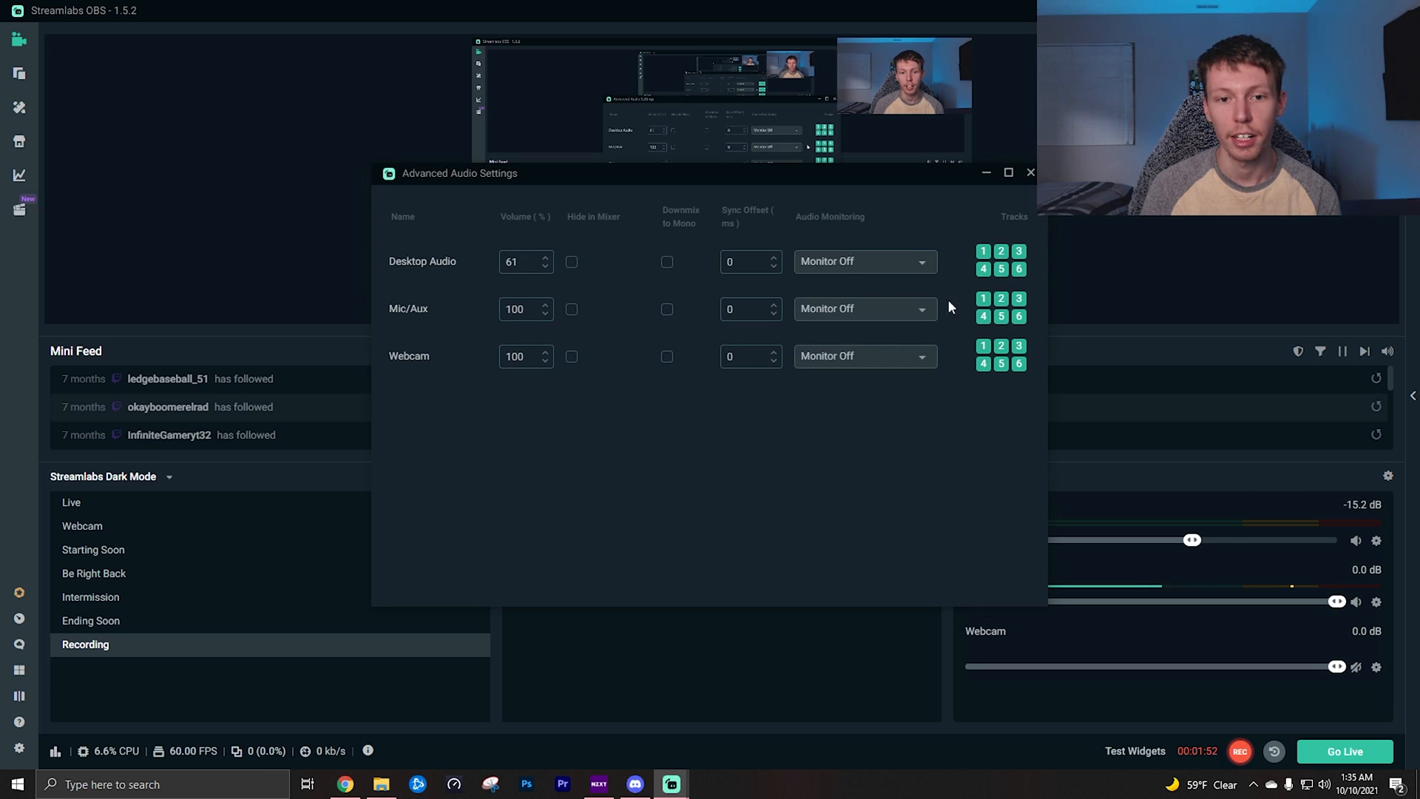
{"action": "mouse_move", "coordinate": [473, 254]}
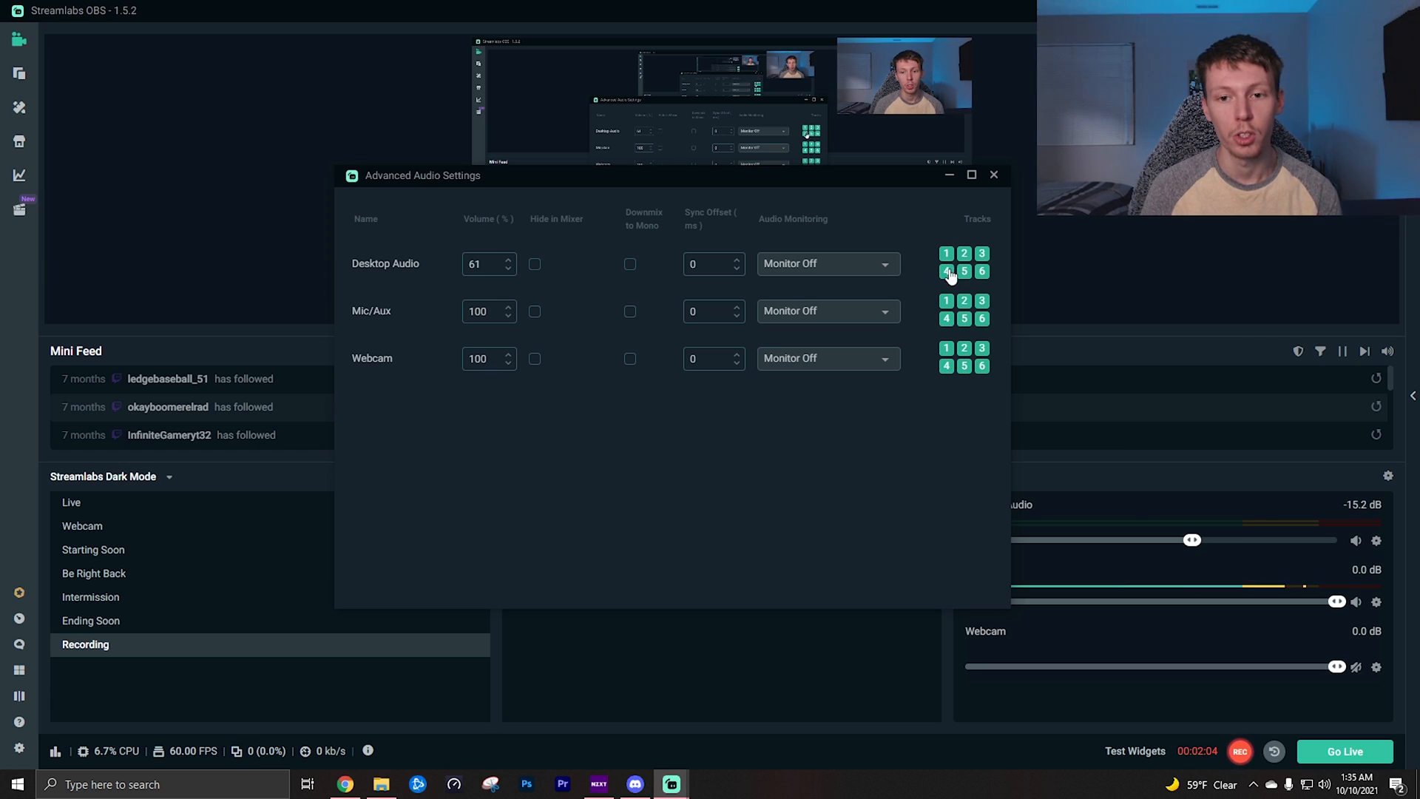
{"action": "left_click", "coordinate": [946, 272]}
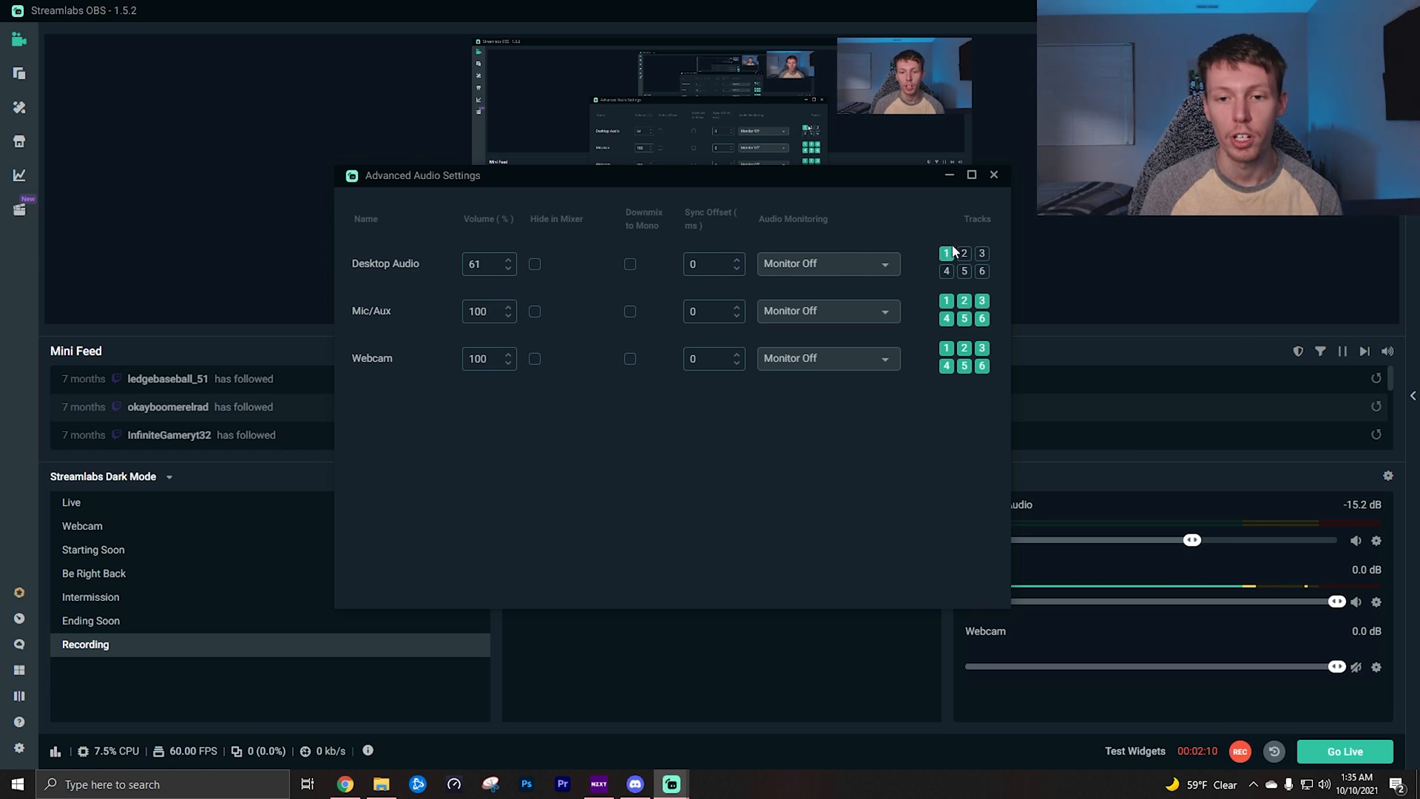
{"action": "mouse_move", "coordinate": [920, 306]}
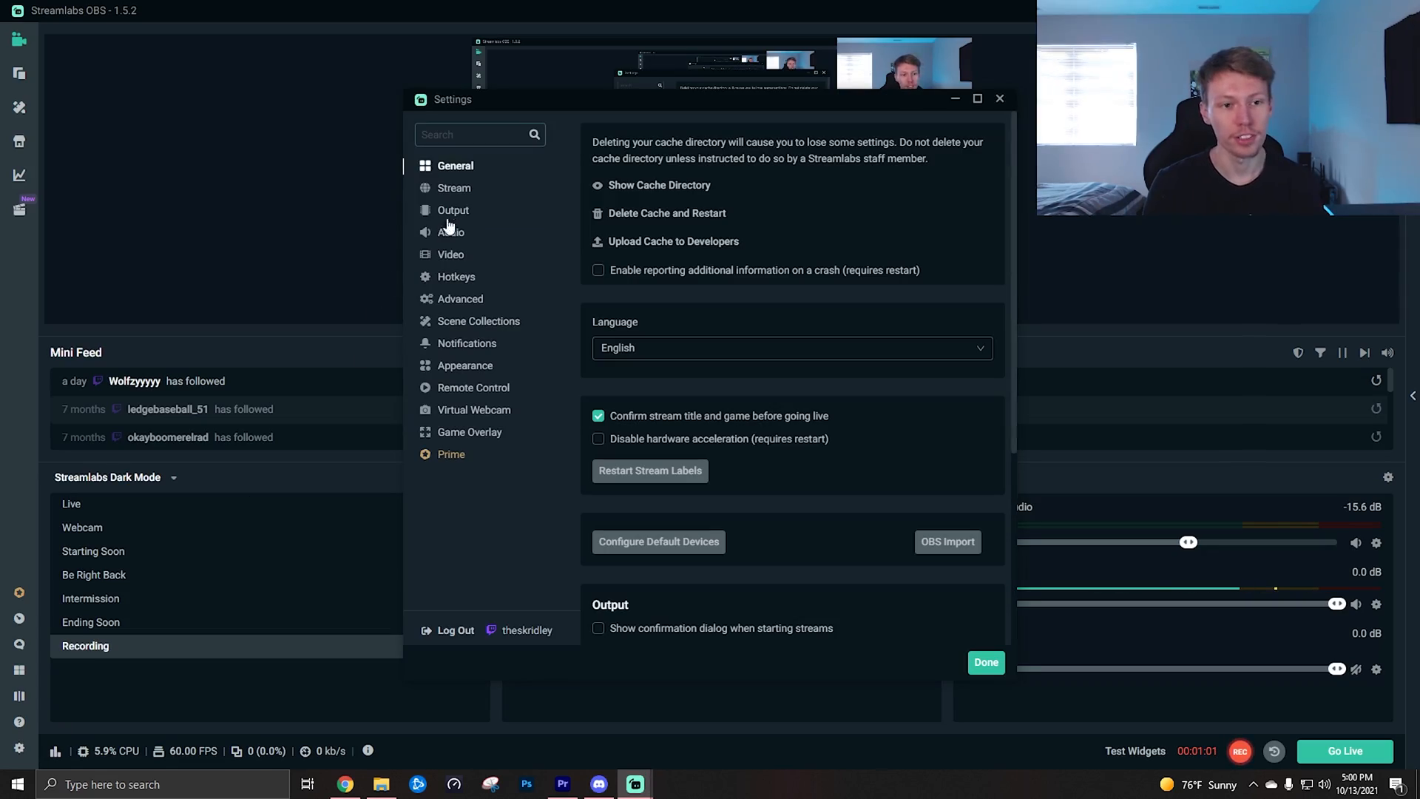
Set the recording output to capture audio tracks 1 and 2.
{"action": "left_click", "coordinate": [452, 209]}
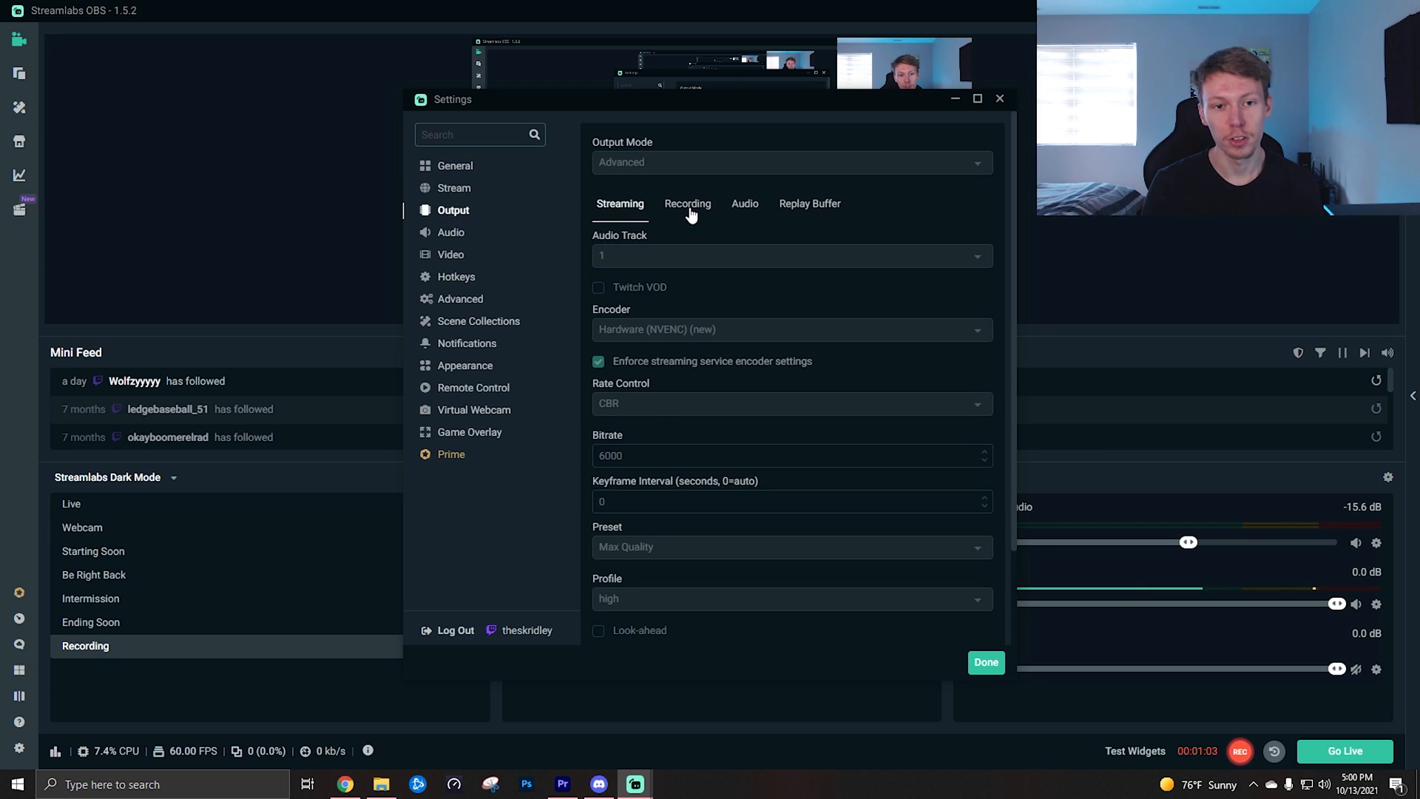
{"action": "left_click", "coordinate": [688, 202]}
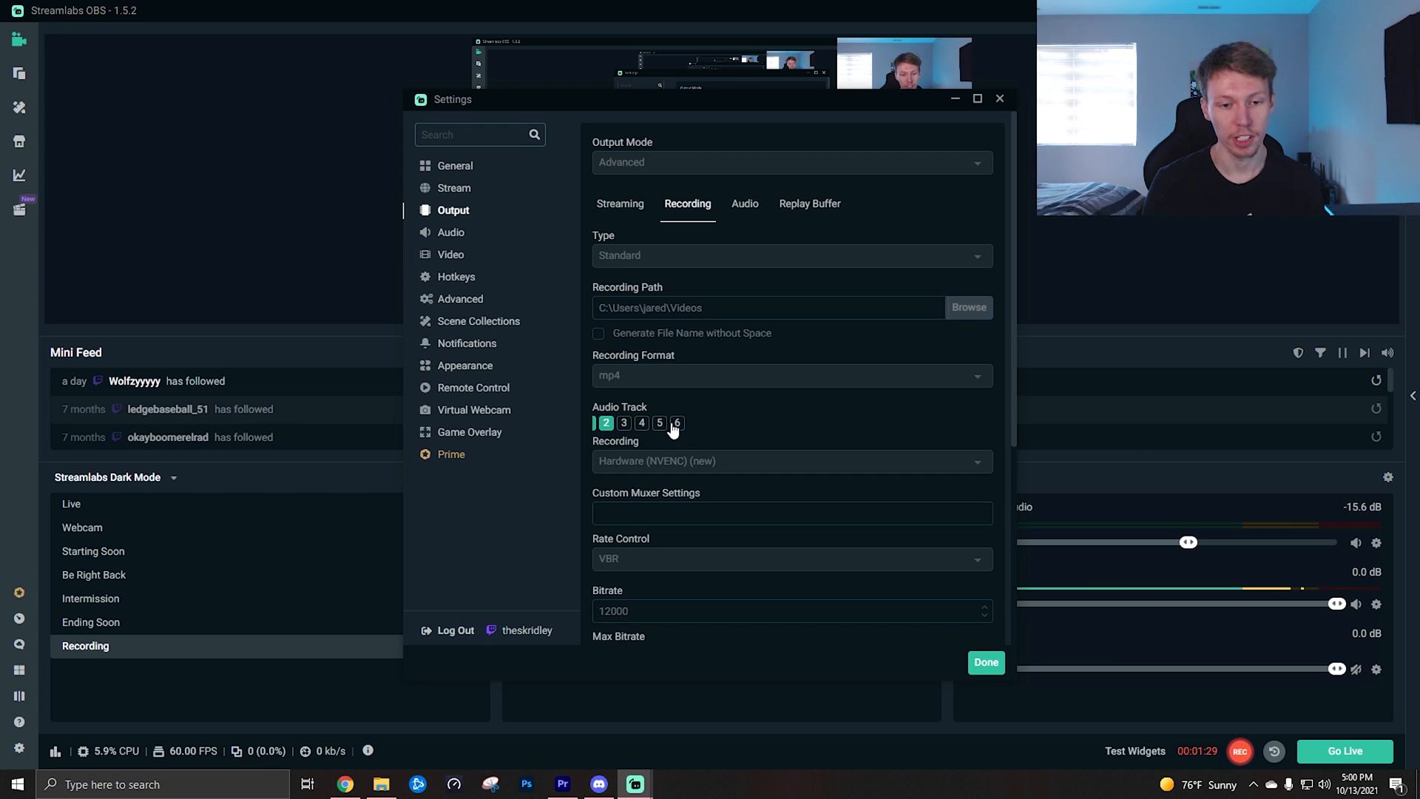
{"action": "left_click", "coordinate": [605, 423]}
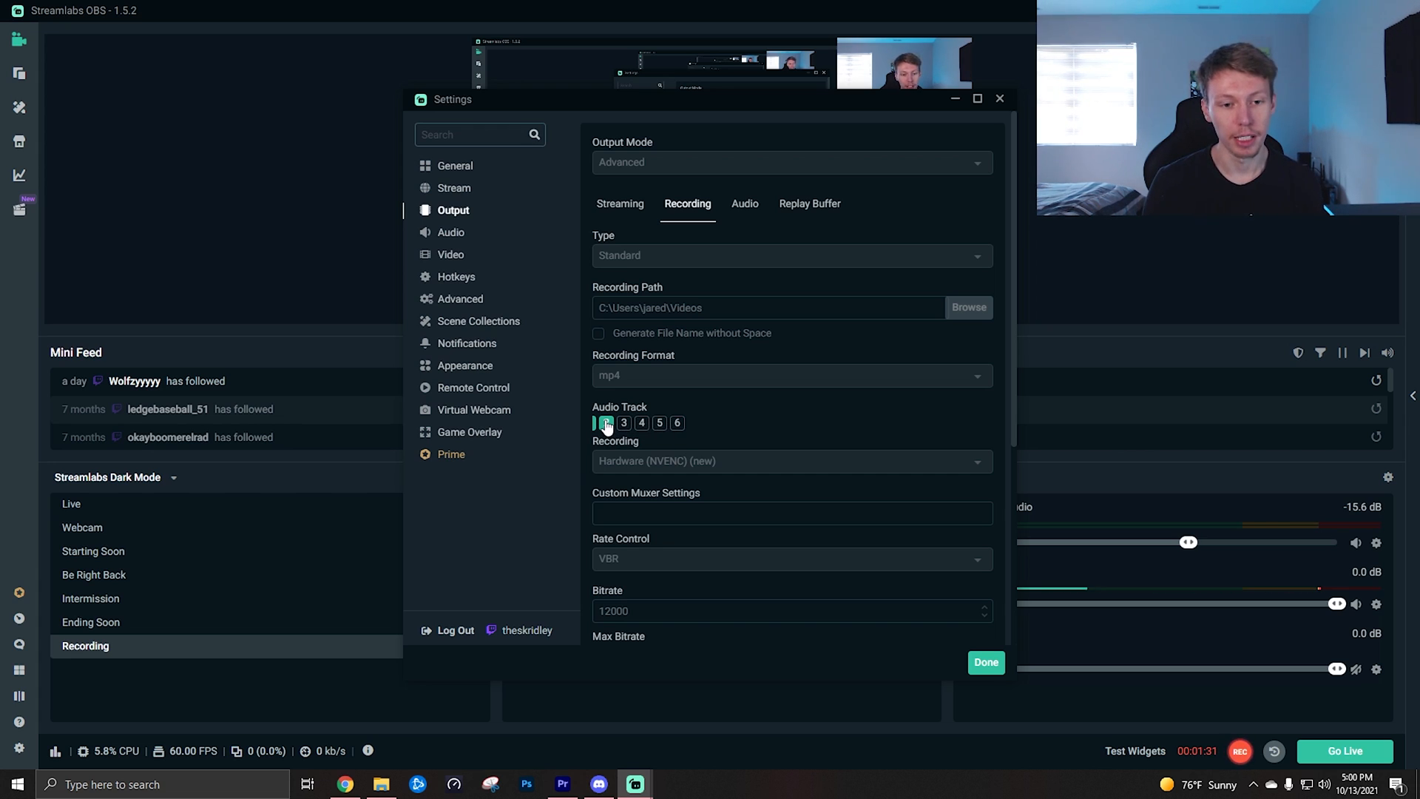
{"action": "left_click", "coordinate": [986, 662]}
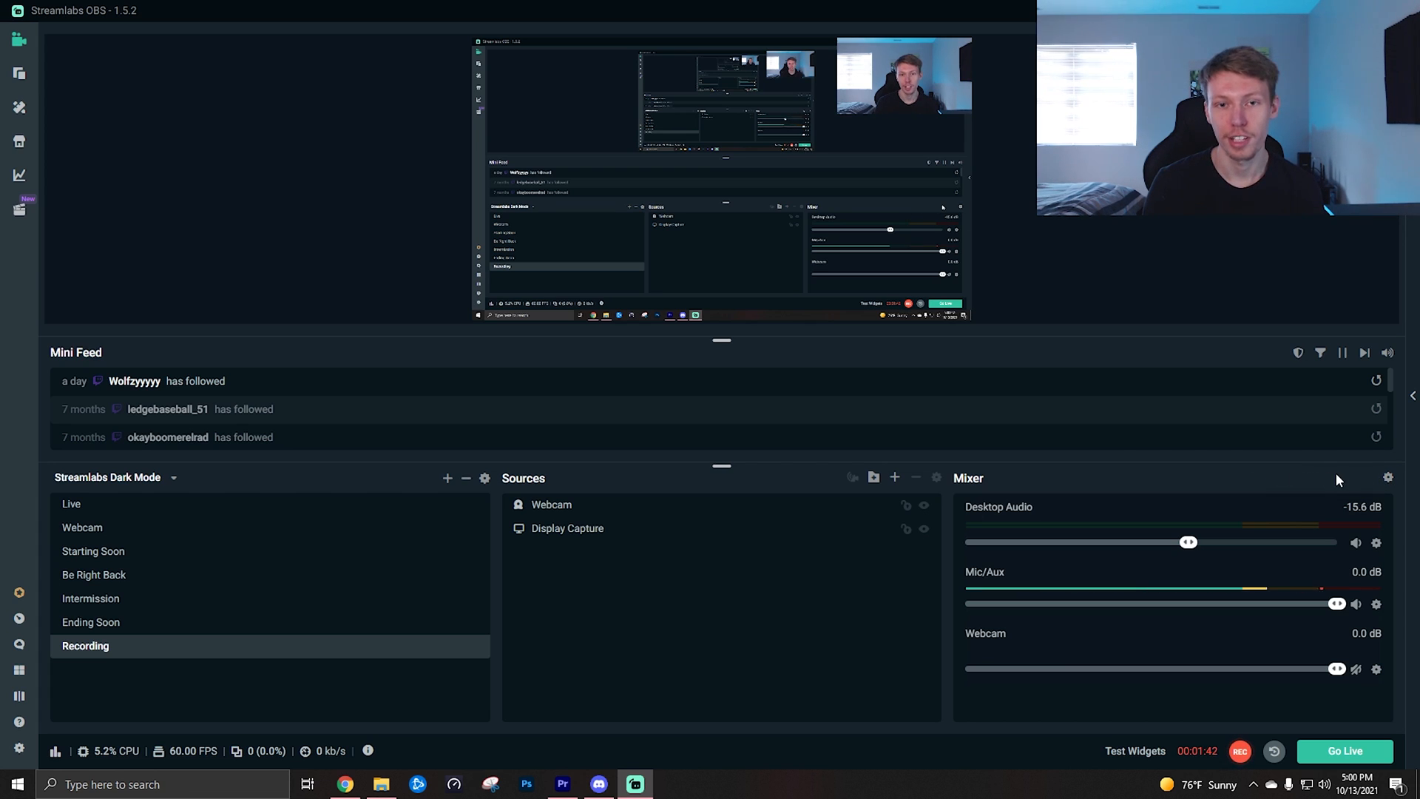
{"action": "mouse_move", "coordinate": [1388, 478]}
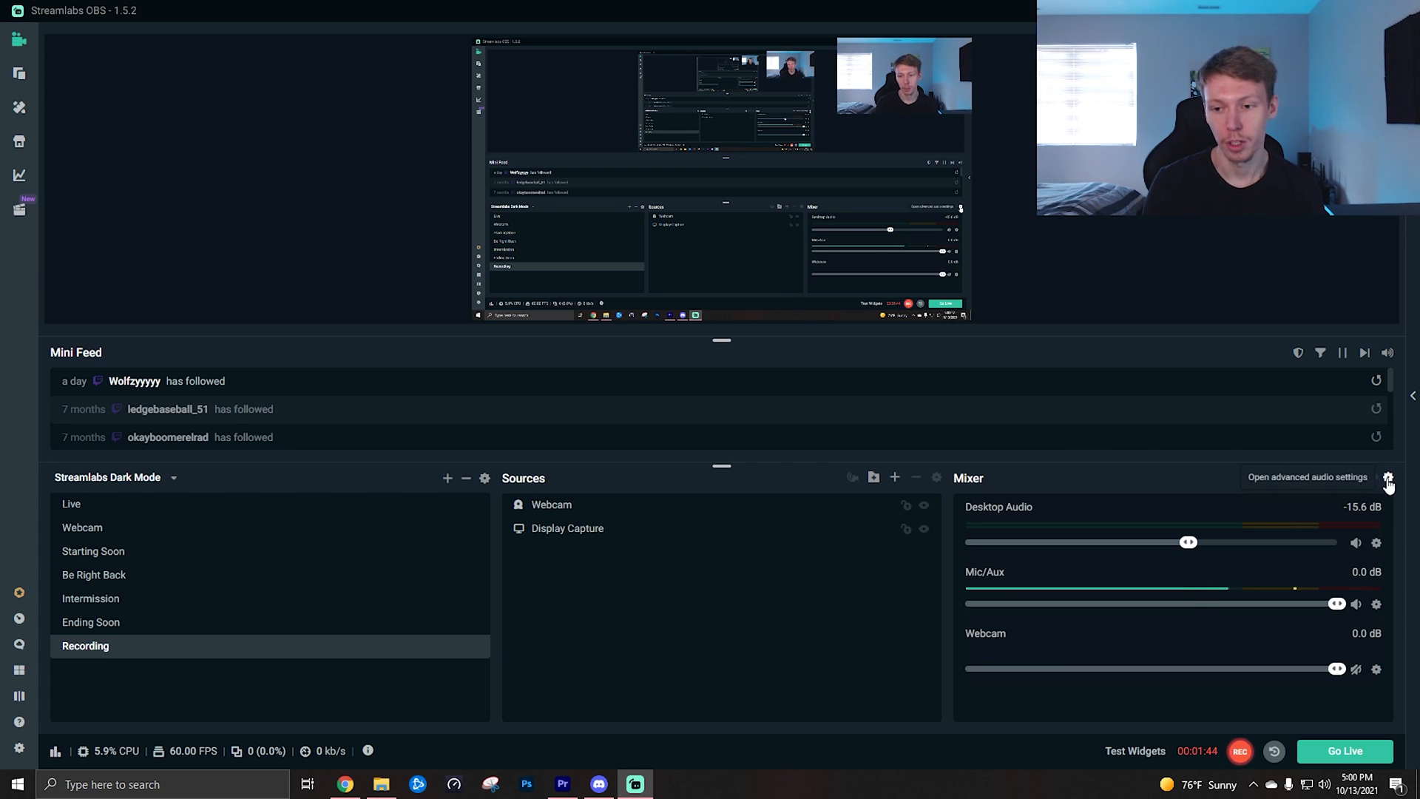
{"action": "mouse_move", "coordinate": [1386, 477]}
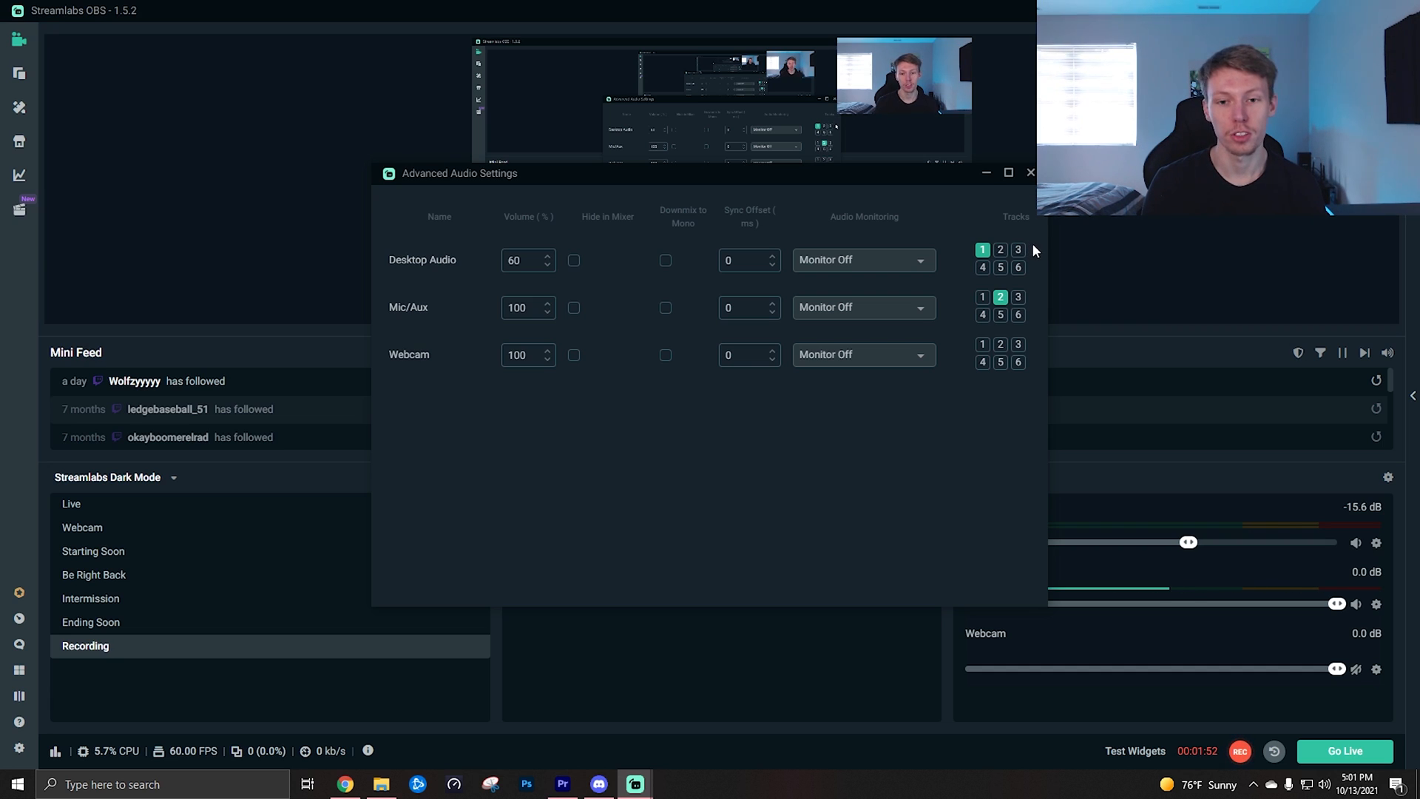
{"action": "mouse_move", "coordinate": [1035, 263]}
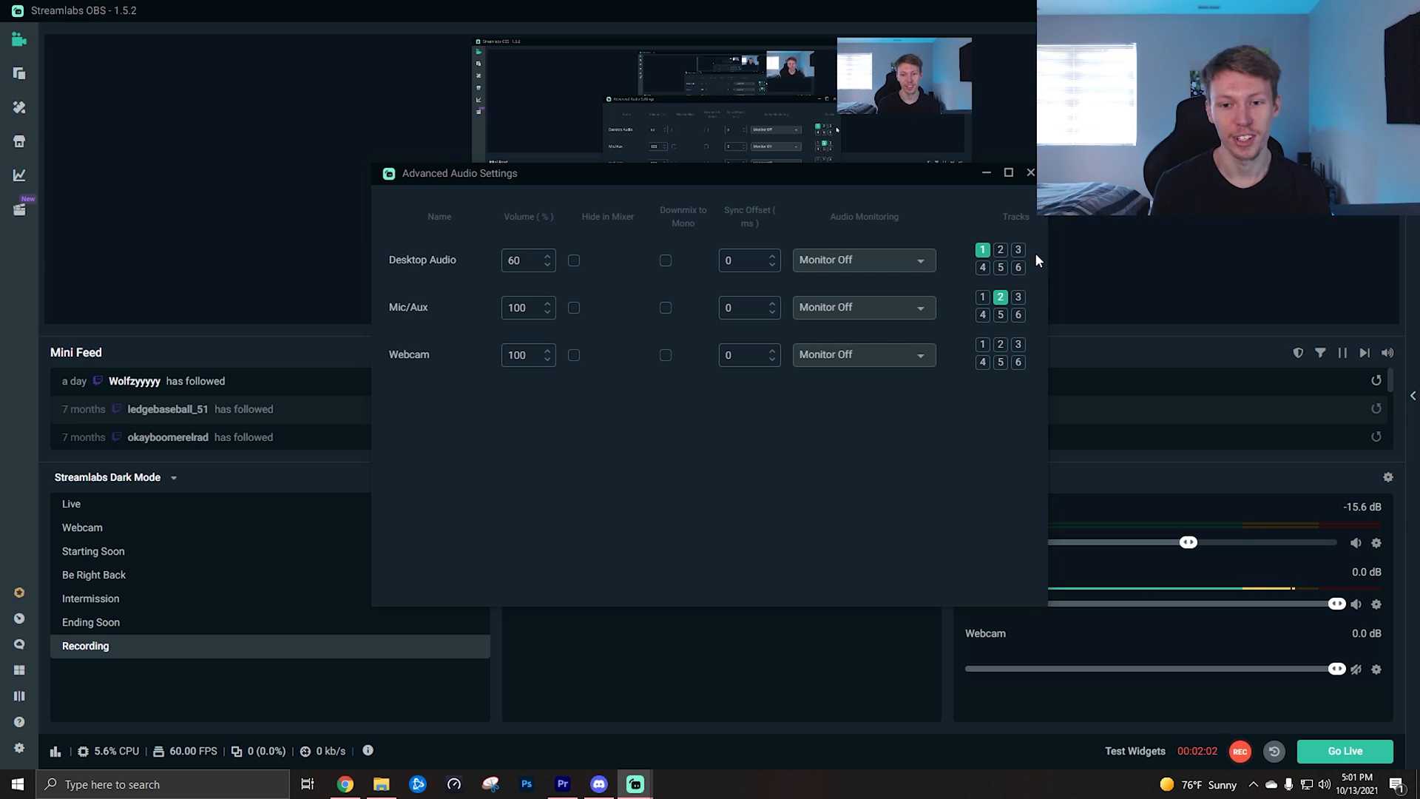
{"action": "mouse_move", "coordinate": [1038, 268]}
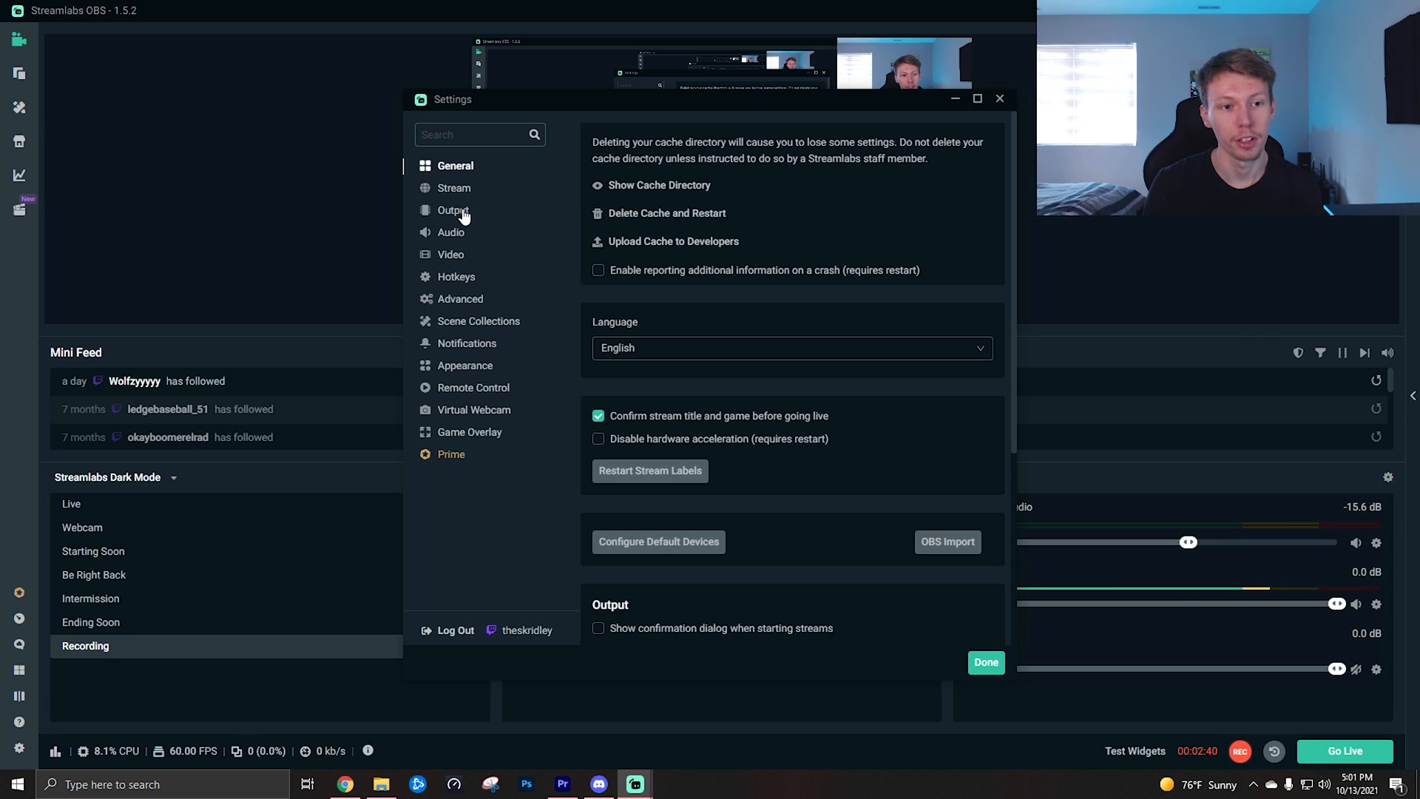
{"action": "mouse_move", "coordinate": [461, 260]}
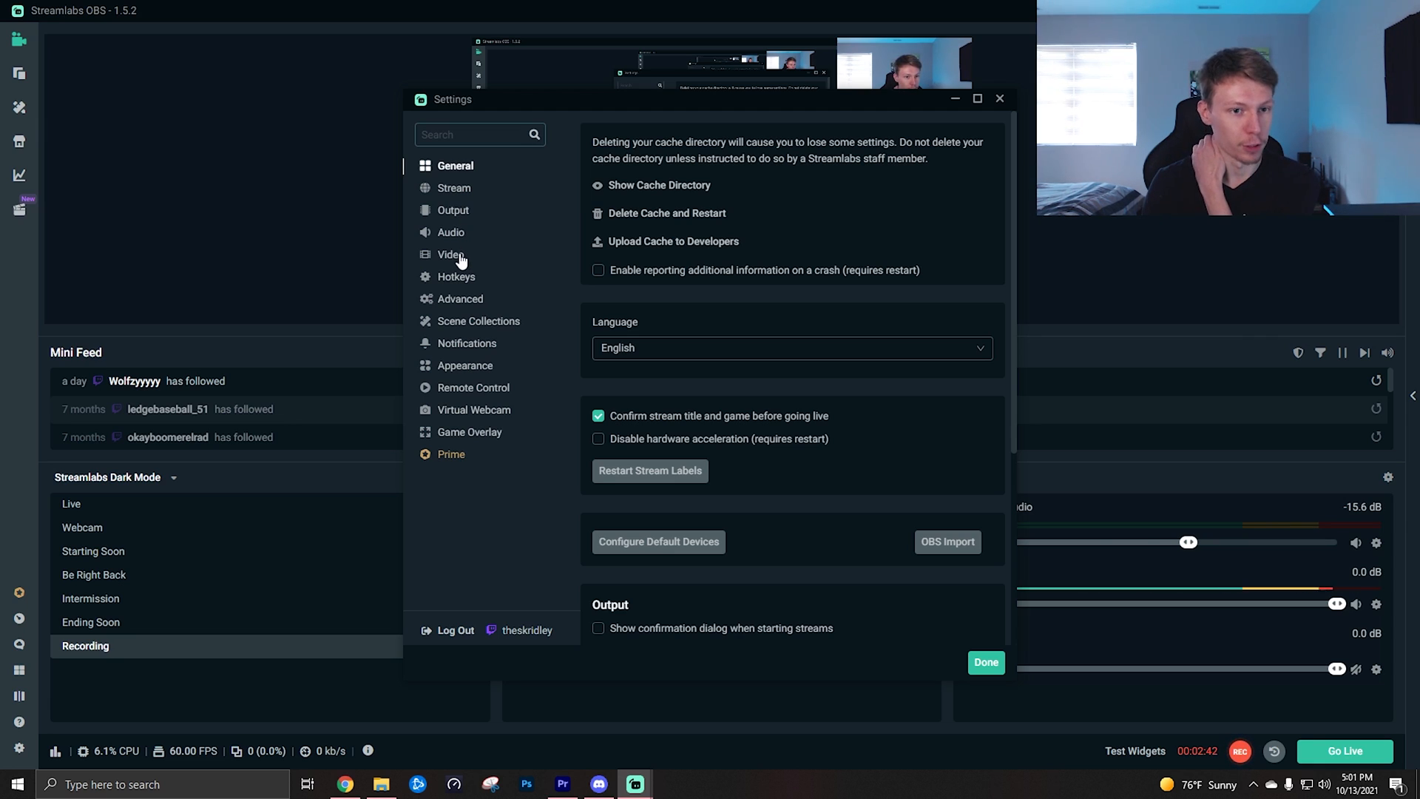
{"action": "mouse_move", "coordinate": [463, 220]}
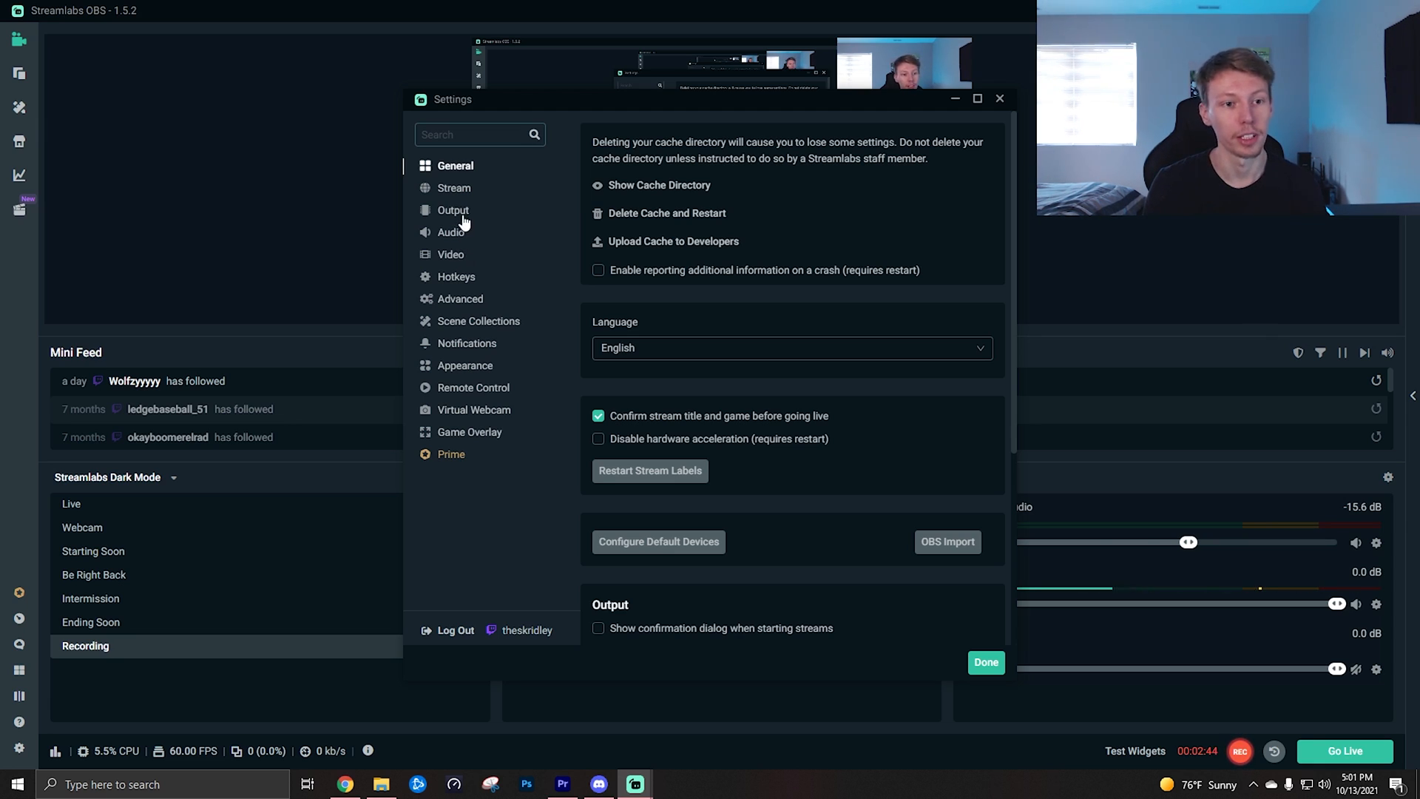
{"action": "mouse_move", "coordinate": [452, 260]}
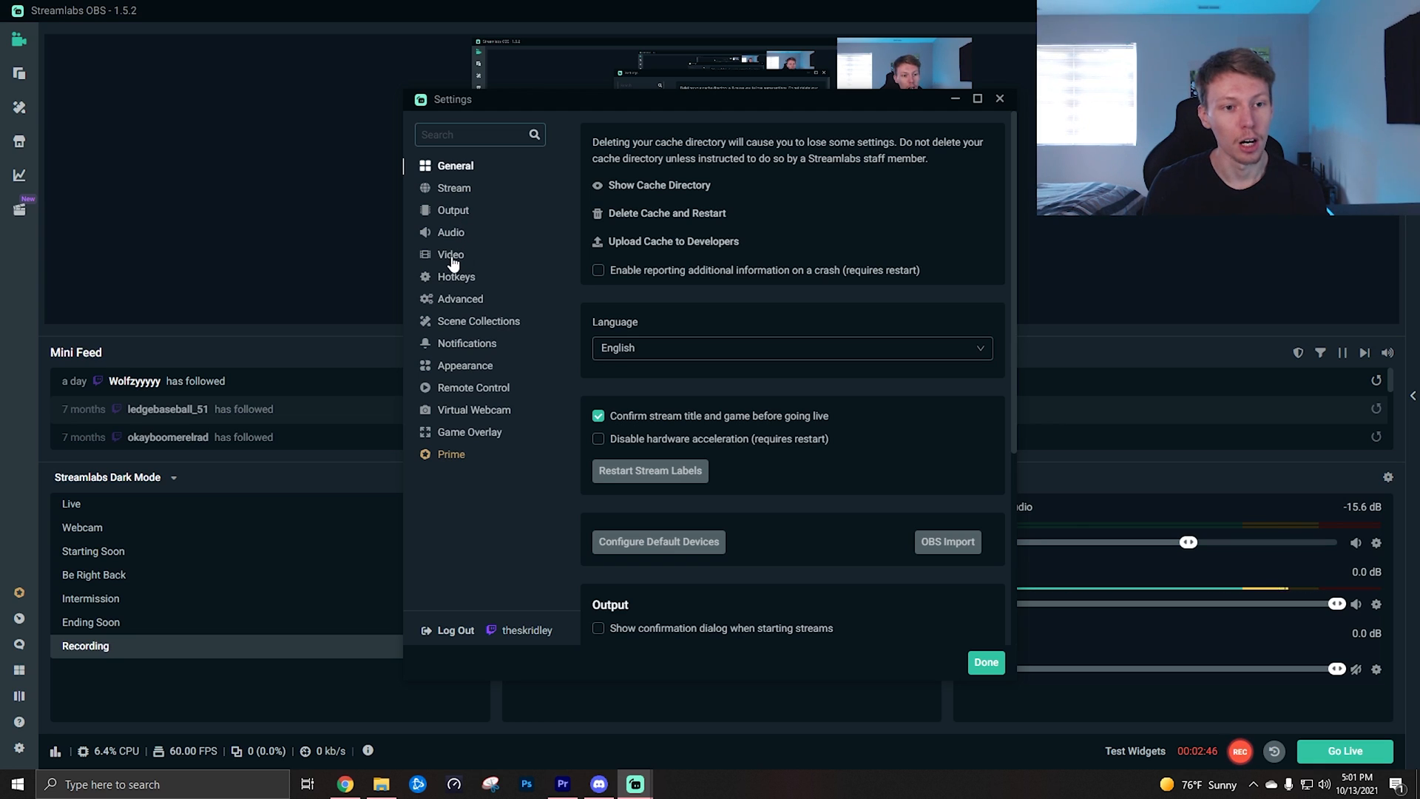
Review video settings at 1920x1080 base/output resolution and 60 FPS, then move to Output.
{"action": "left_click", "coordinate": [450, 255]}
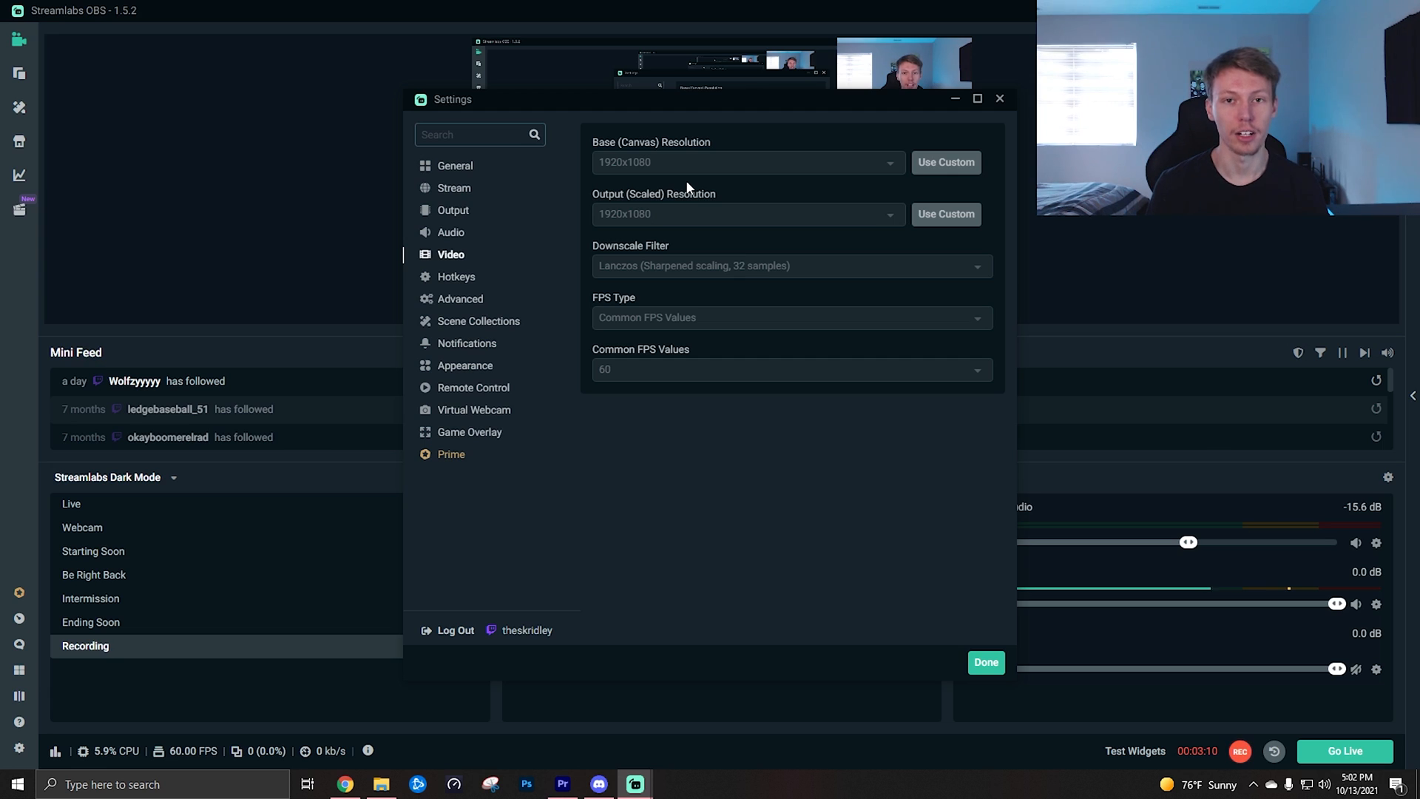
{"action": "mouse_move", "coordinate": [656, 230]}
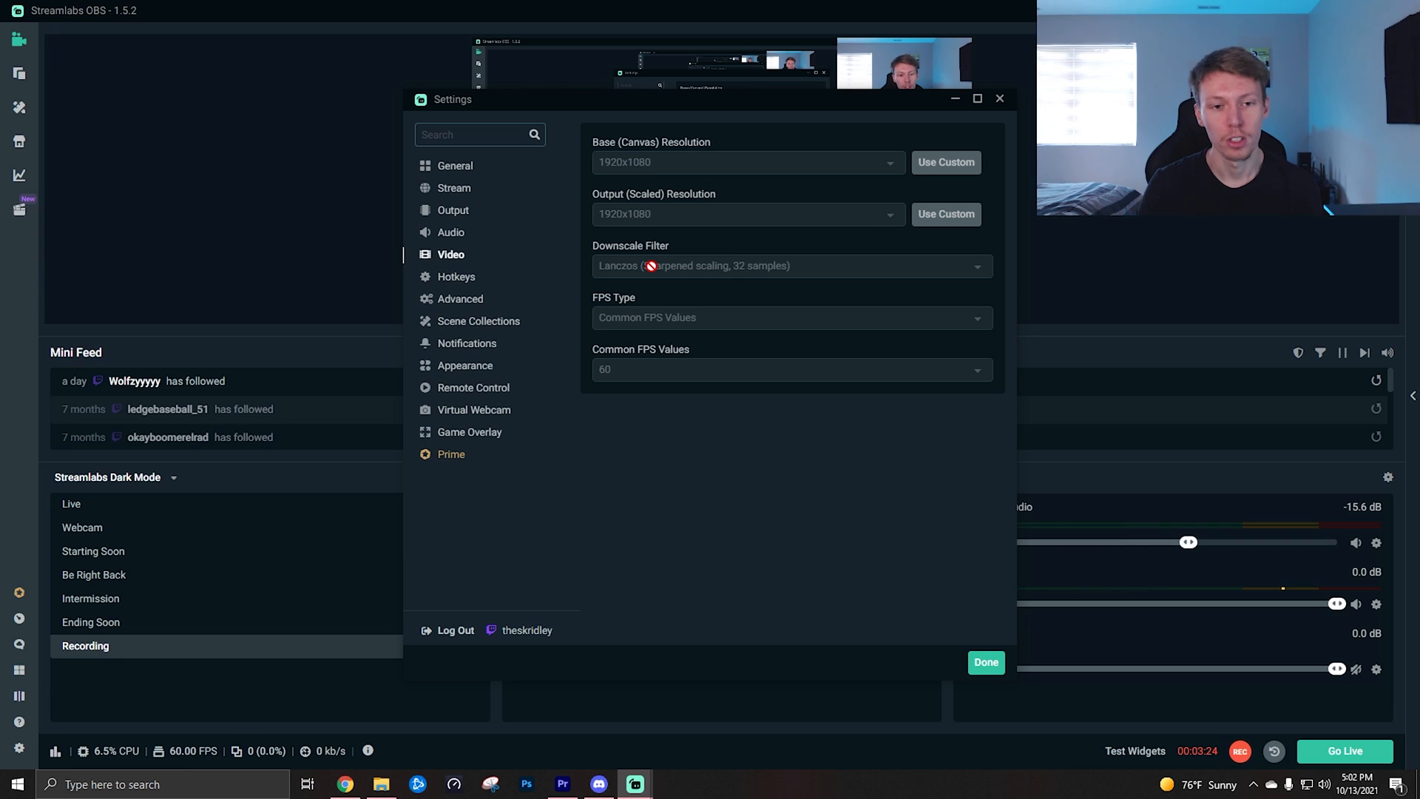
{"action": "mouse_move", "coordinate": [646, 317]}
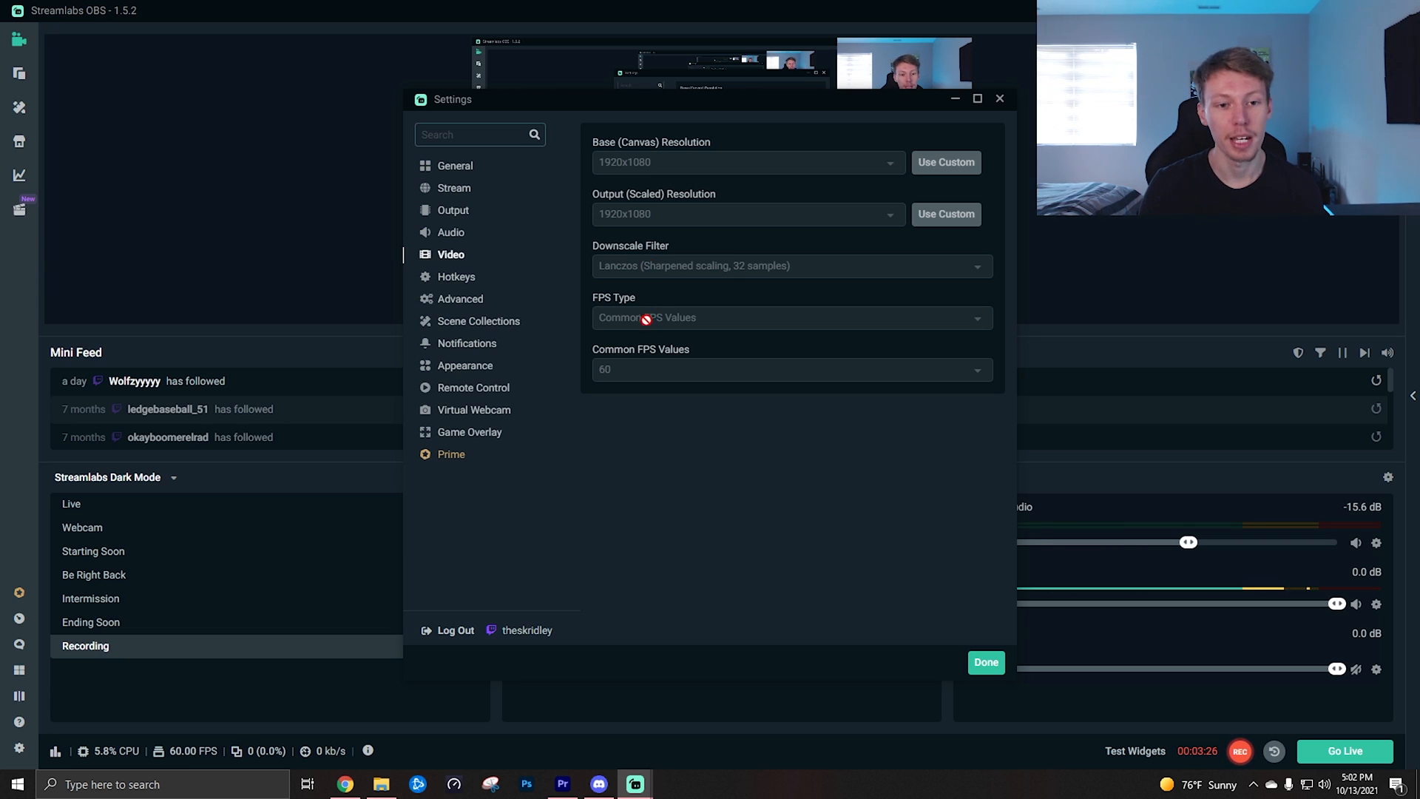
{"action": "mouse_move", "coordinate": [645, 371]}
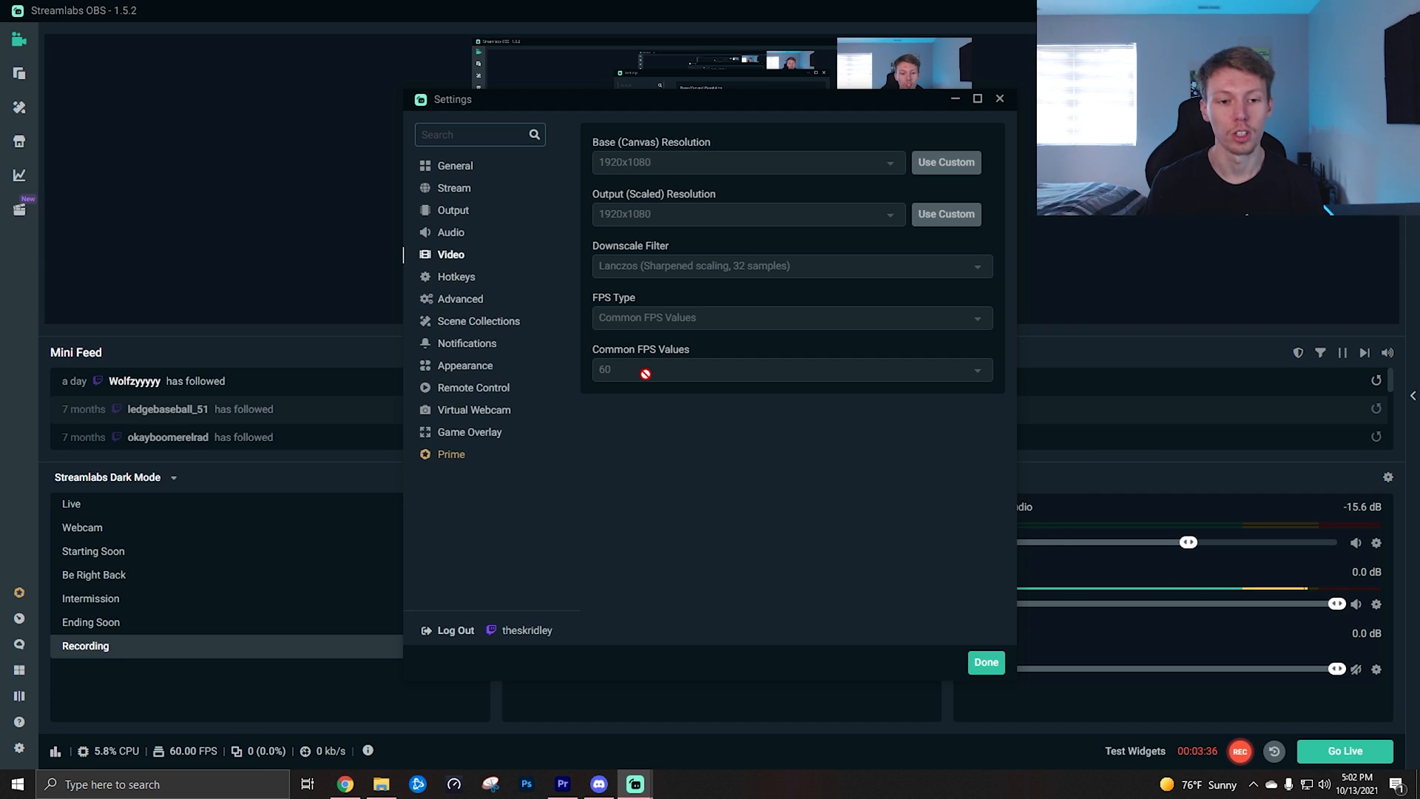
{"action": "mouse_move", "coordinate": [467, 219]}
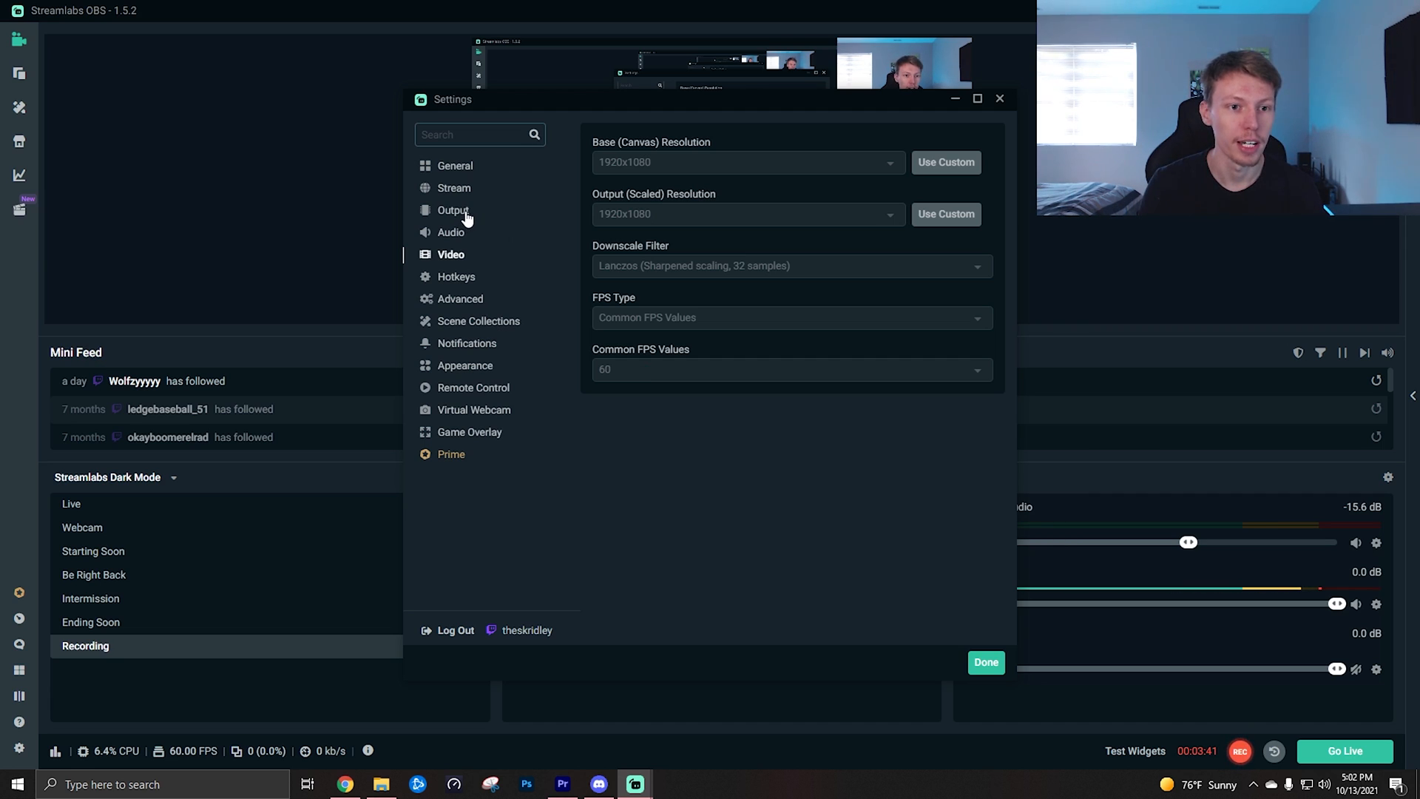
{"action": "left_click", "coordinate": [453, 210]}
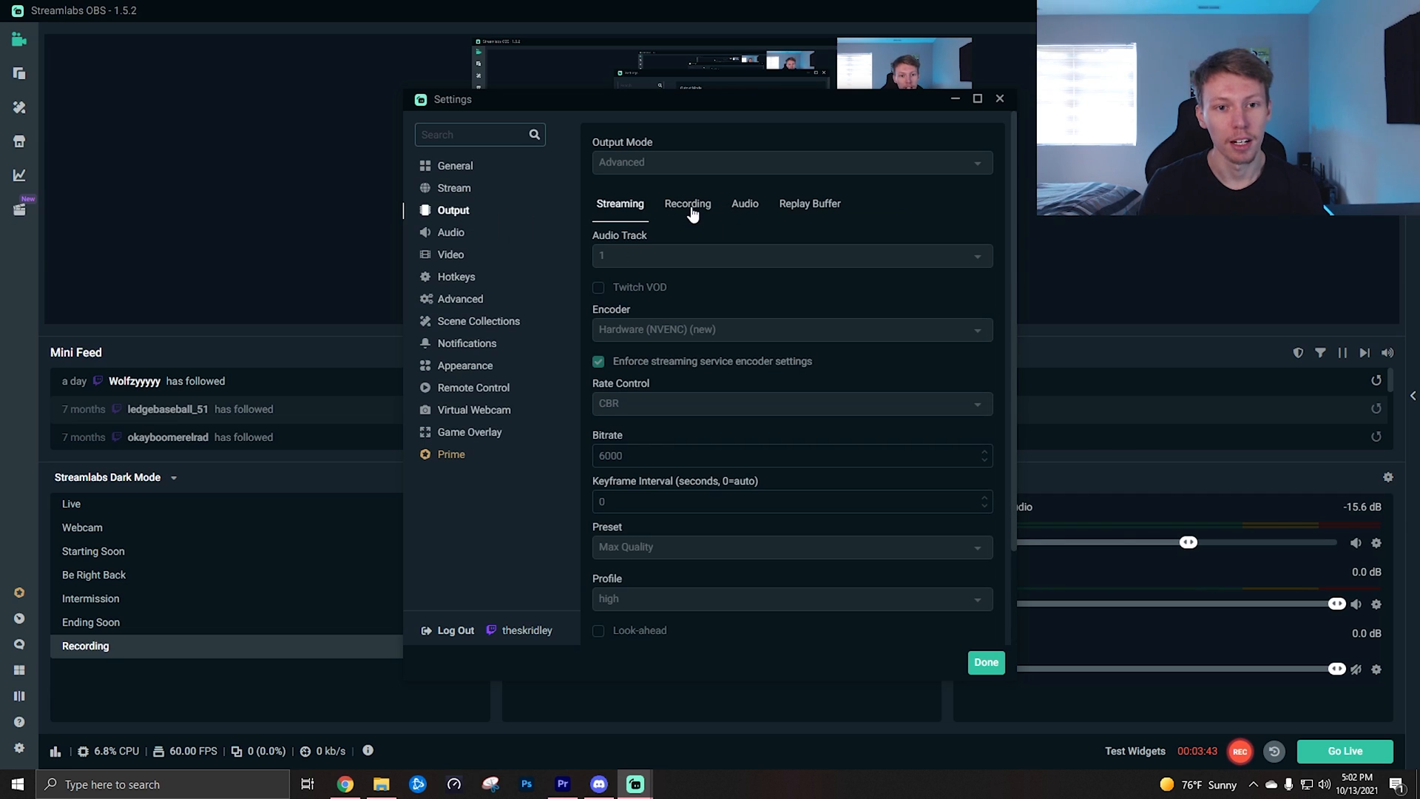
Review recording output: NVENC encoder, VBR 12000 bitrate with 16000 max, Max Quality preset, mp4.
{"action": "left_click", "coordinate": [688, 202]}
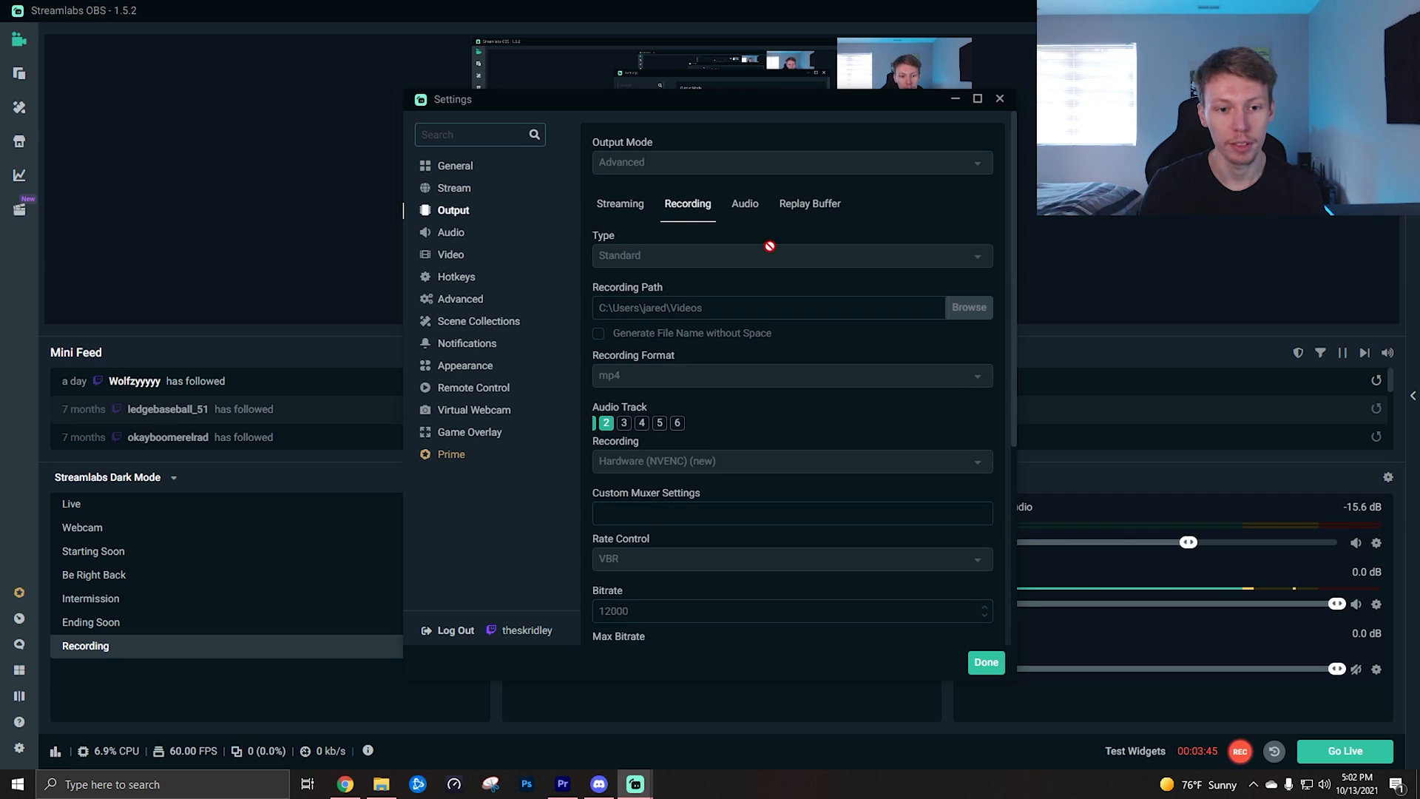
{"action": "mouse_move", "coordinate": [647, 165]}
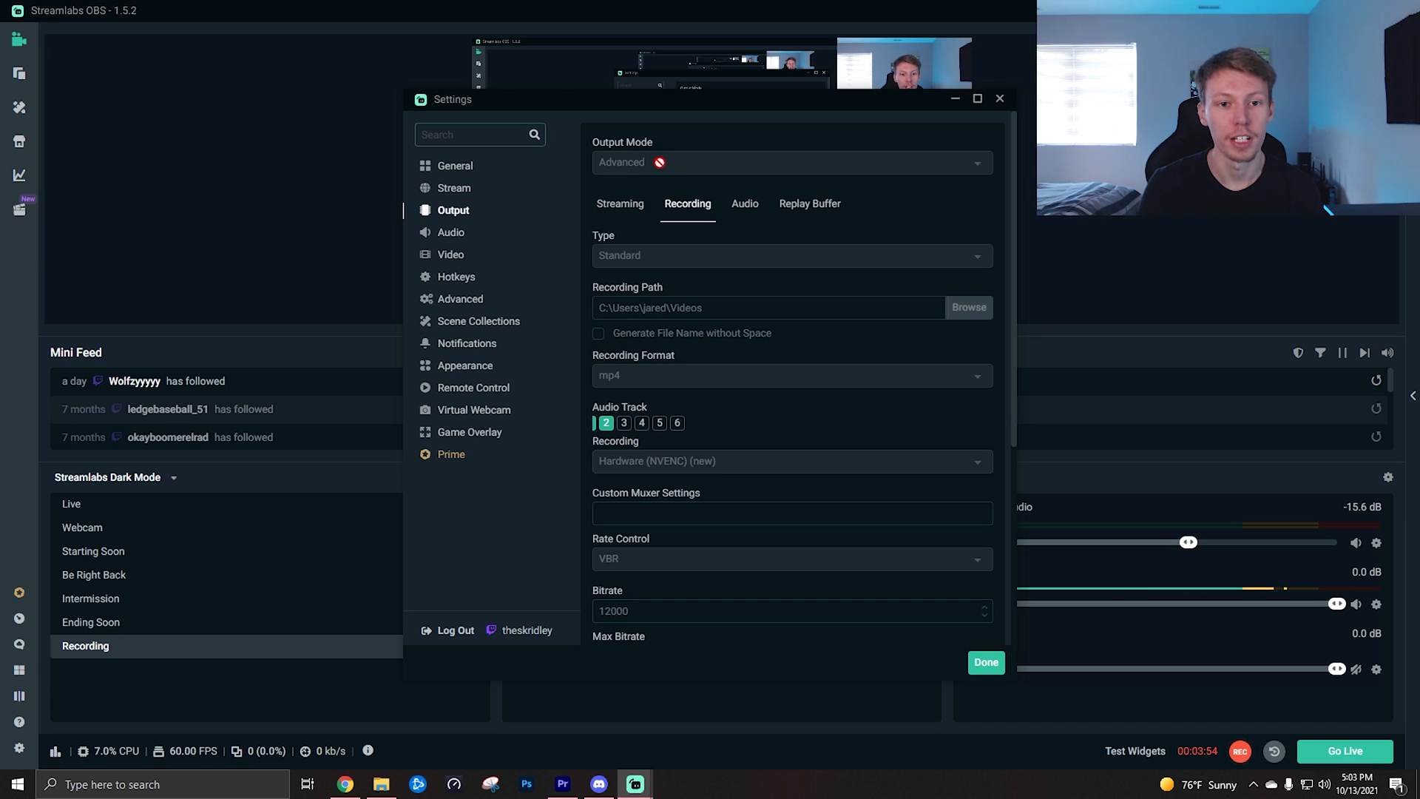
{"action": "mouse_move", "coordinate": [588, 256]}
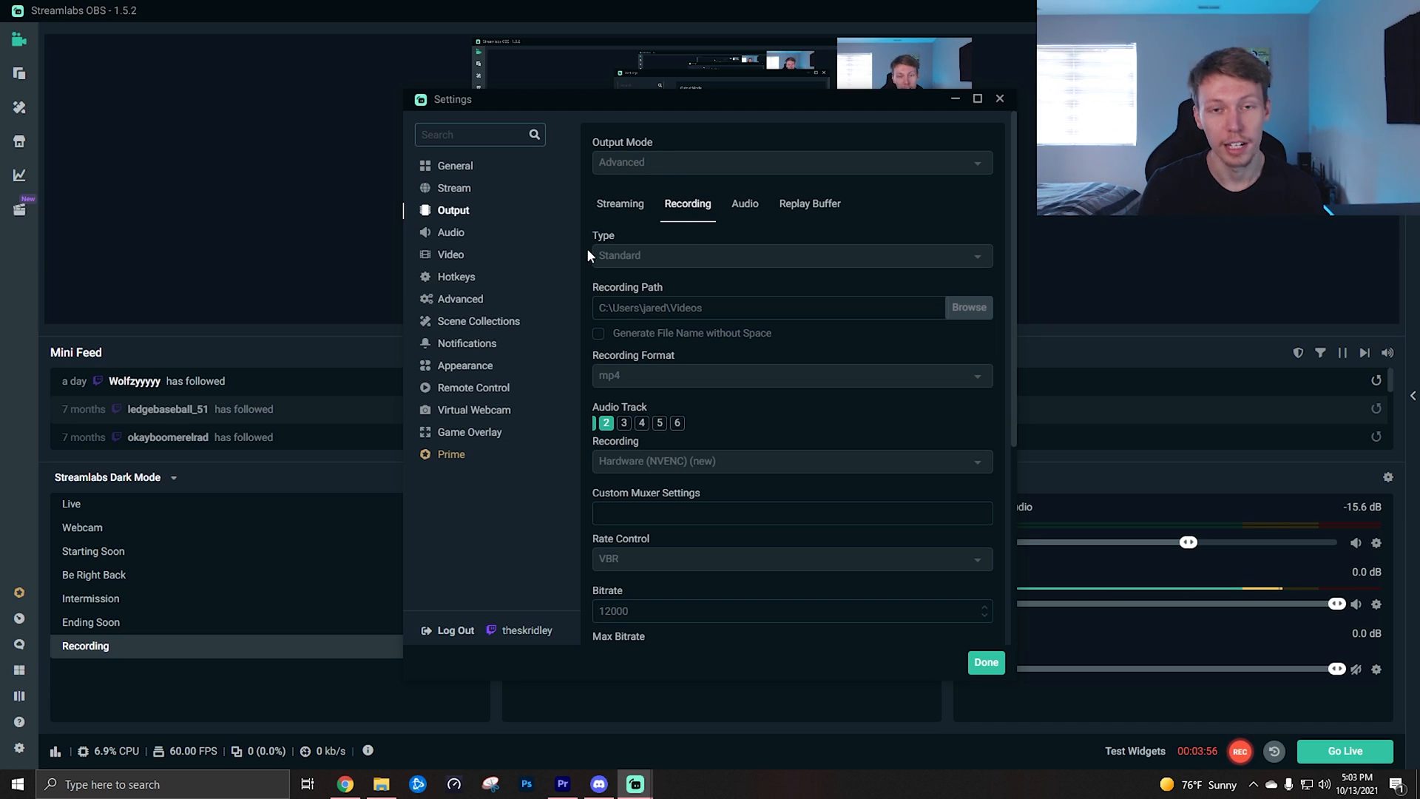
{"action": "scroll", "scroll_direction": "down", "scroll_amount": 3}
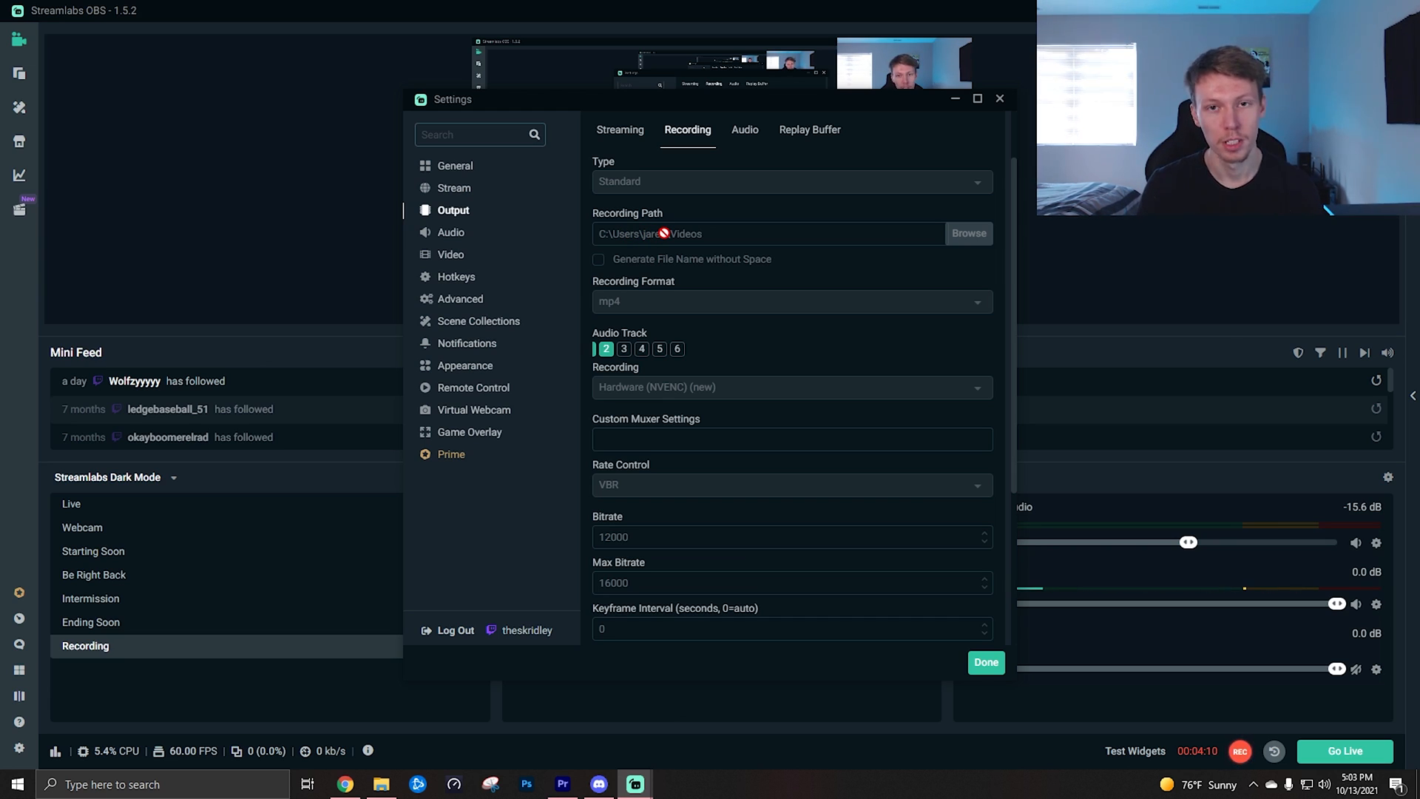
{"action": "mouse_move", "coordinate": [819, 244]}
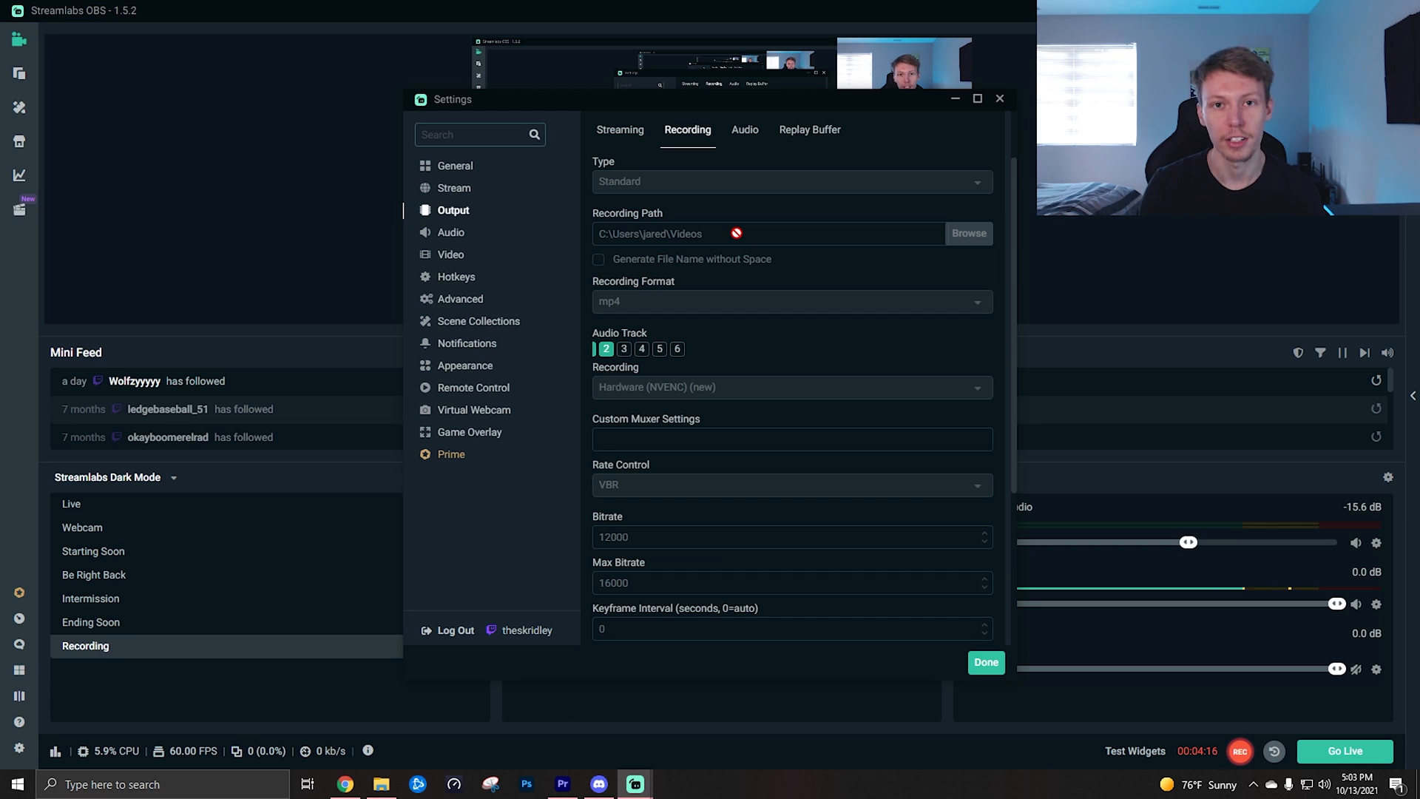
{"action": "mouse_move", "coordinate": [635, 300]}
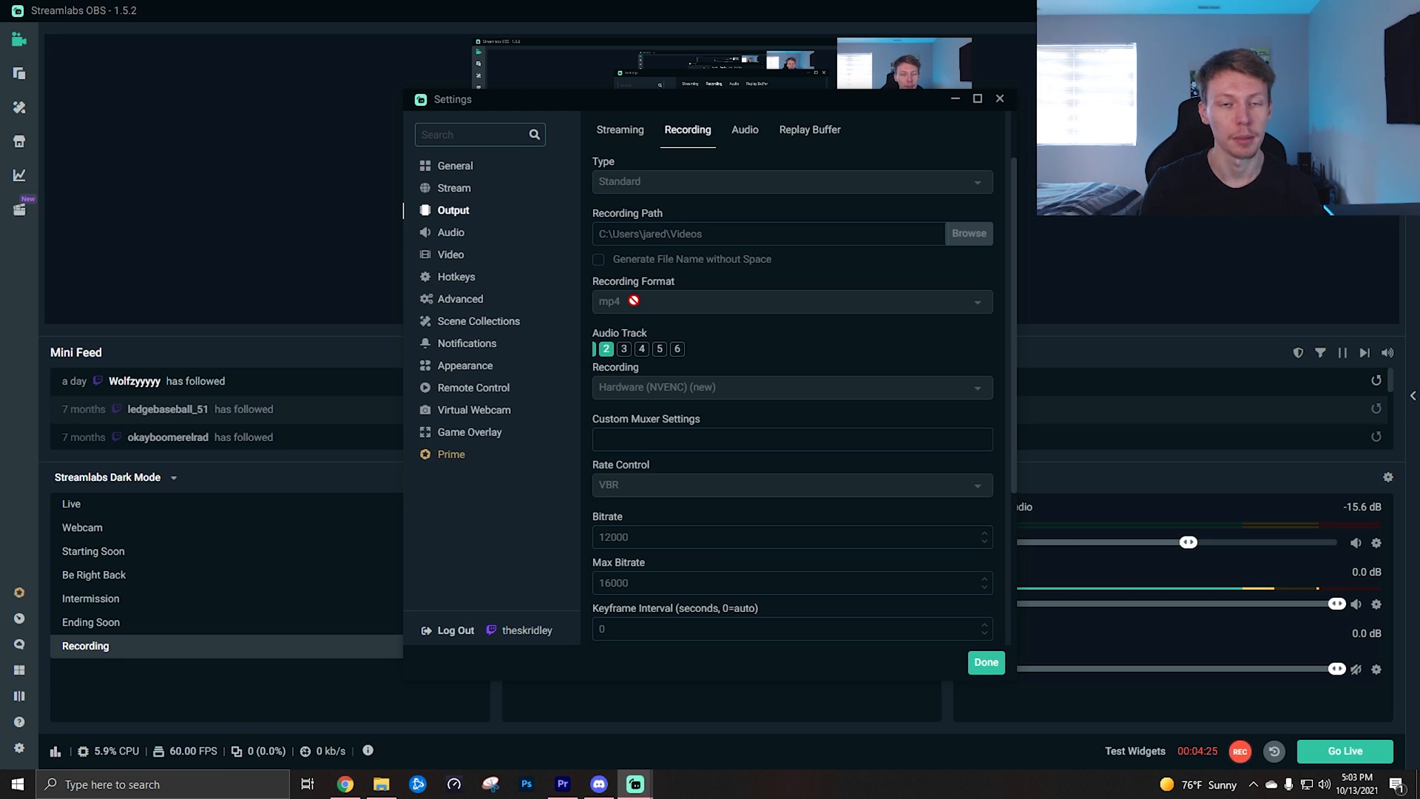
{"action": "scroll", "scroll_direction": "down", "scroll_amount": 3}
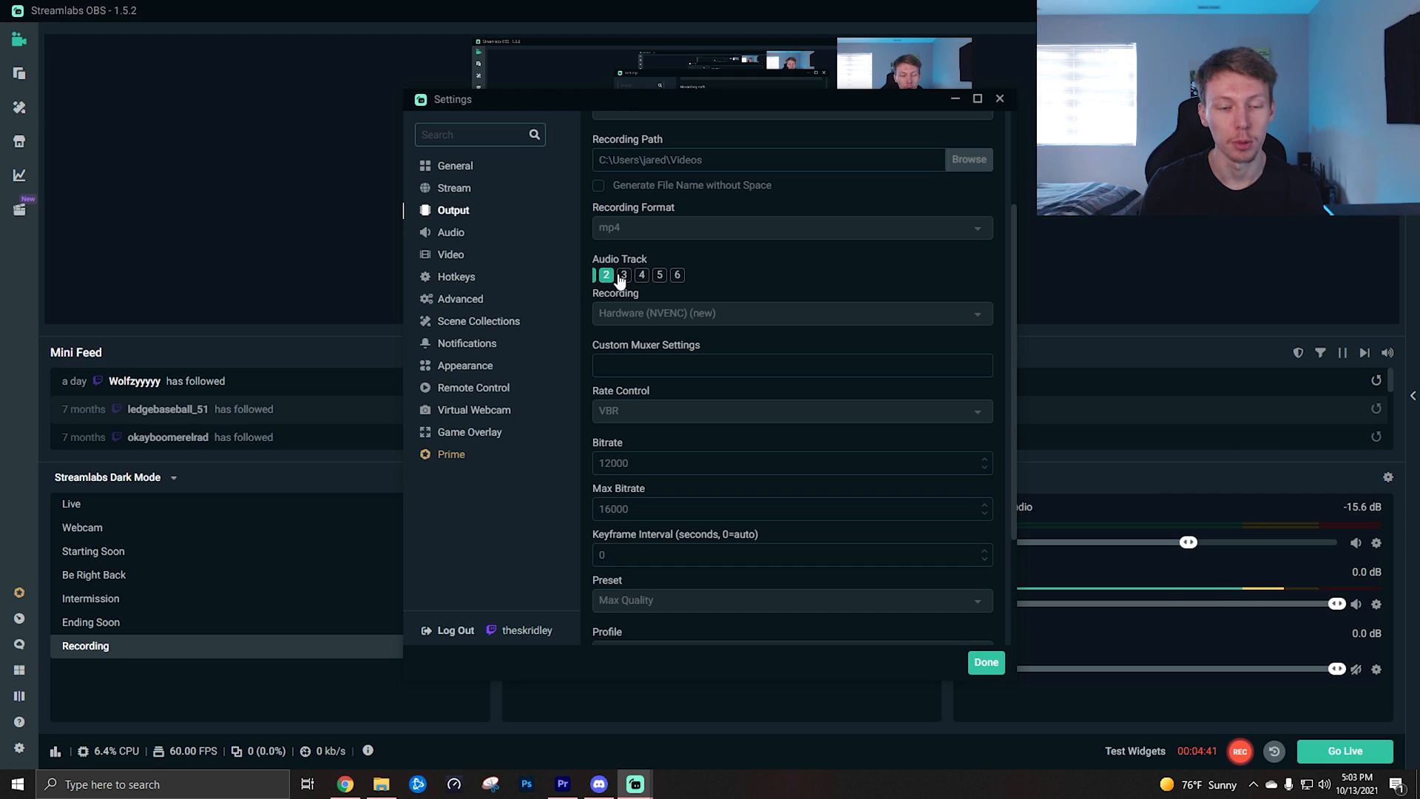
{"action": "scroll", "scroll_direction": "down", "scroll_amount": 3}
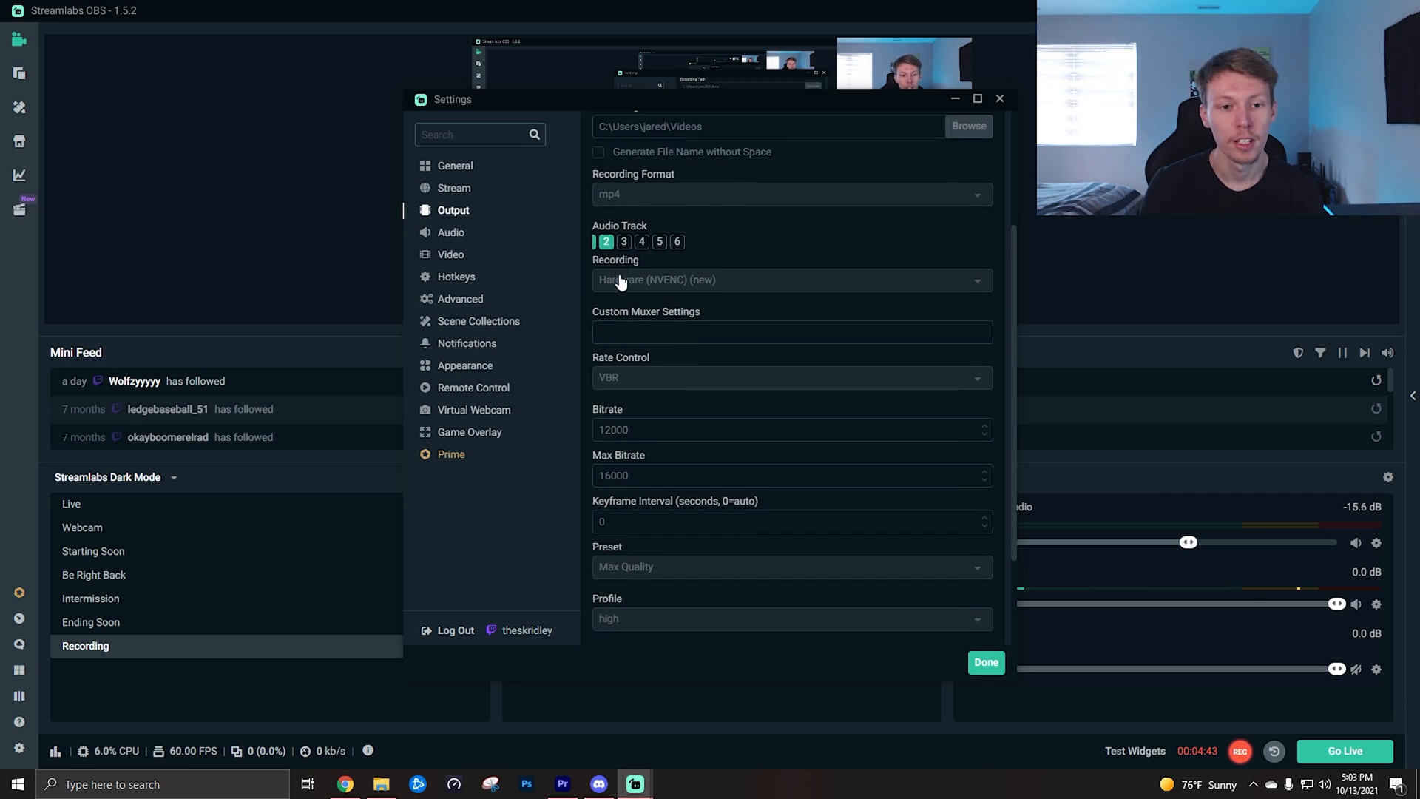
{"action": "scroll", "scroll_direction": "down", "scroll_amount": 3}
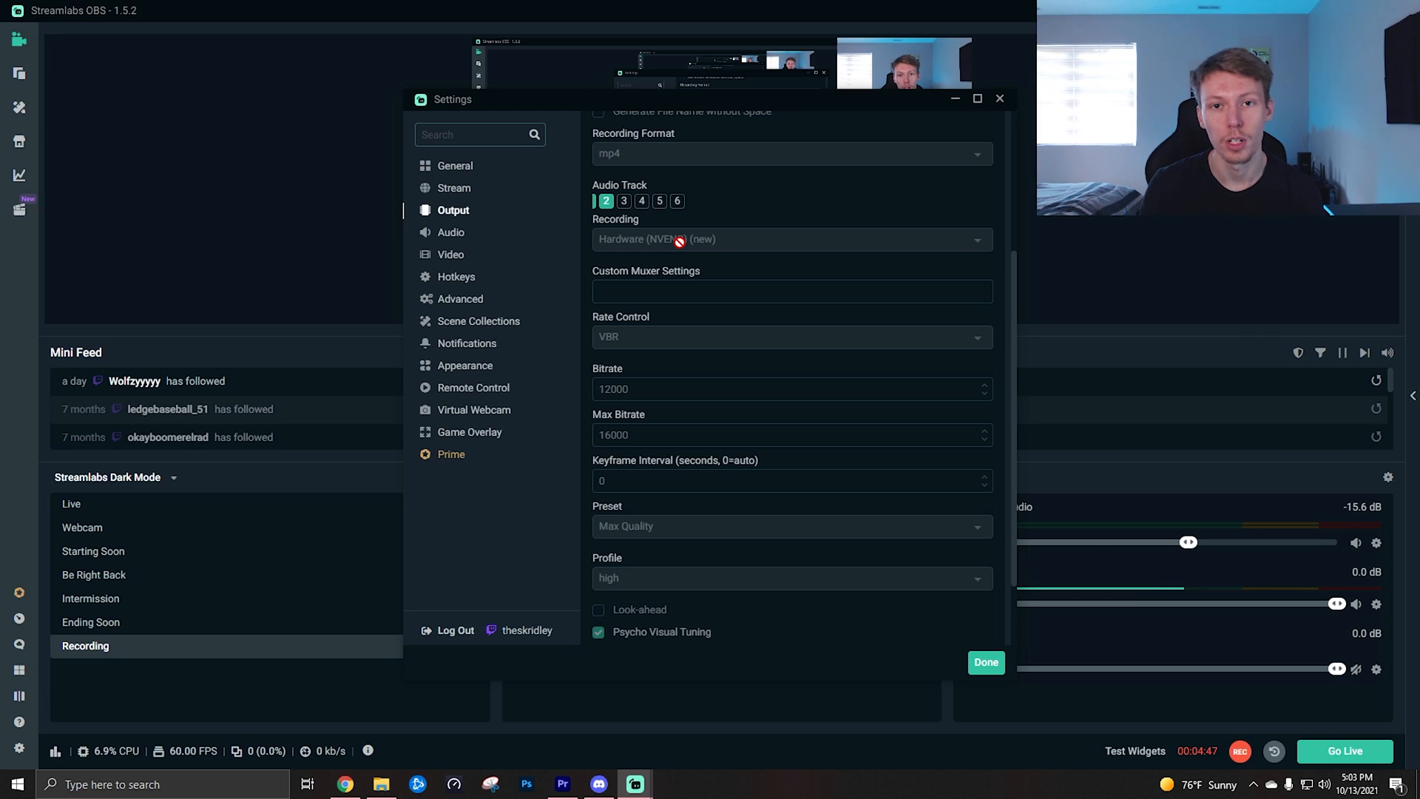
{"action": "mouse_move", "coordinate": [695, 245]}
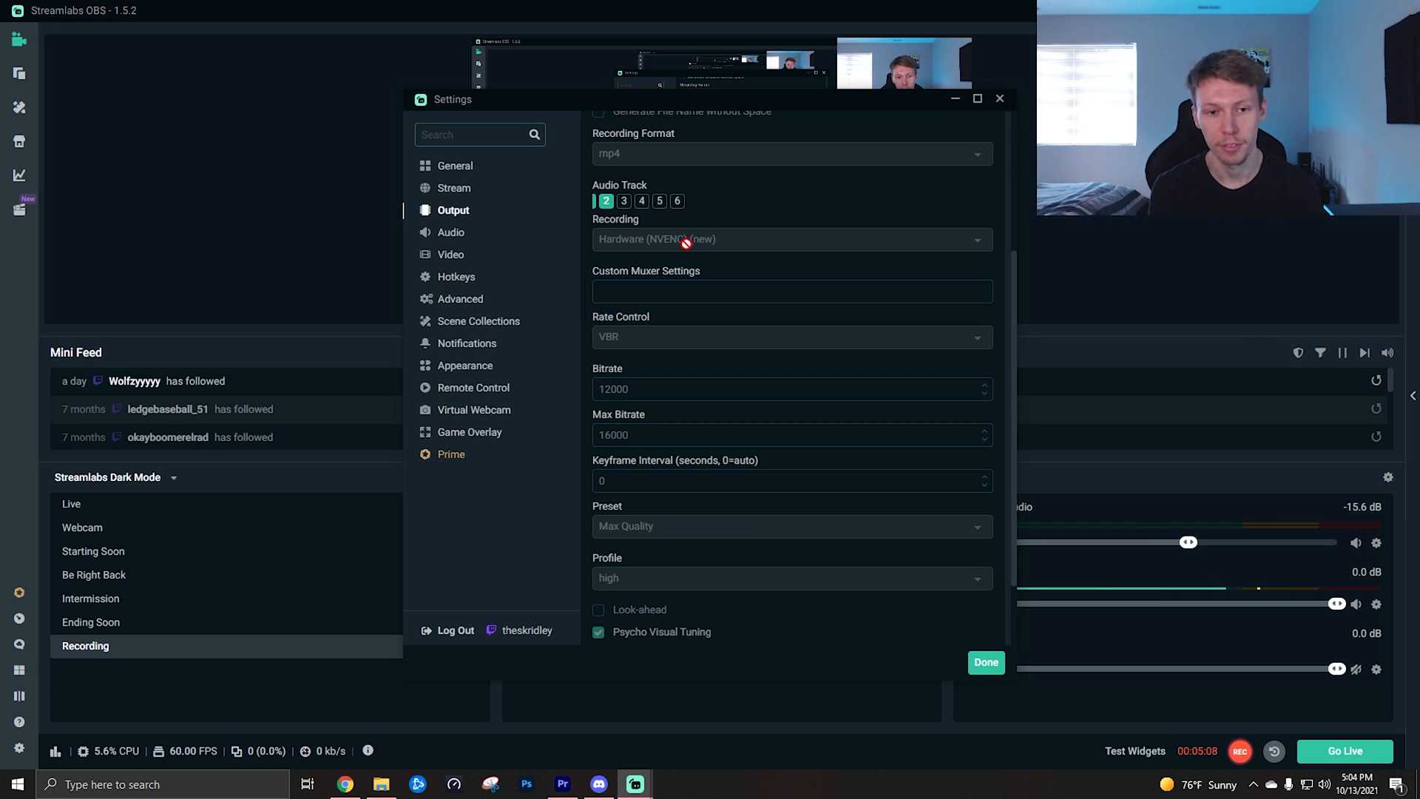
{"action": "mouse_move", "coordinate": [635, 324]}
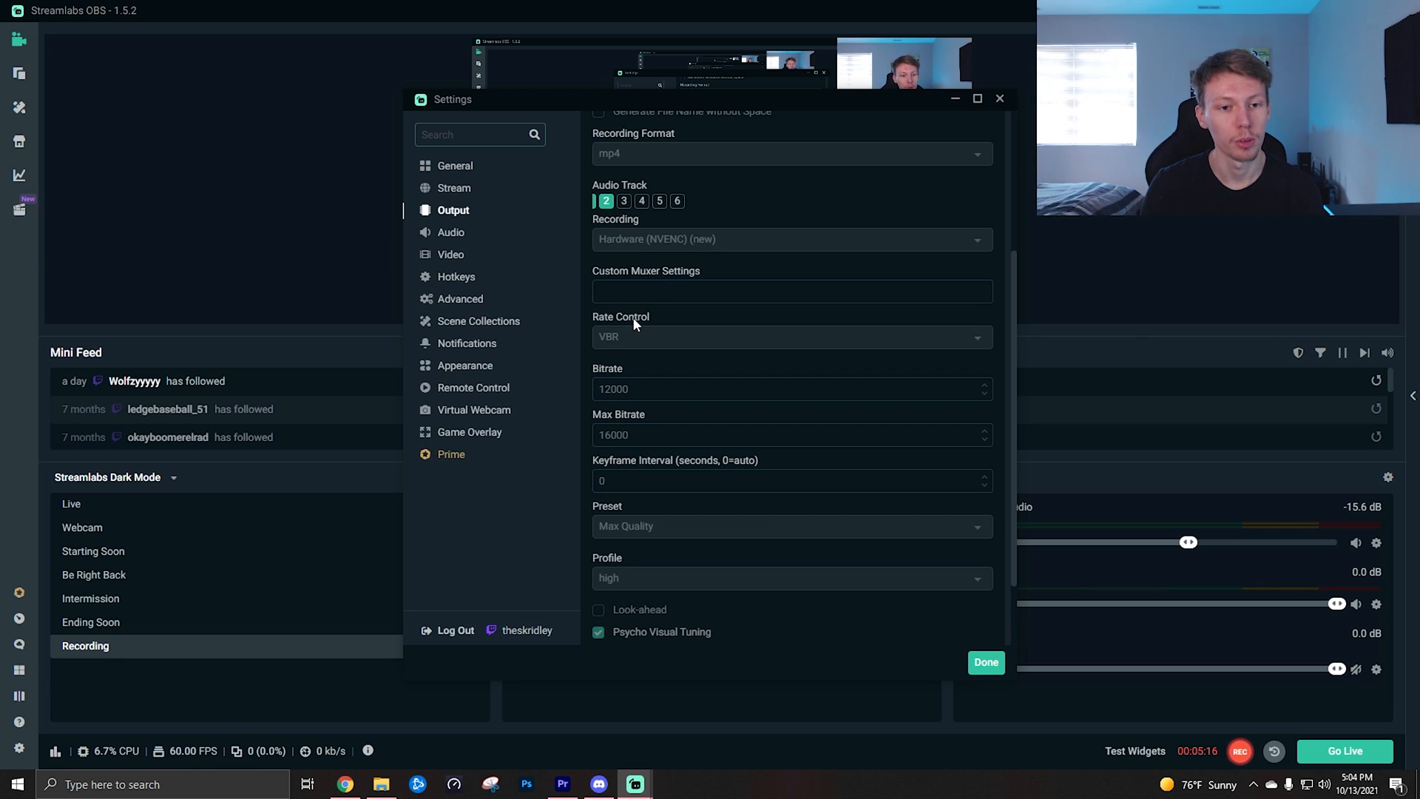
{"action": "scroll", "scroll_direction": "down", "scroll_amount": 3}
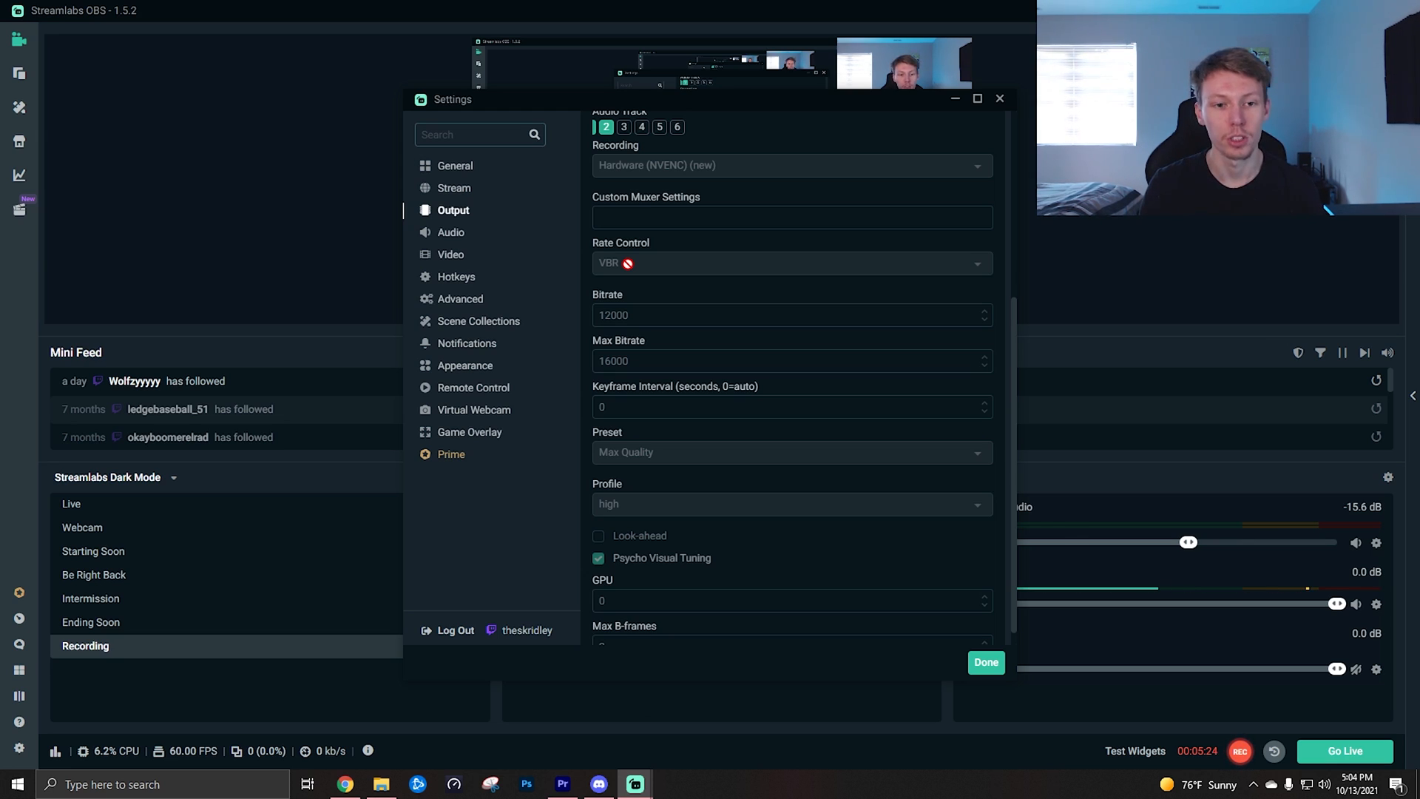
{"action": "scroll", "scroll_direction": "down", "scroll_amount": 3}
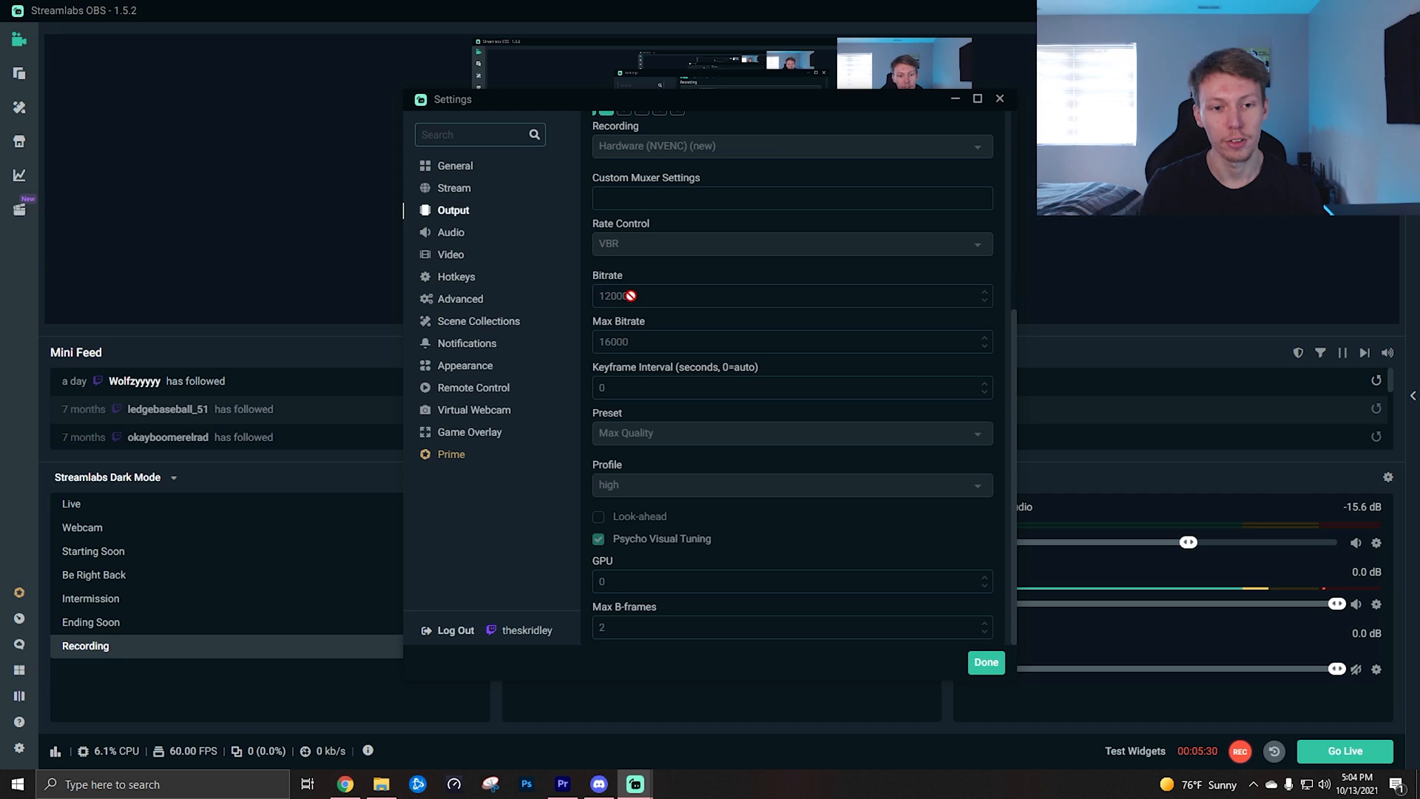
{"action": "mouse_move", "coordinate": [641, 341]}
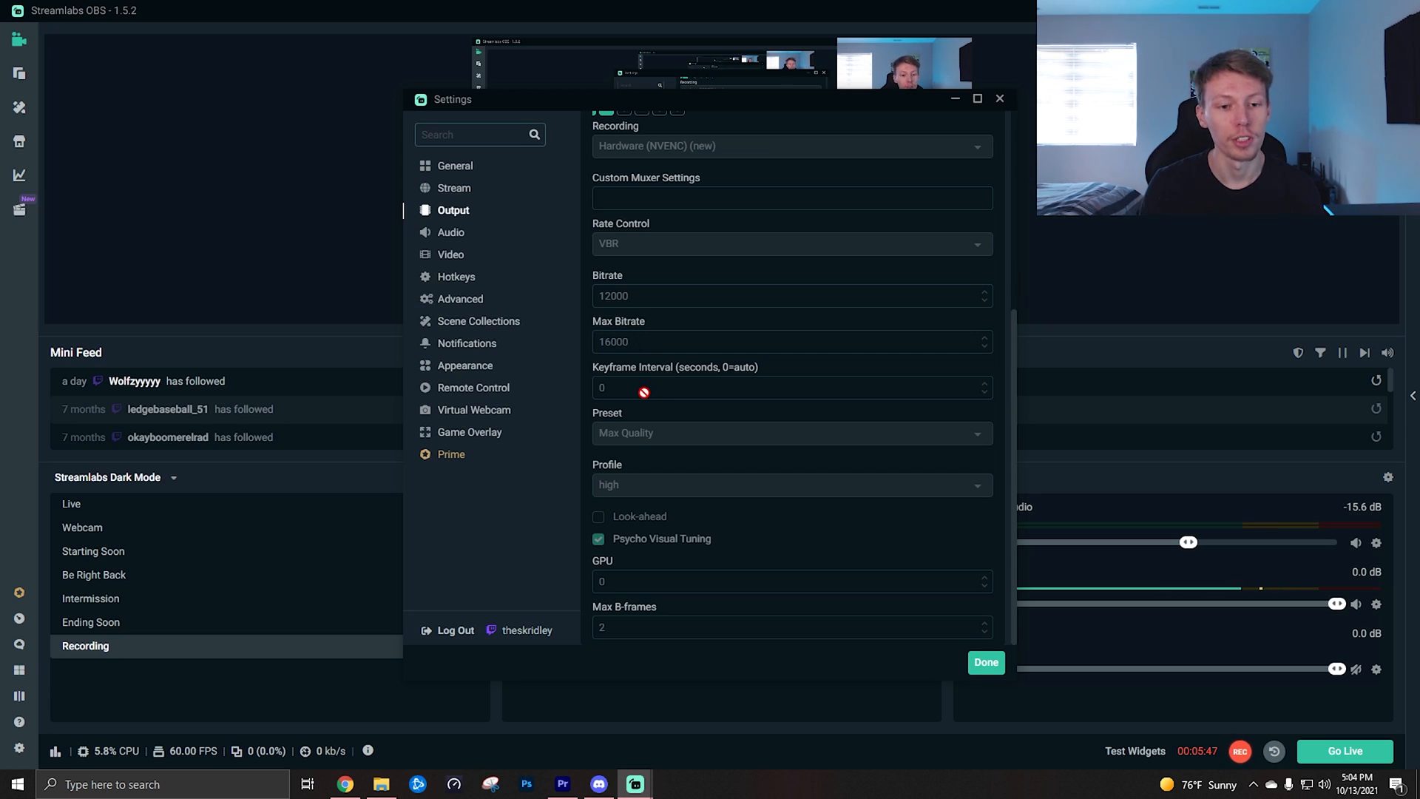
{"action": "mouse_move", "coordinate": [631, 475]}
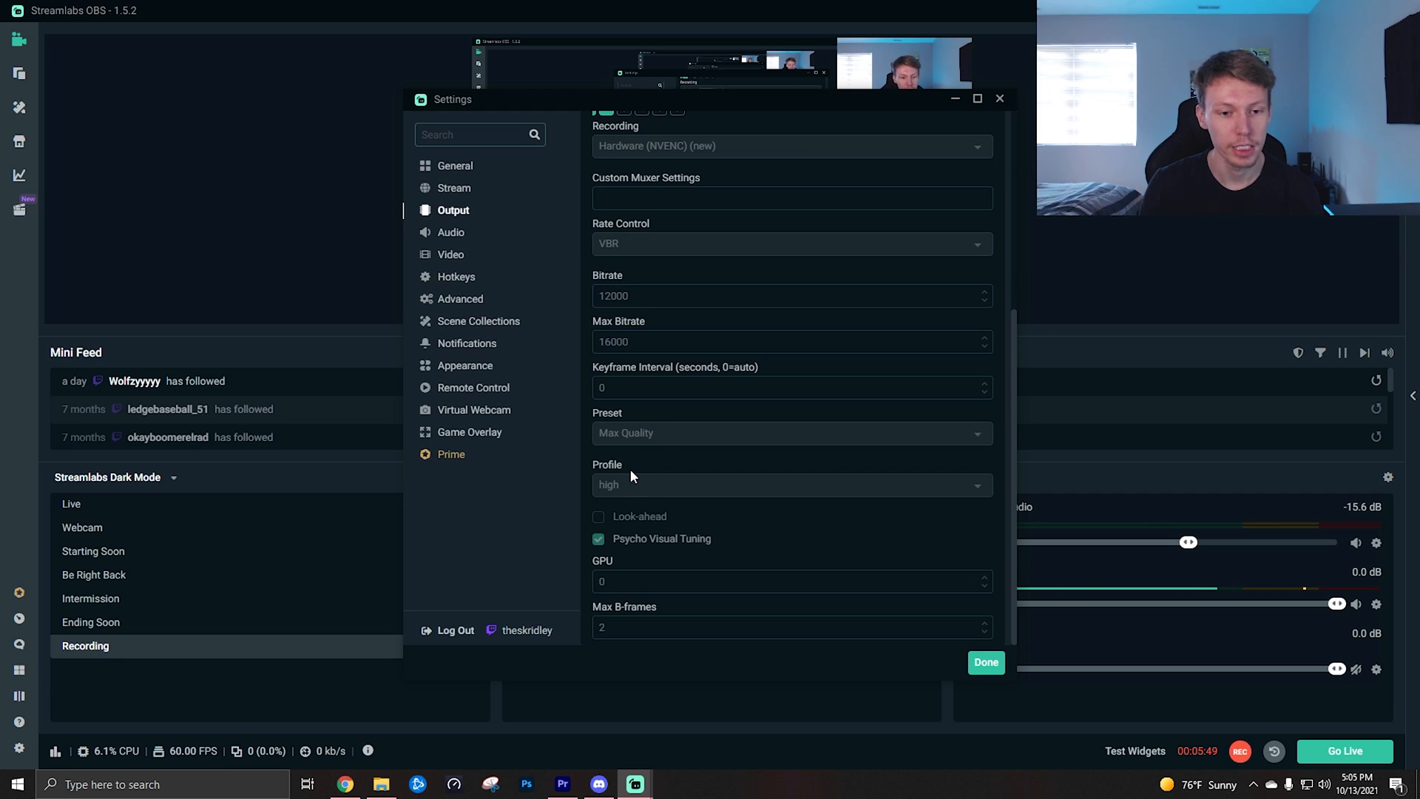
{"action": "mouse_move", "coordinate": [637, 525]}
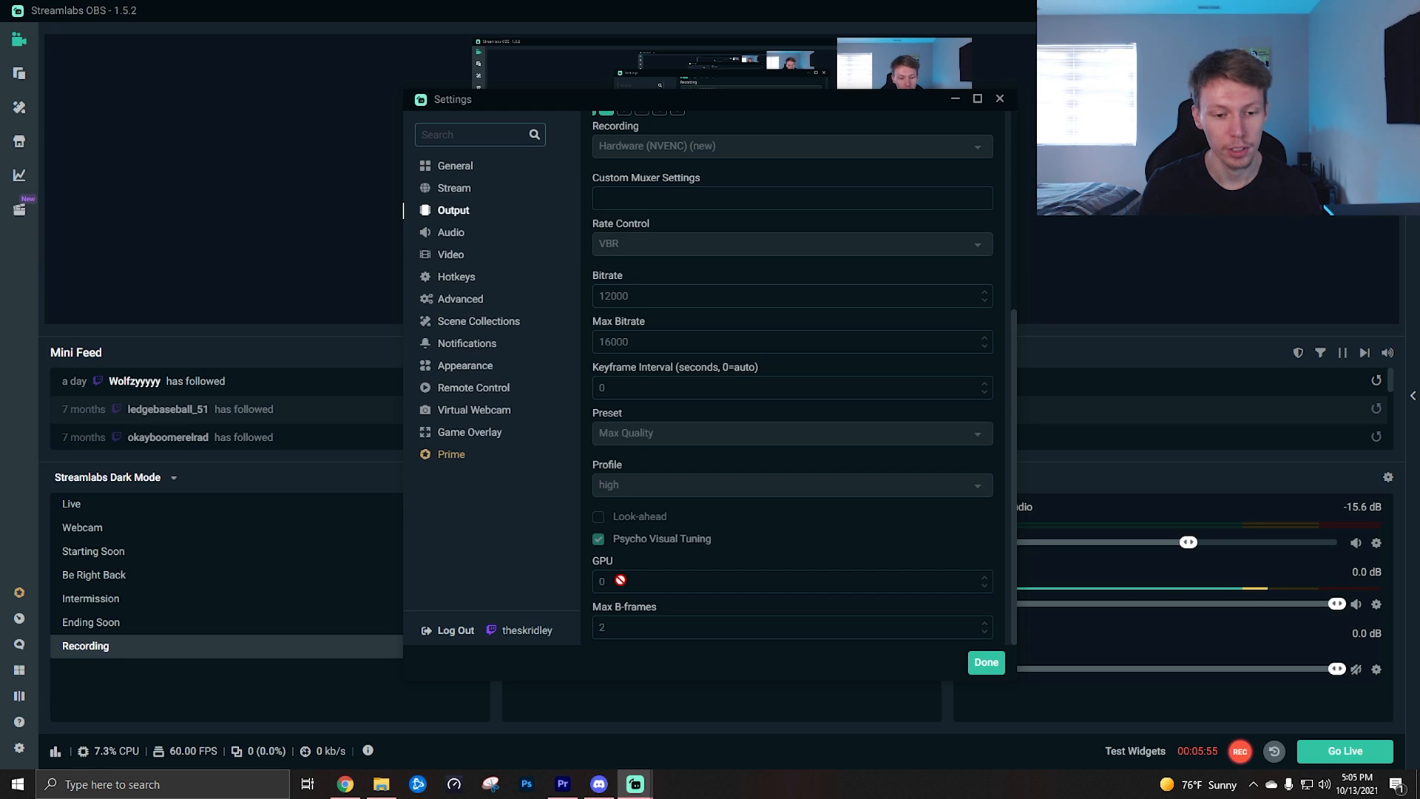
{"action": "mouse_move", "coordinate": [630, 621]}
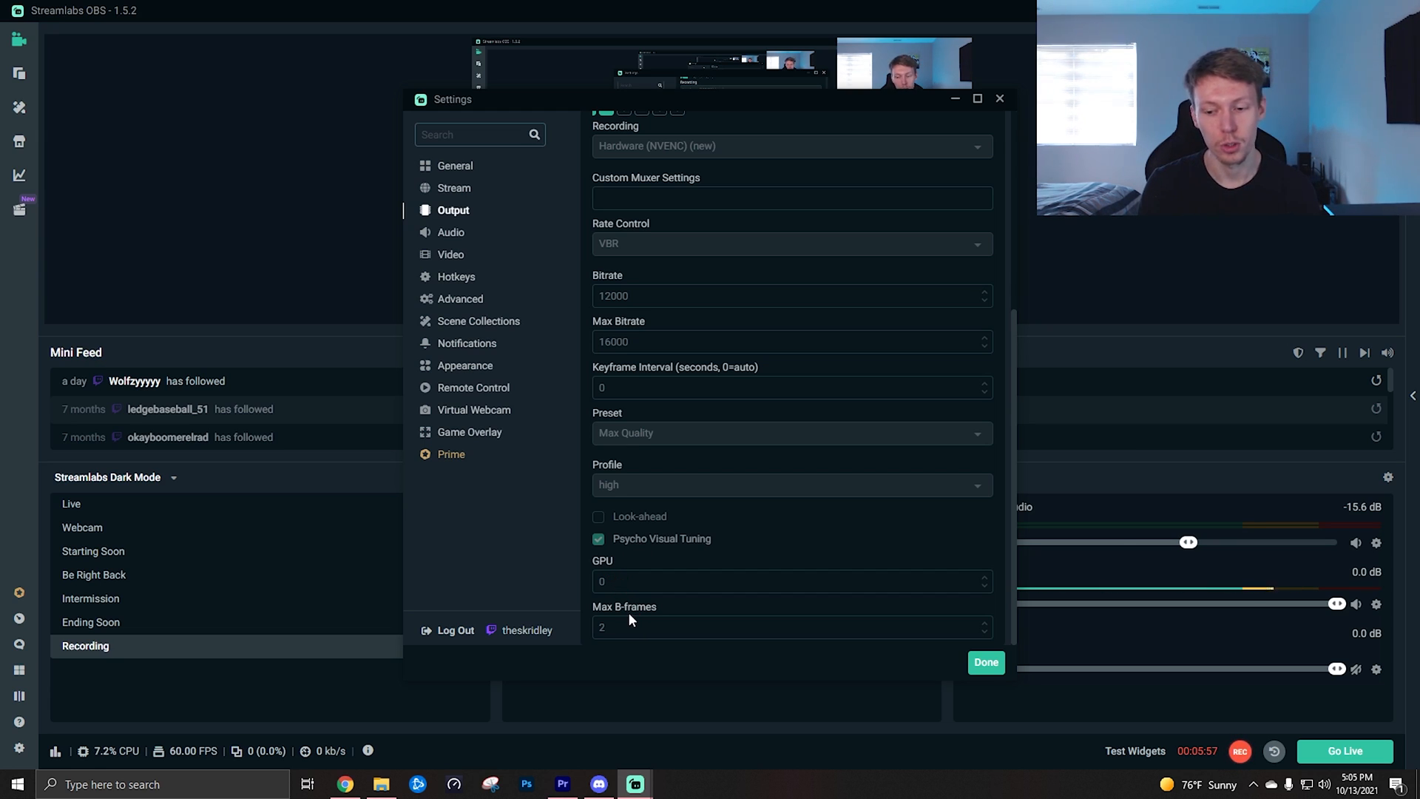
Show audio settings: 44.1kHz stereo, default desktop audio and the USB microphone.
{"action": "left_click", "coordinate": [450, 233]}
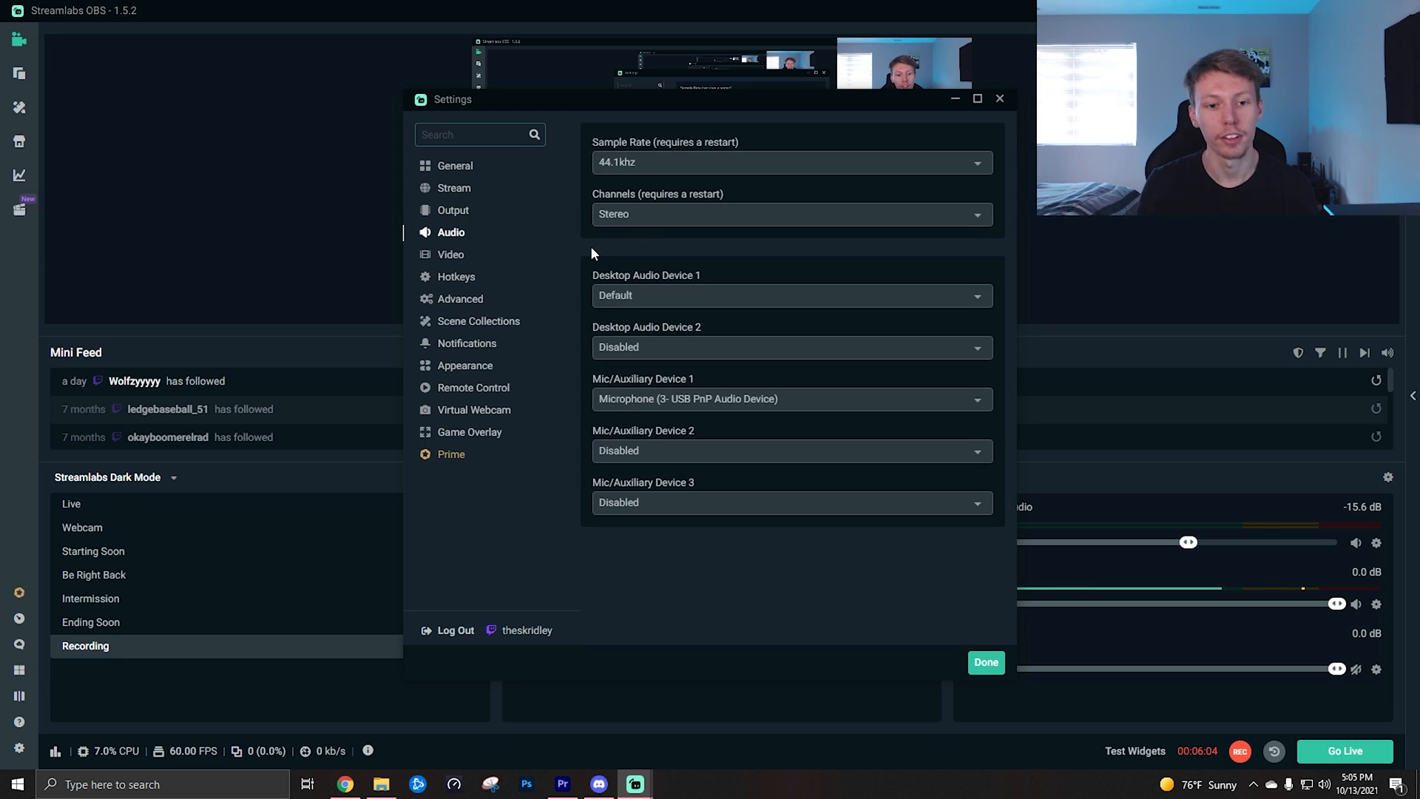
{"action": "mouse_move", "coordinate": [644, 361]}
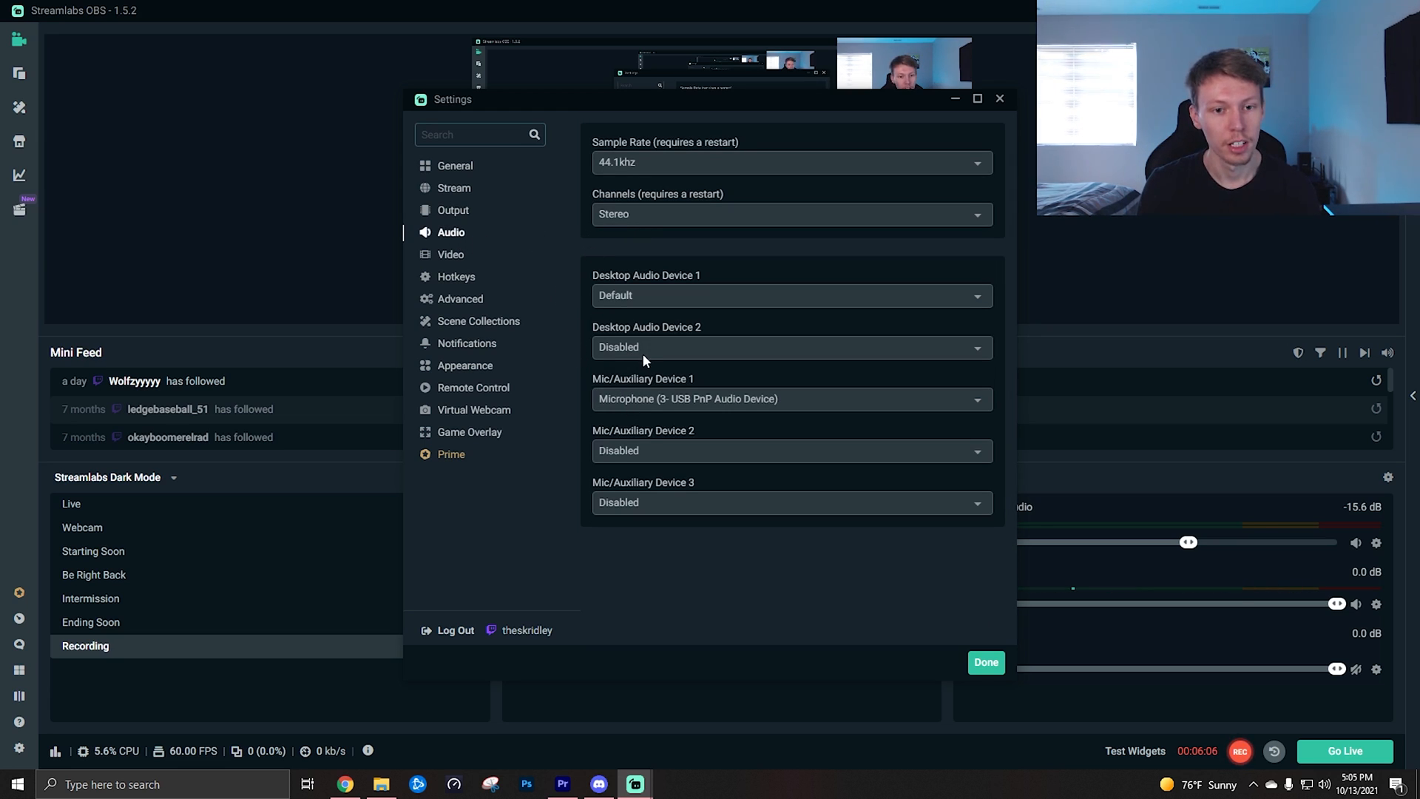
{"action": "mouse_move", "coordinate": [598, 336]}
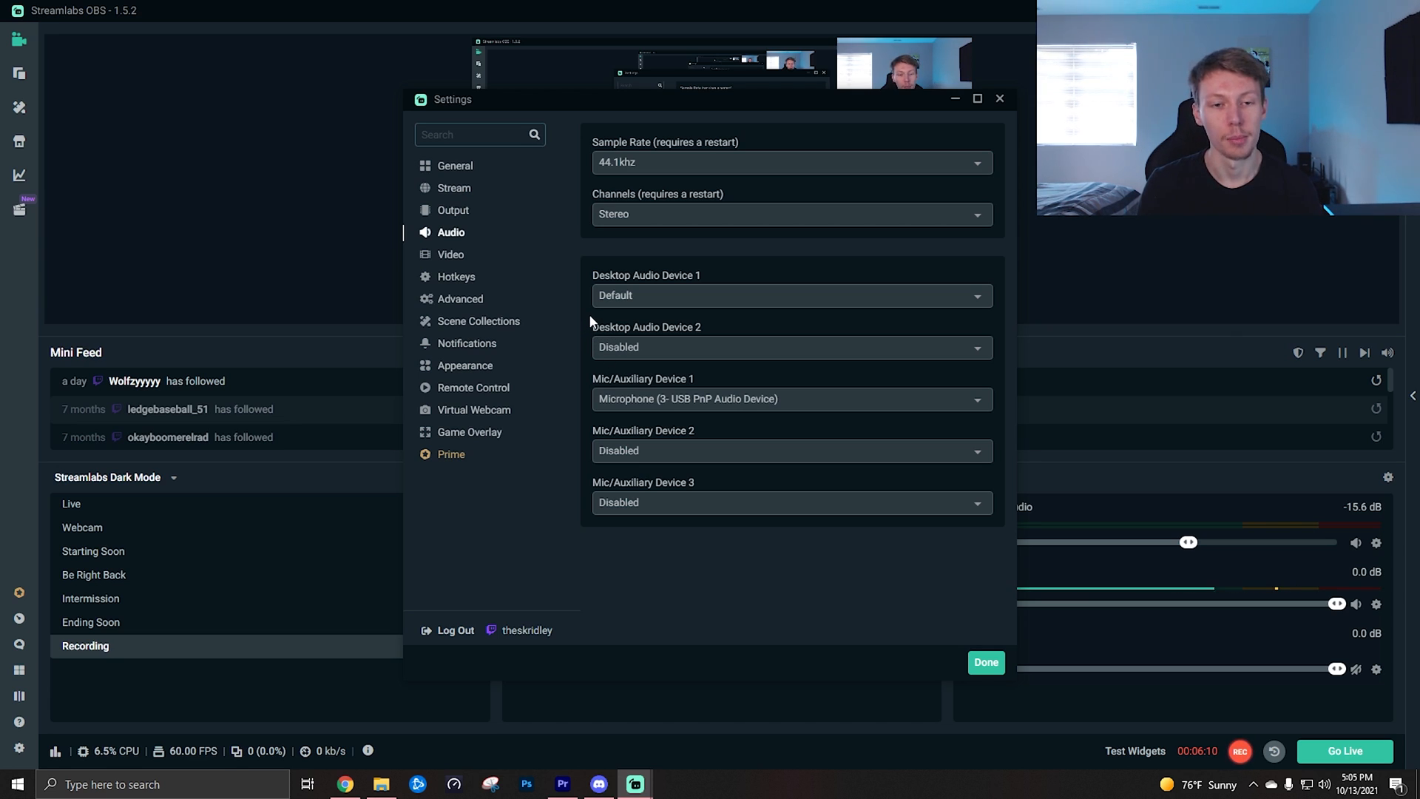
{"action": "mouse_move", "coordinate": [608, 370]}
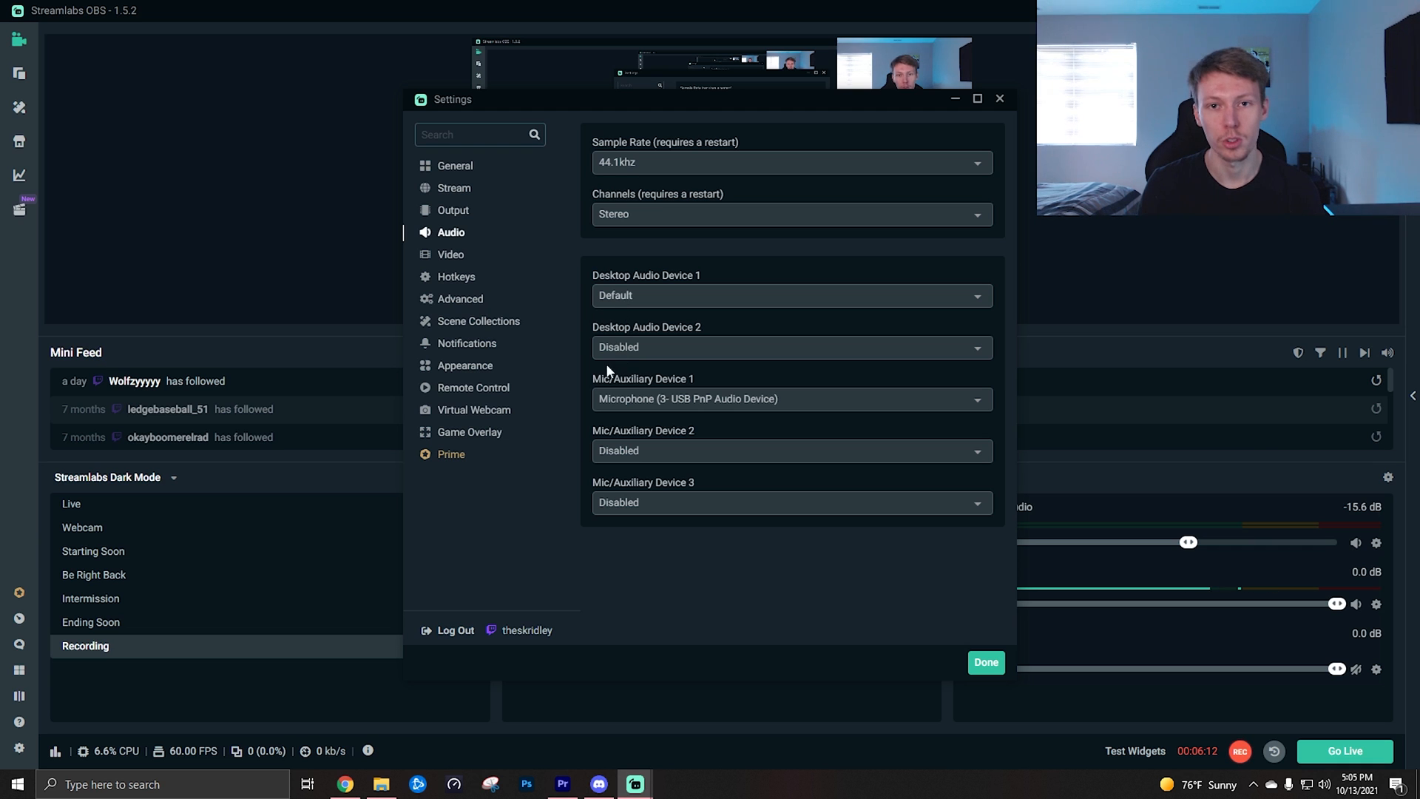